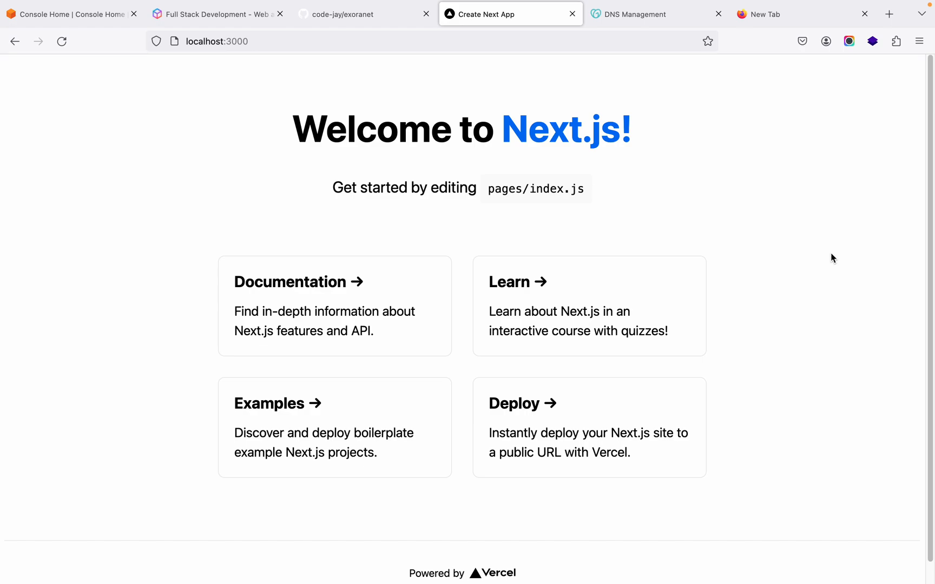
pyautogui.moveTo(541, 133)
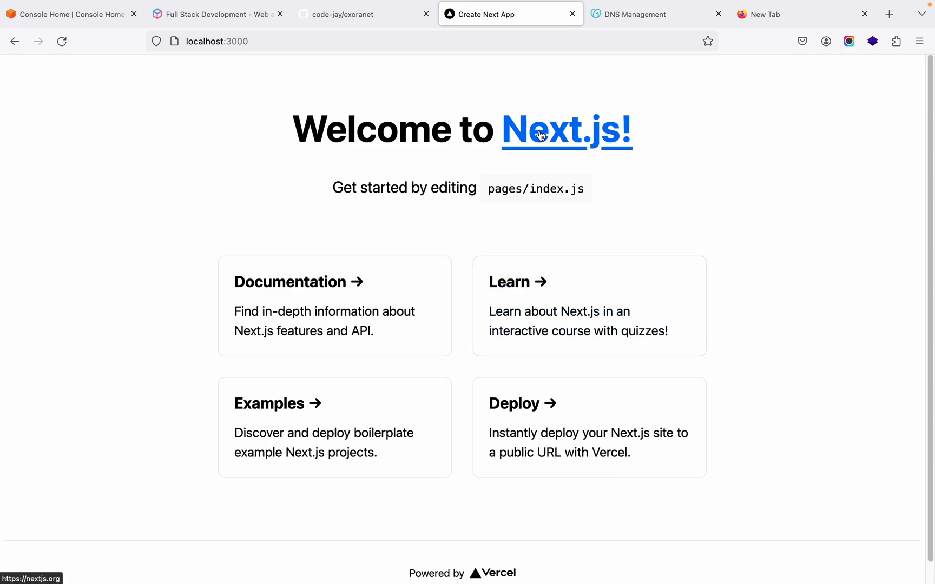
# - Switch to the AWS Amplify product site and scroll through its overview page
pyautogui.click(212, 14)
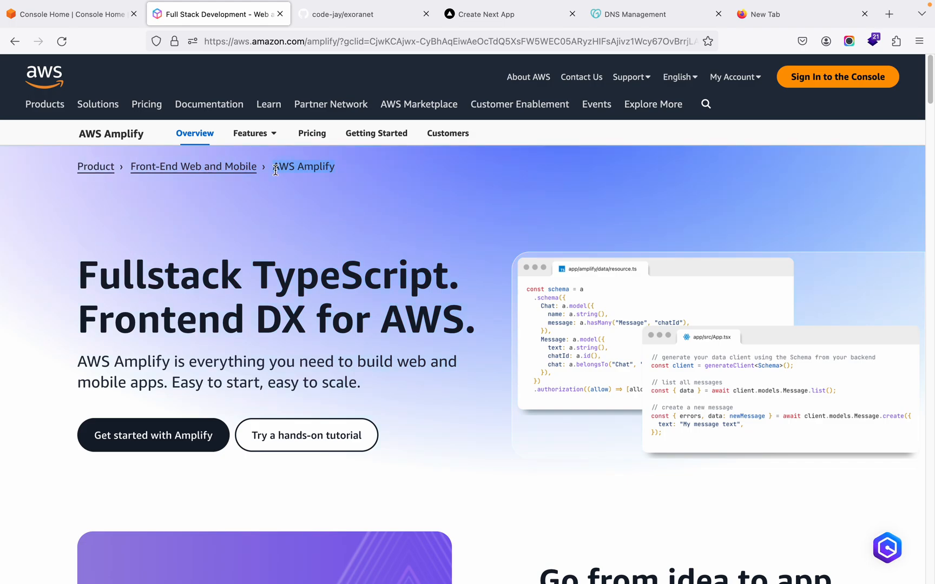
pyautogui.scroll(-3)
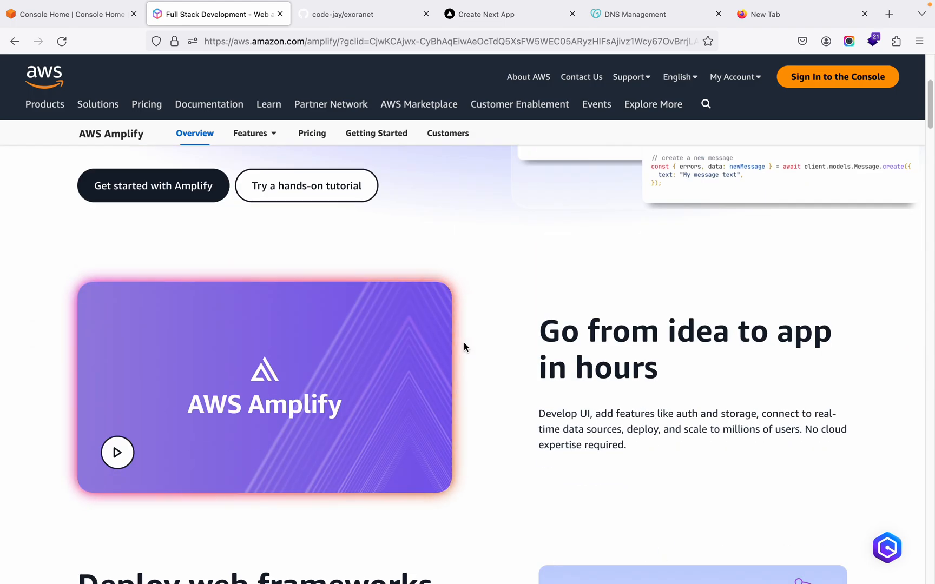
pyautogui.scroll(-3)
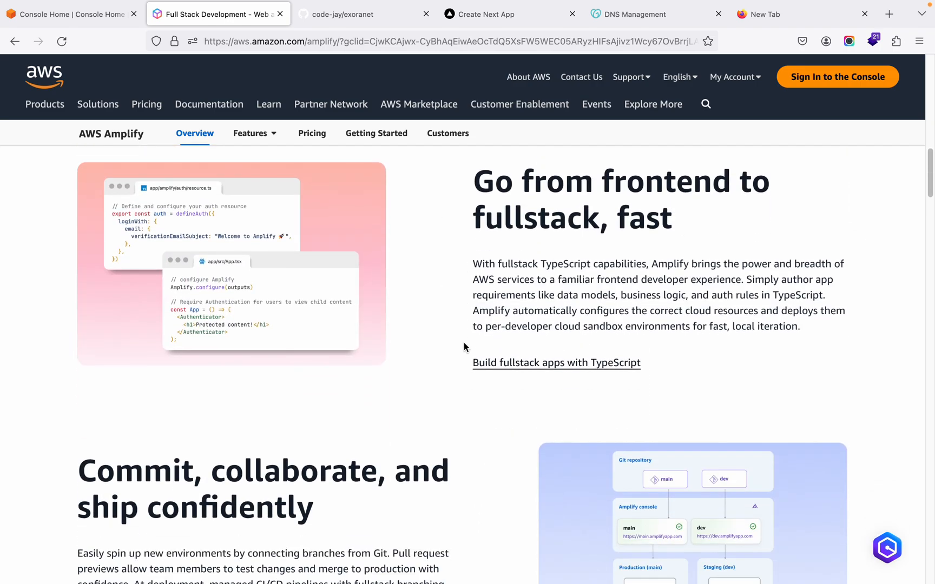
pyautogui.scroll(-3)
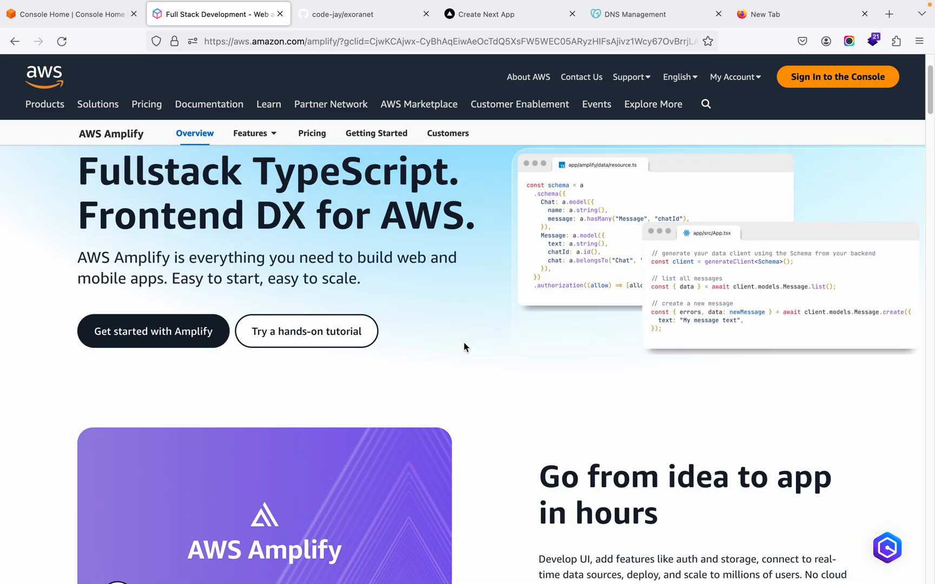
pyautogui.scroll(-3)
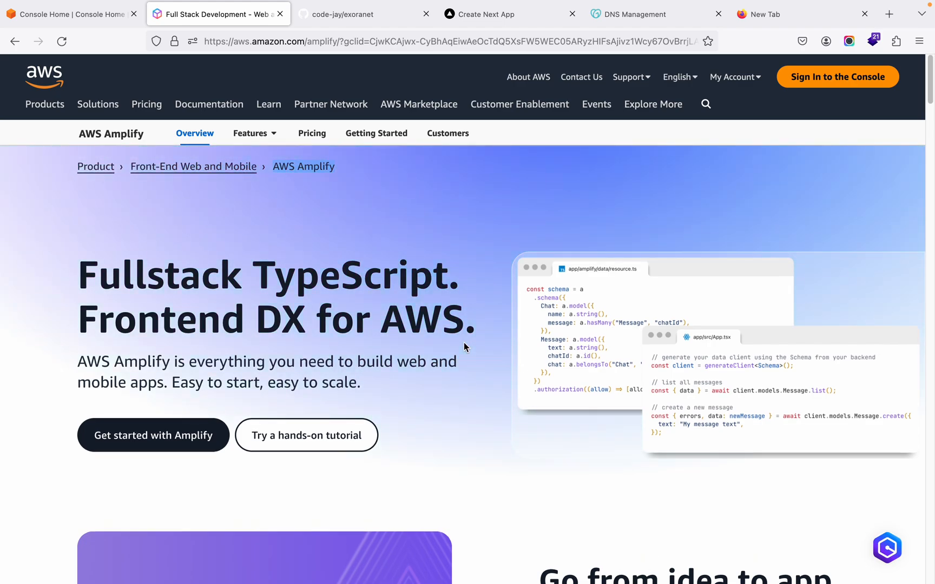
# - Return to the local Next.js starter site at localhost:3000 and select its address bar
pyautogui.click(483, 13)
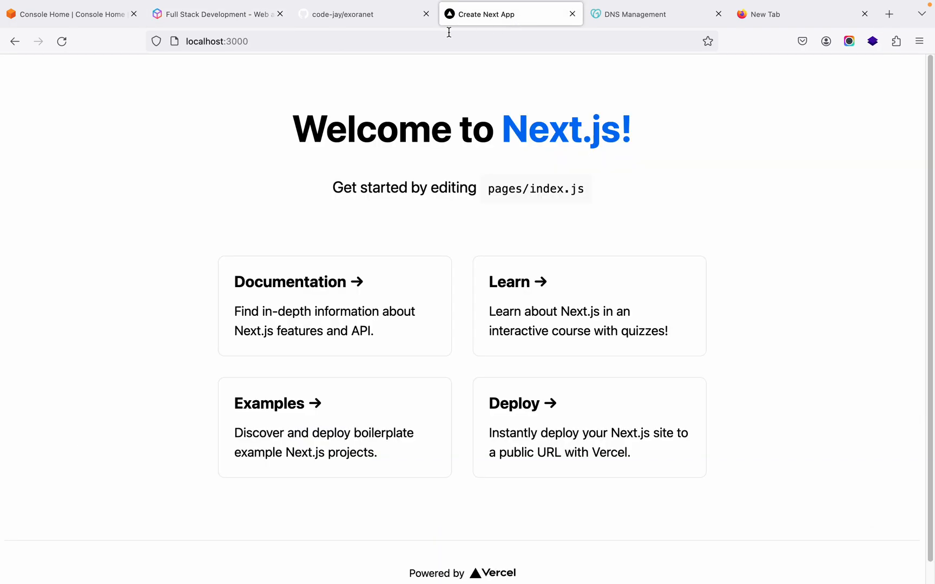
pyautogui.moveTo(93, 140)
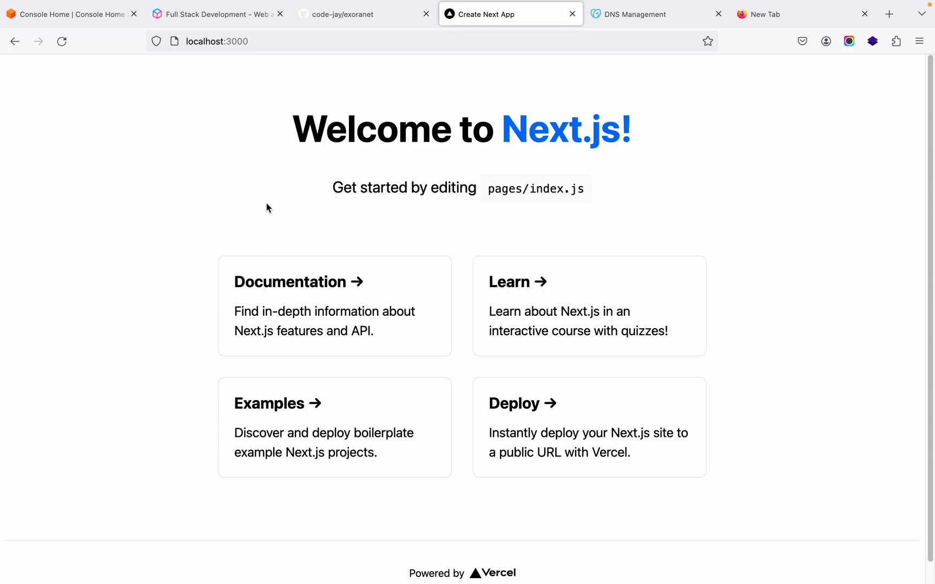
pyautogui.moveTo(282, 163)
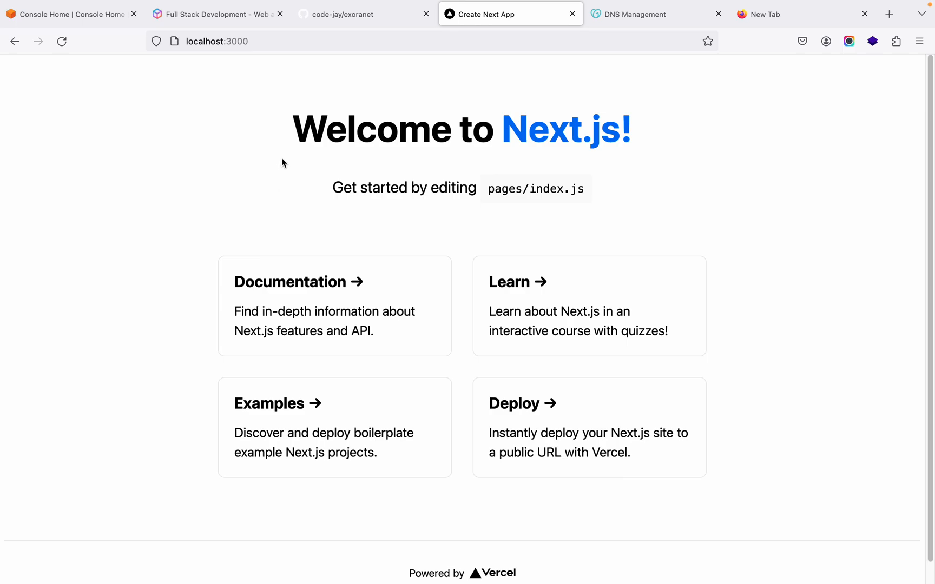
pyautogui.moveTo(286, 101)
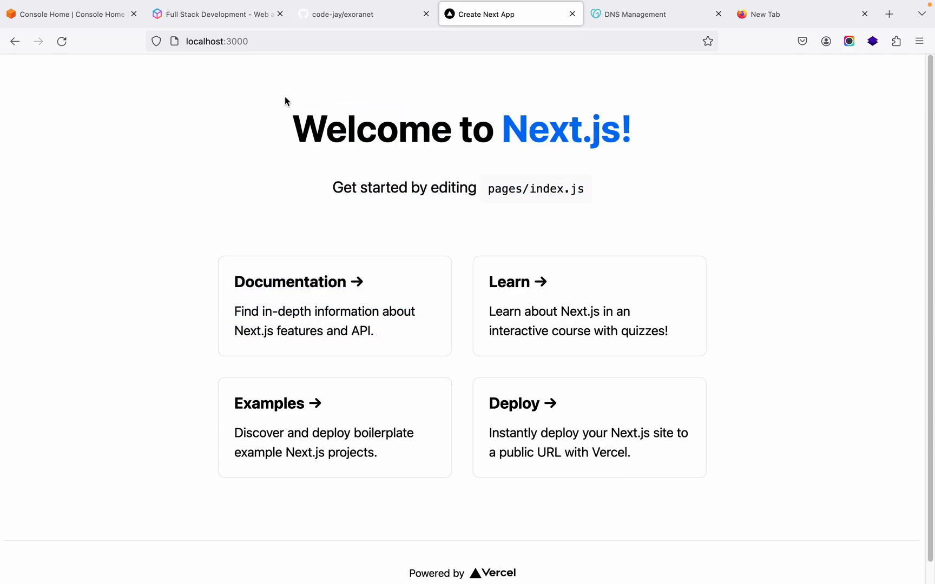
pyautogui.click(216, 42)
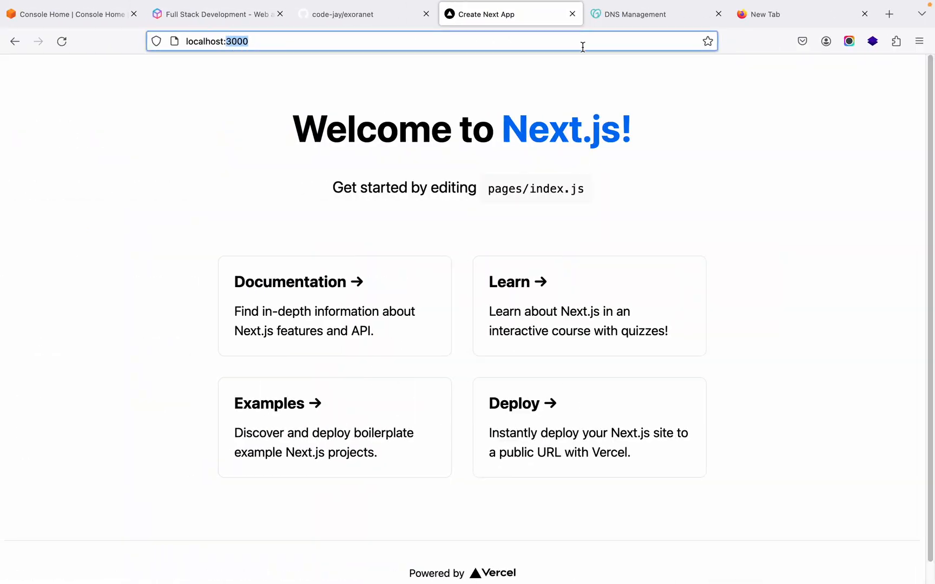
# - Switch to the code-jay/exoranet GitHub repository and review its Next.js project files
pyautogui.click(340, 14)
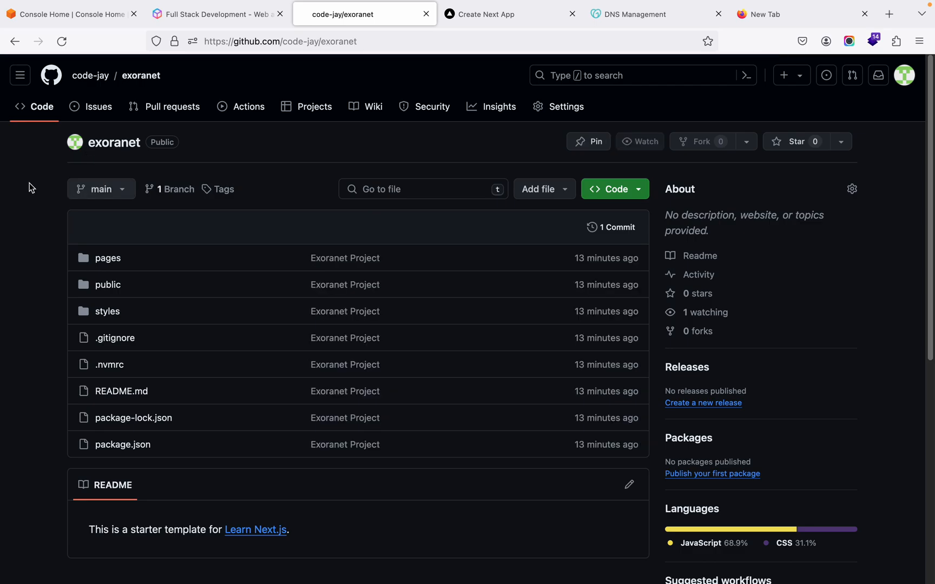
pyautogui.click(638, 141)
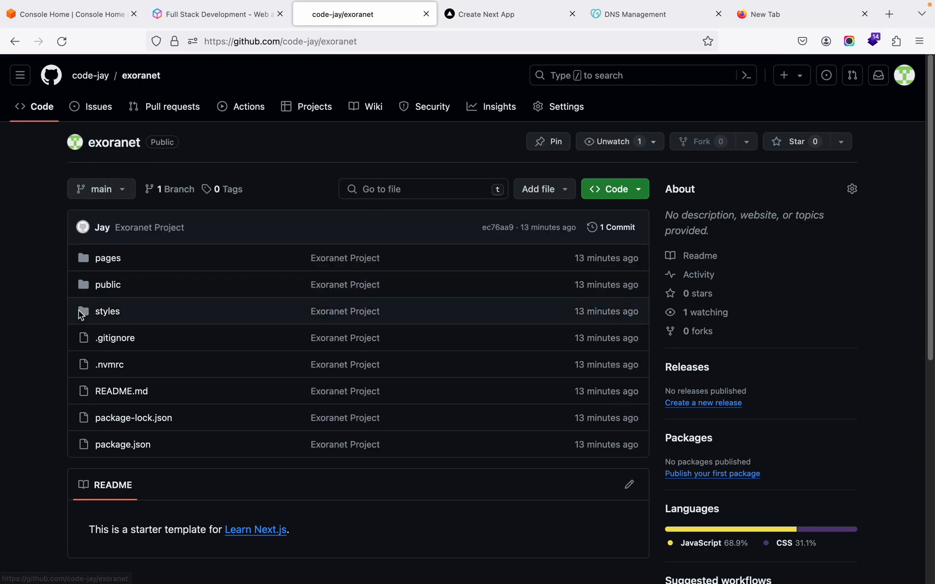
pyautogui.moveTo(124, 257)
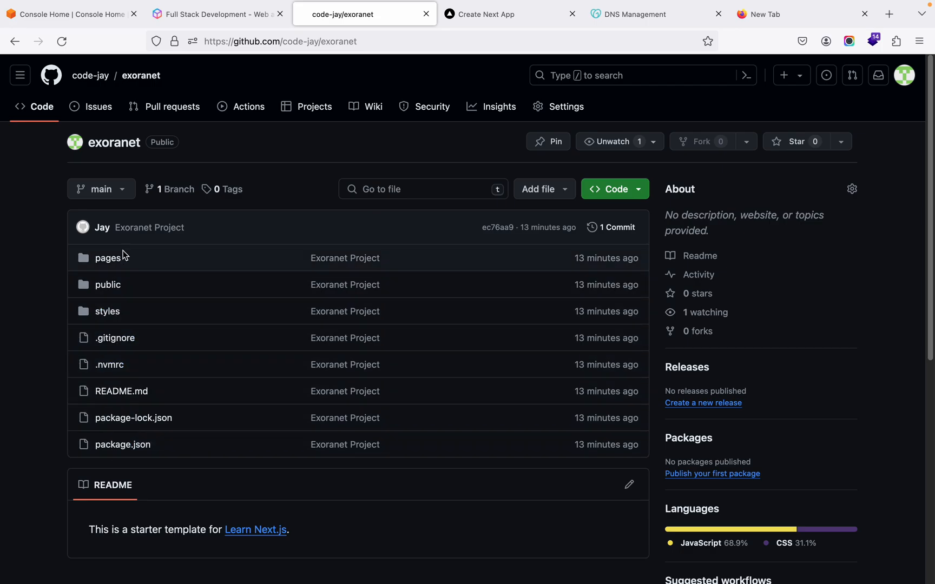
pyautogui.moveTo(117, 243)
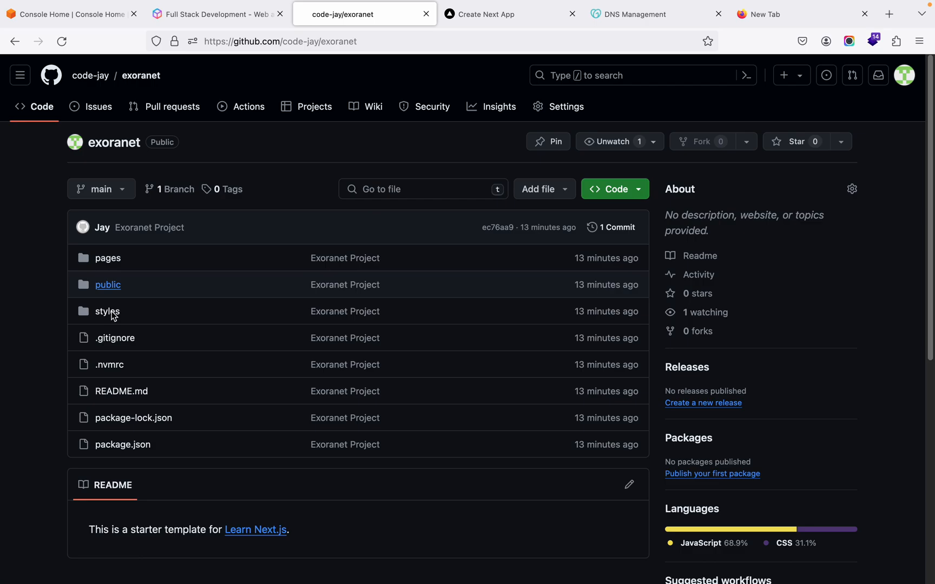
pyautogui.moveTo(115, 248)
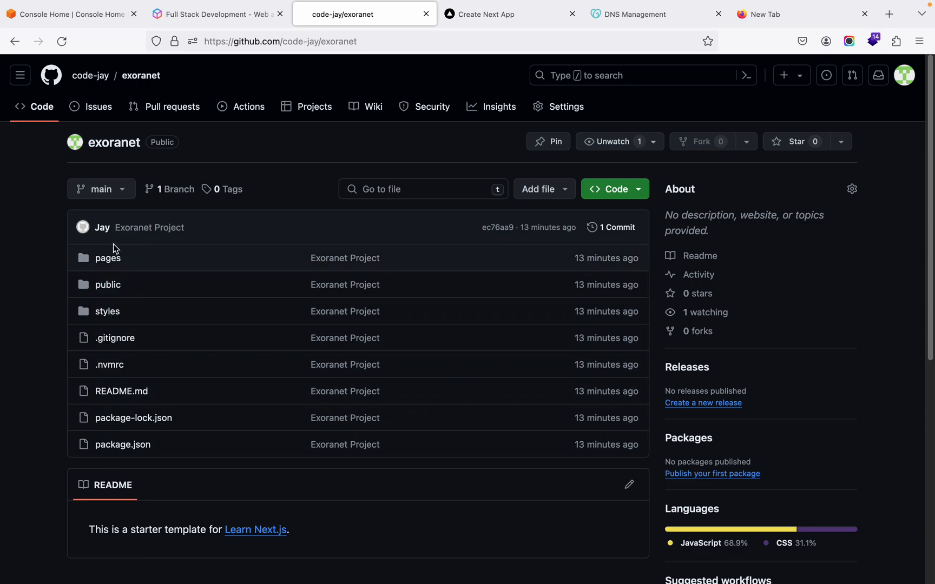
pyautogui.moveTo(365, 106)
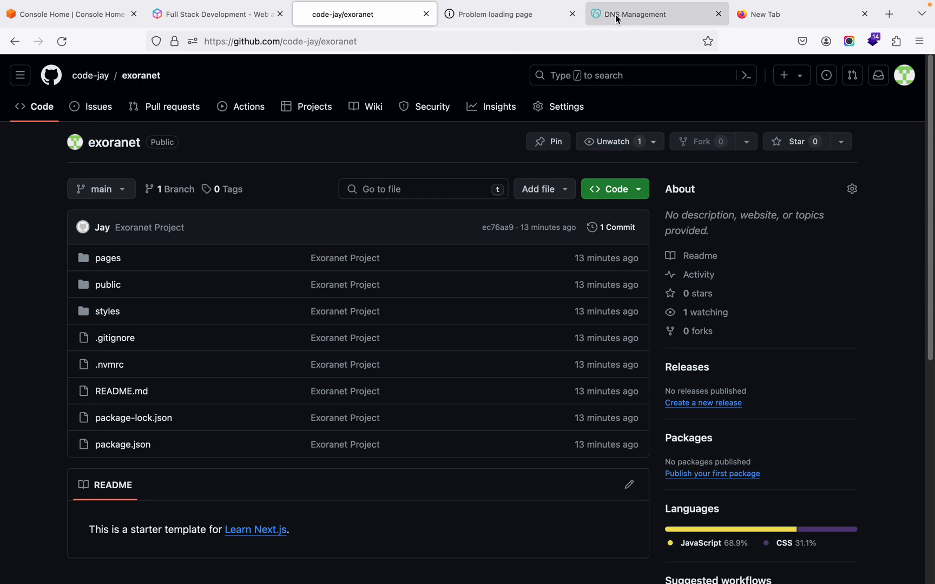
# - Open GoDaddy DNS Management for ixoranet.com and select the domain name on its nameservers page
pyautogui.click(640, 13)
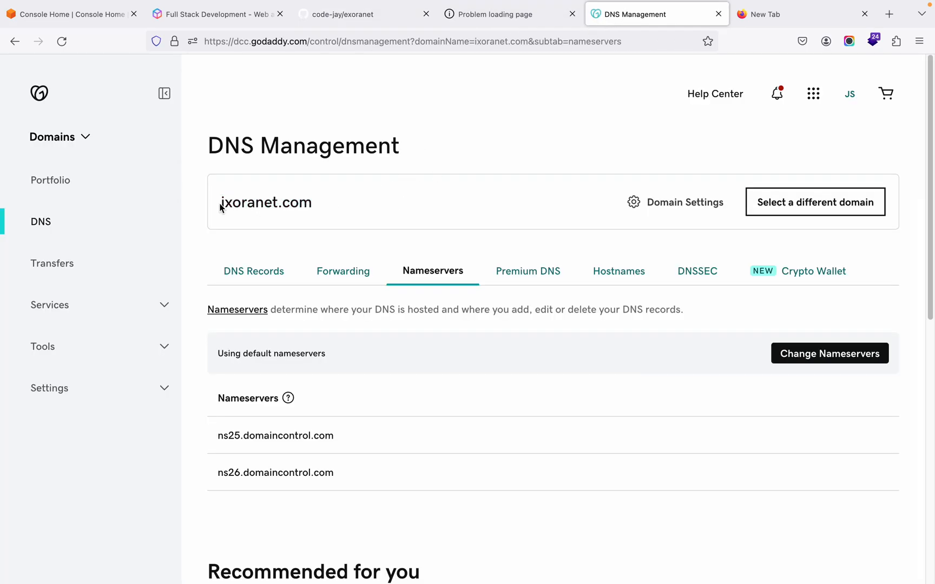
pyautogui.doubleClick(265, 202)
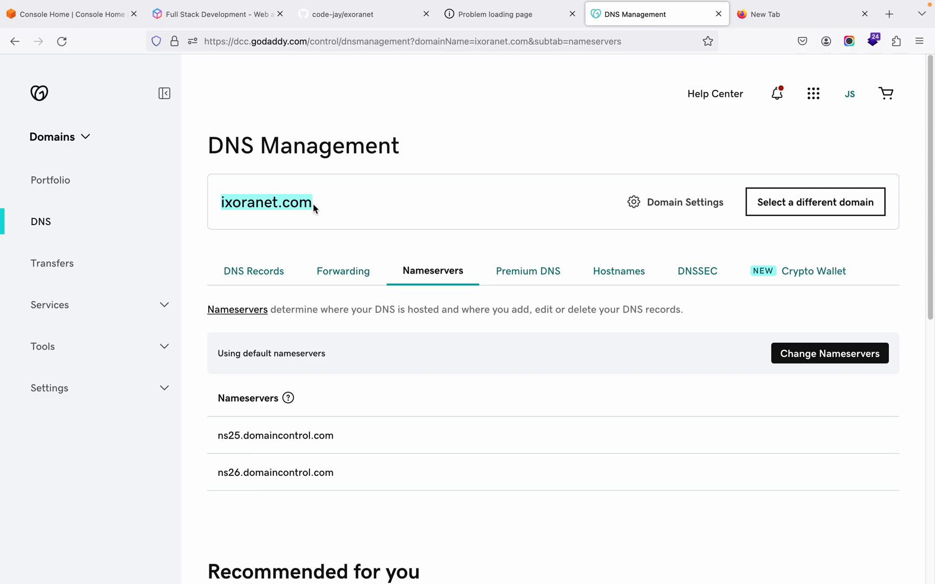
pyautogui.moveTo(215, 209)
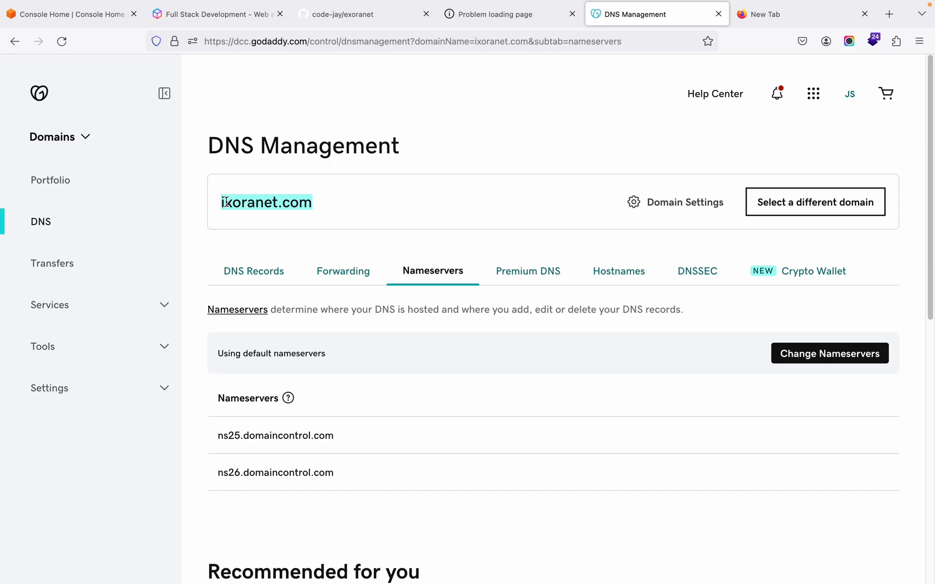
# - Run npm run dev in Terminal, reload localhost:3000, and go to AWS Console Home
pyautogui.click(509, 13)
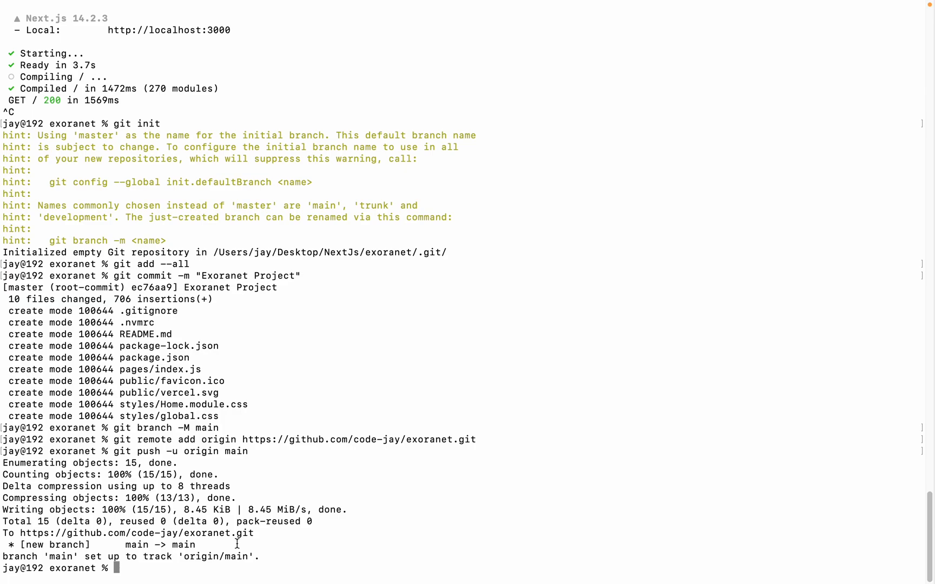
pyautogui.write('npm ru')
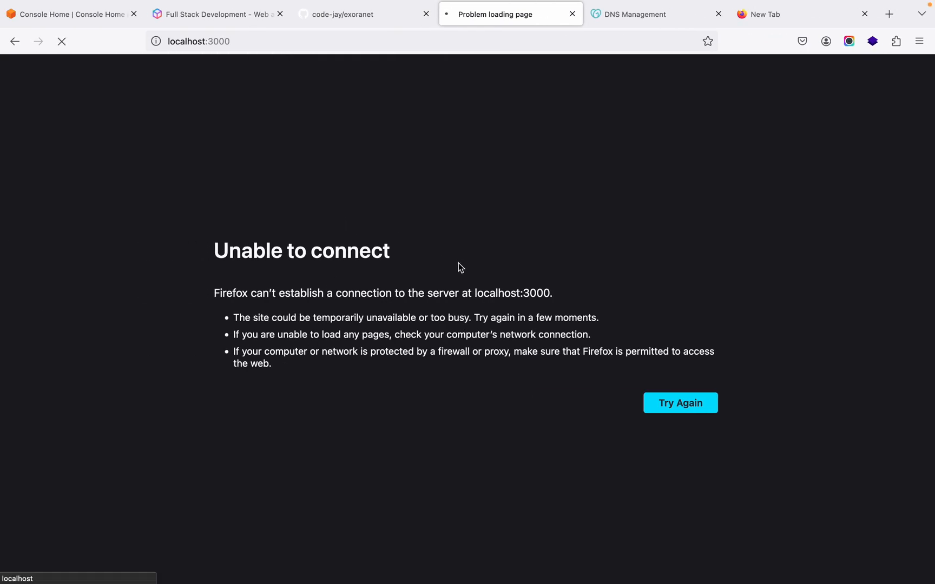
pyautogui.click(680, 403)
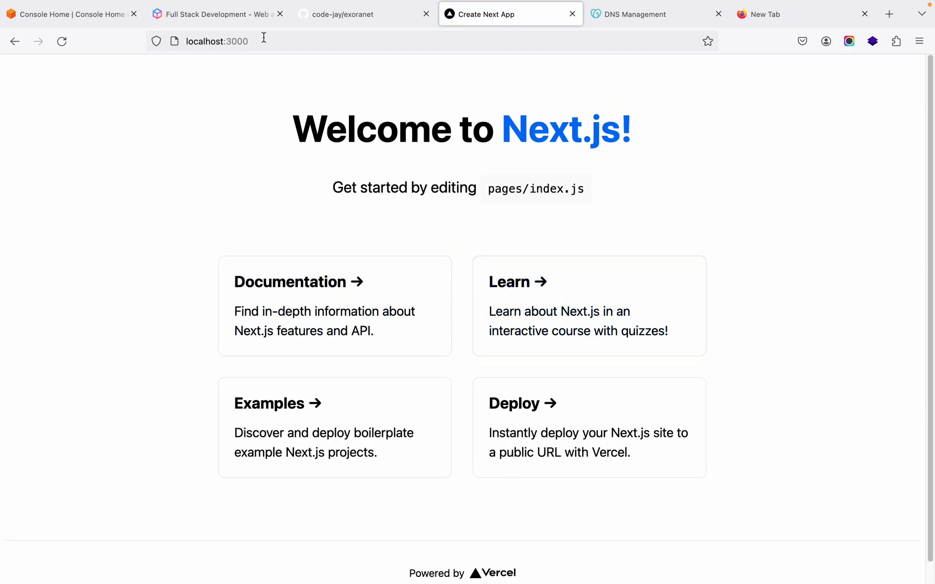
pyautogui.click(212, 13)
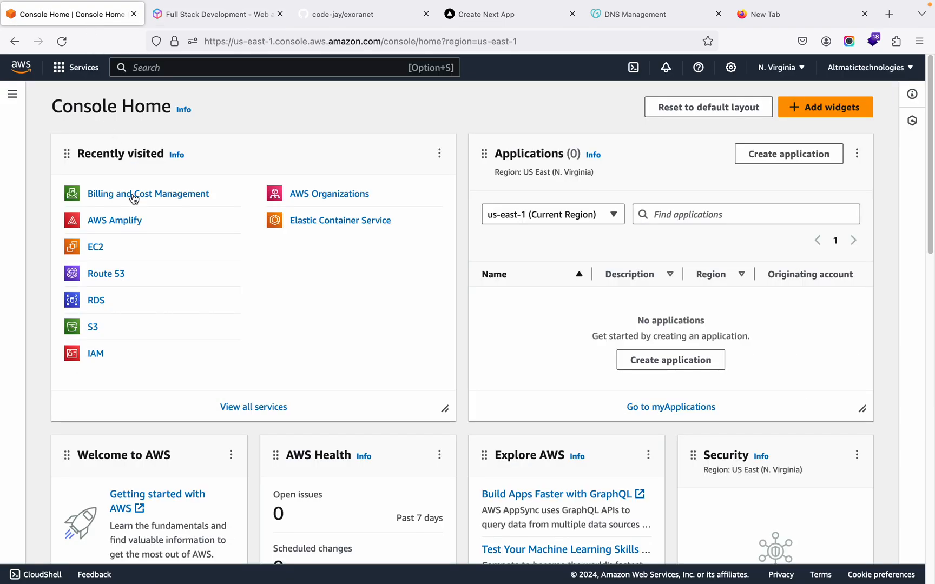
# - Open Amplify, create a new app, and choose GitHub as the source provider
pyautogui.click(114, 220)
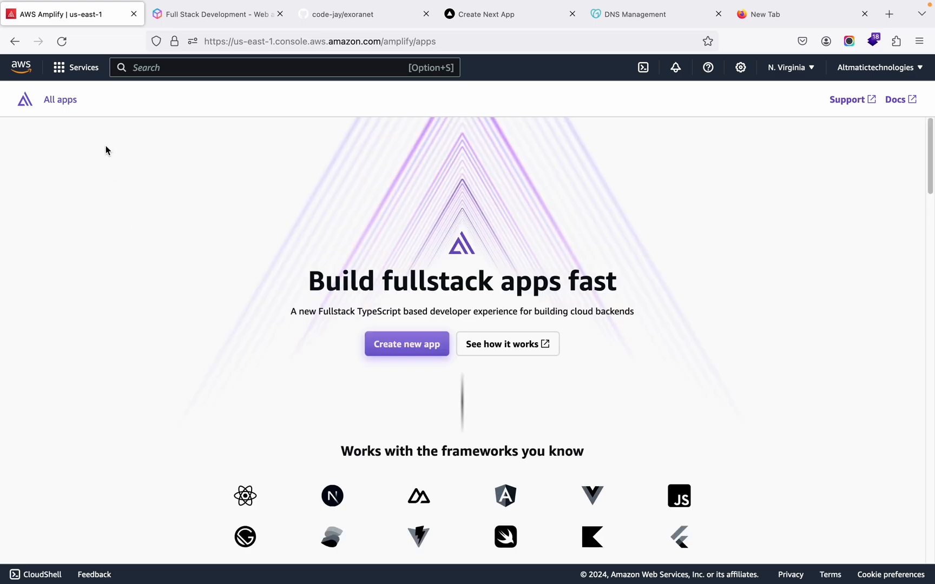
pyautogui.click(407, 344)
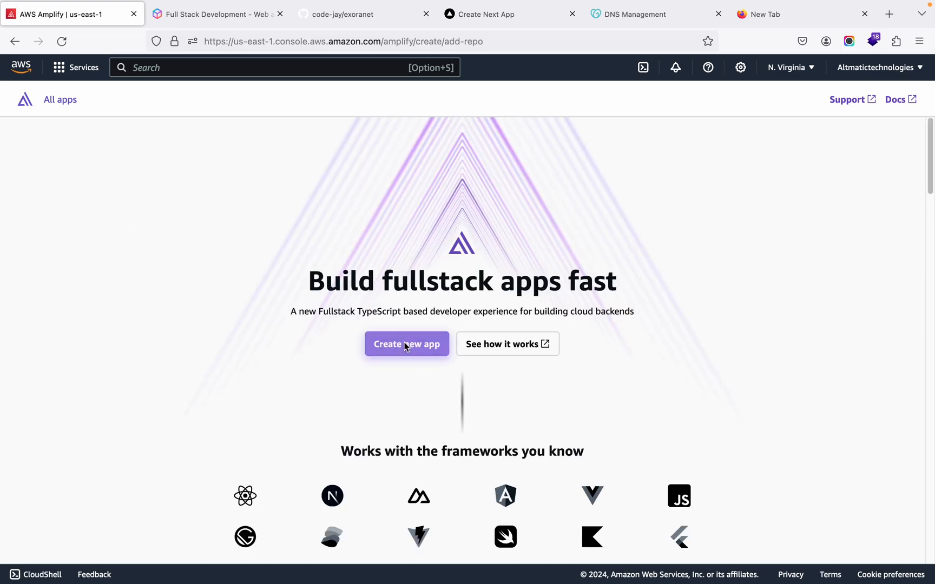
pyautogui.click(407, 345)
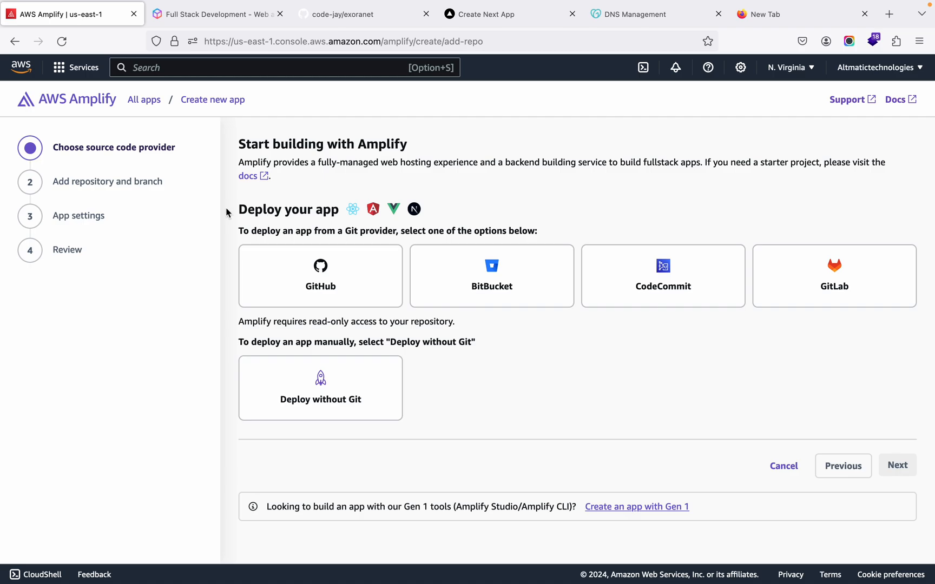
pyautogui.moveTo(536, 206)
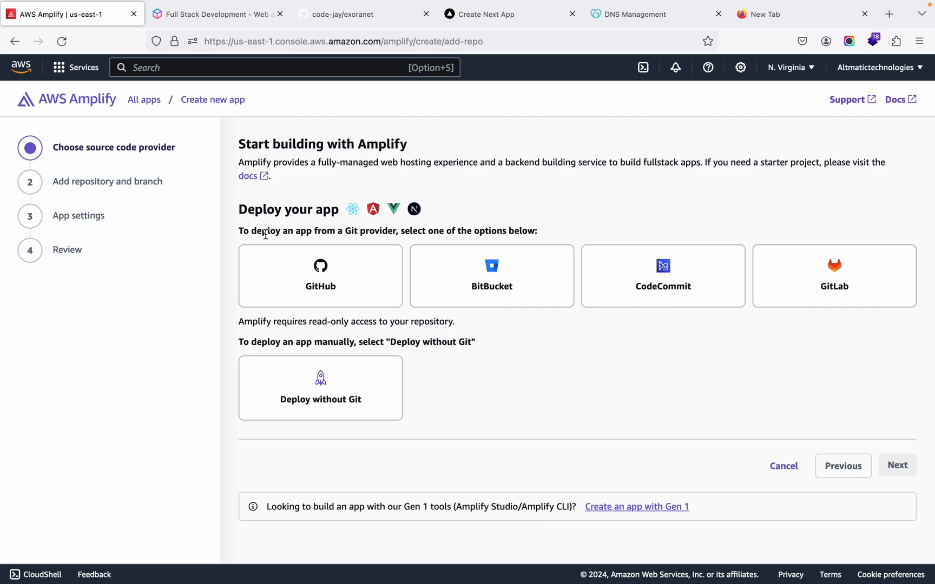
pyautogui.moveTo(492, 217)
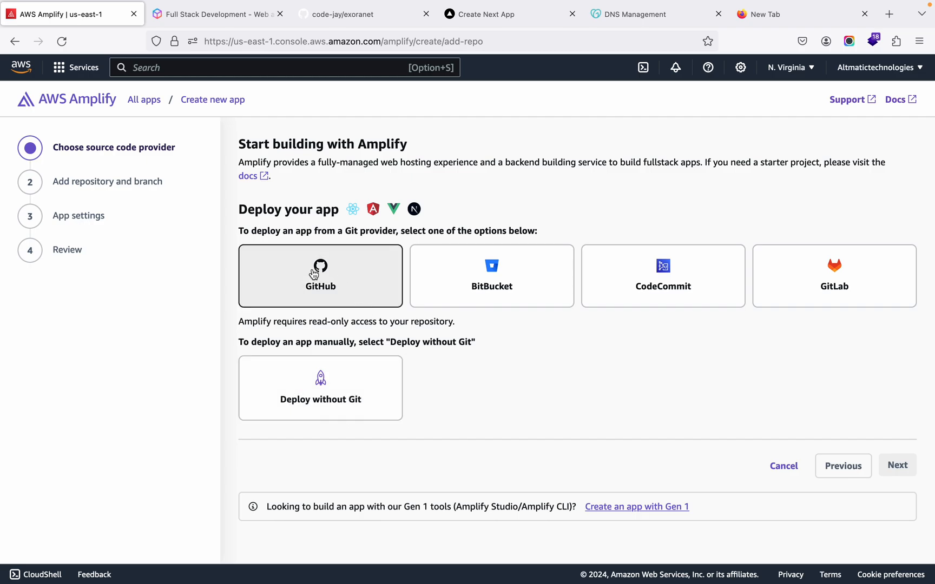
pyautogui.click(320, 275)
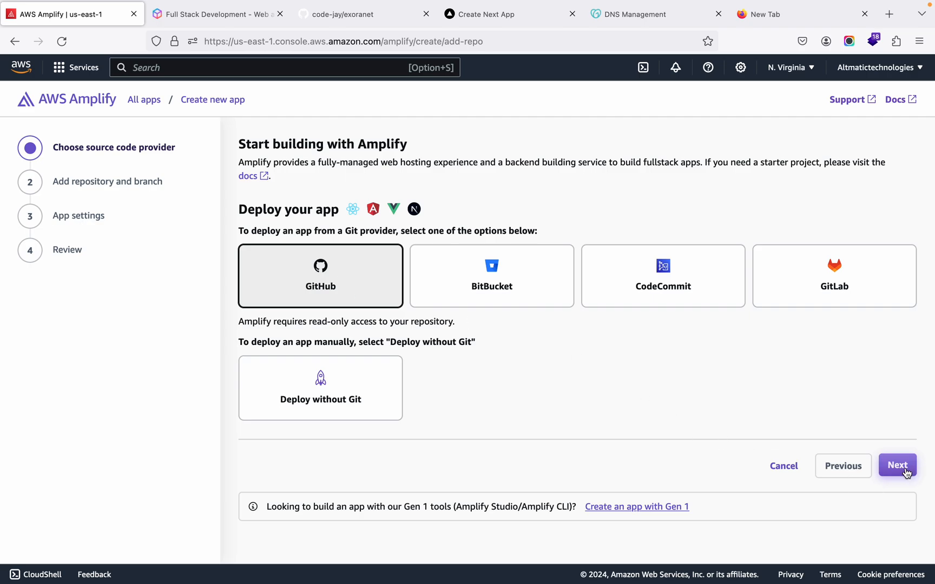
pyautogui.click(898, 465)
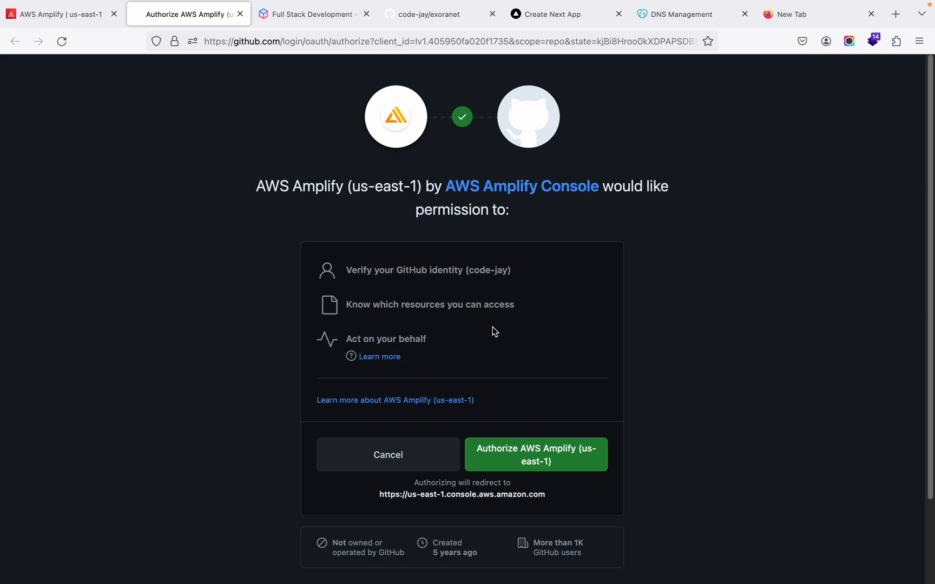
# - Authorize AWS Amplify on GitHub and restrict its access to only selected repositories
pyautogui.scroll(-3)
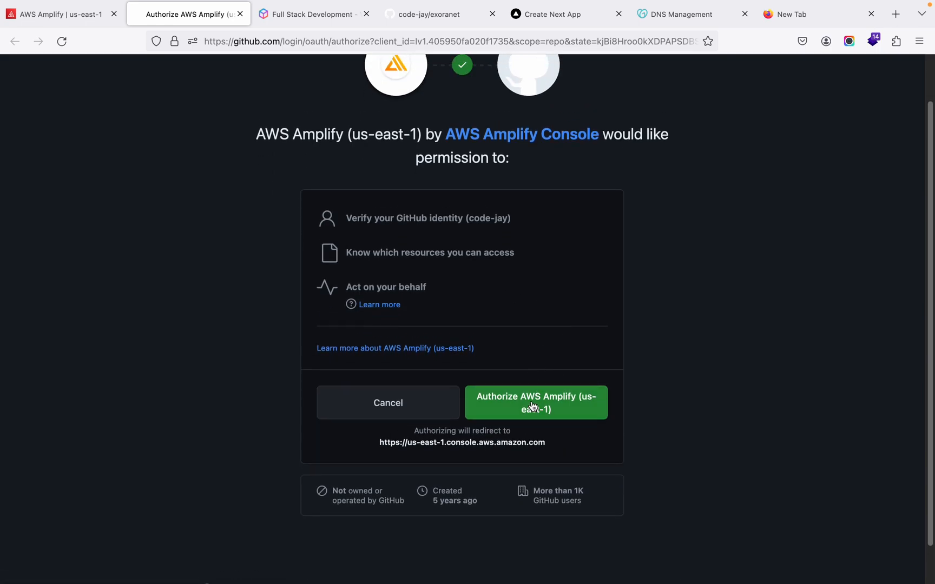
pyautogui.click(535, 402)
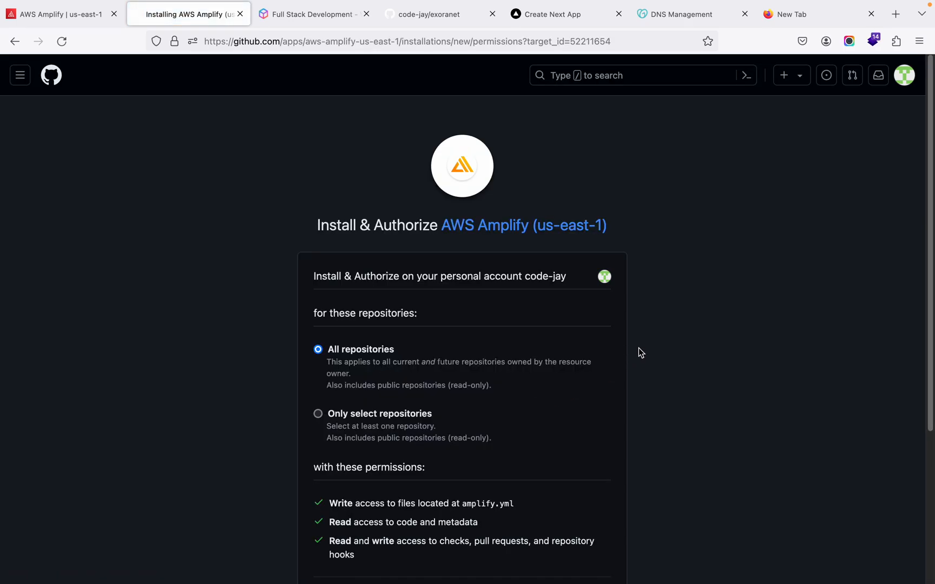
pyautogui.scroll(-3)
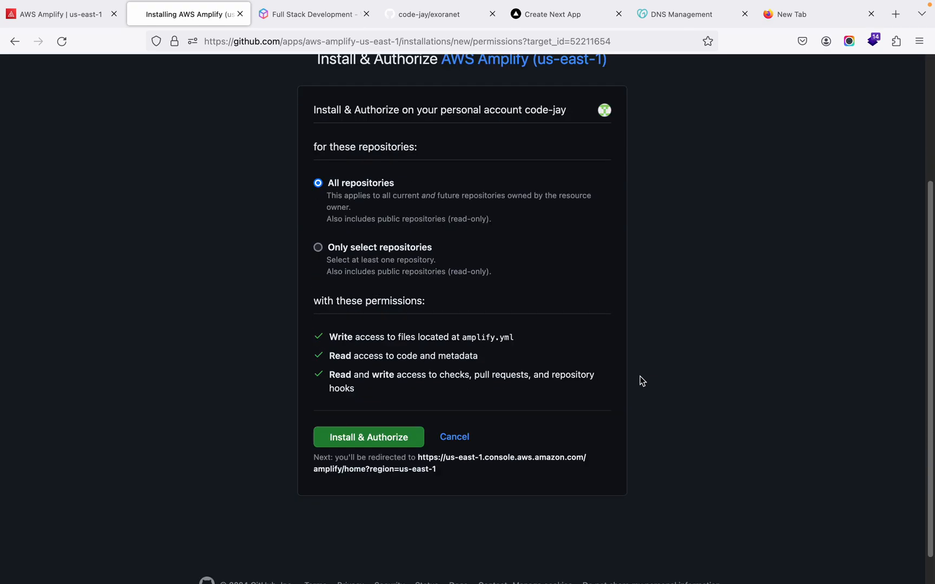
pyautogui.scroll(3)
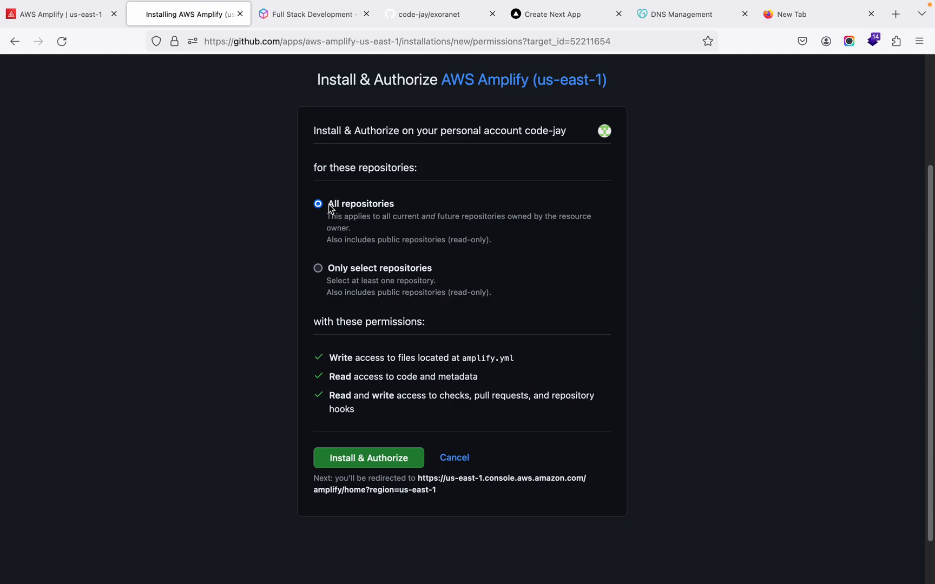
pyautogui.click(317, 268)
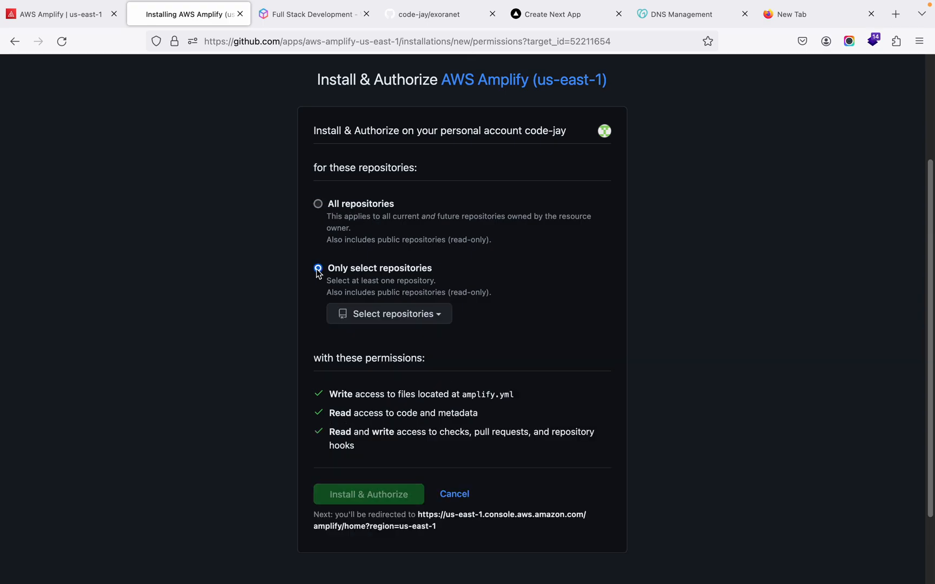
pyautogui.click(388, 314)
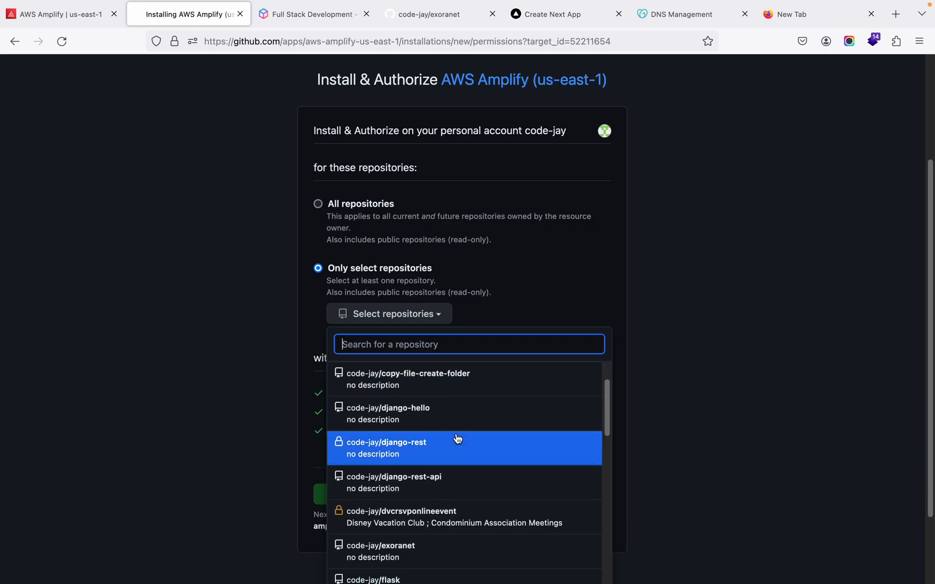
# - Install Amplify for code-jay/exoranet, confirm with the password, and decline saving it
pyautogui.scroll(-3)
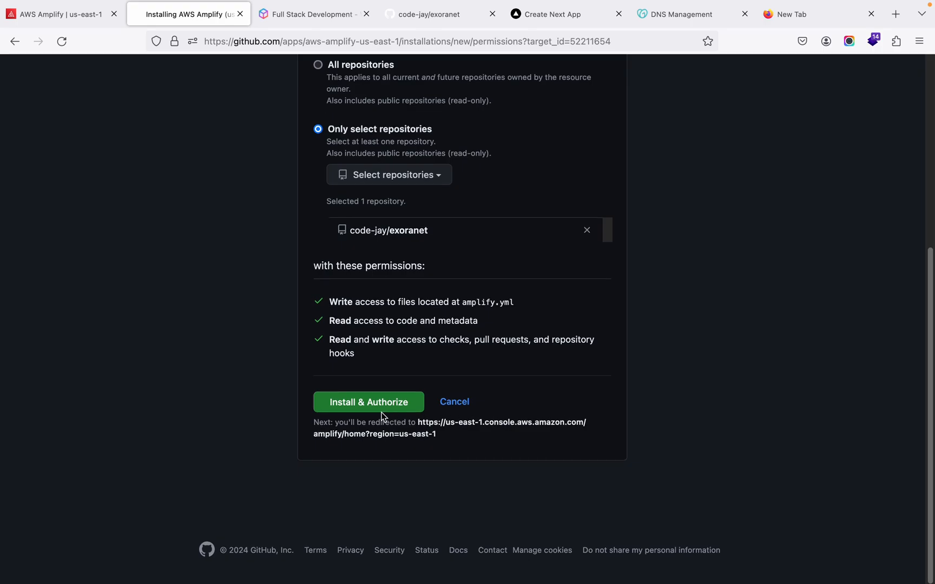
pyautogui.click(368, 401)
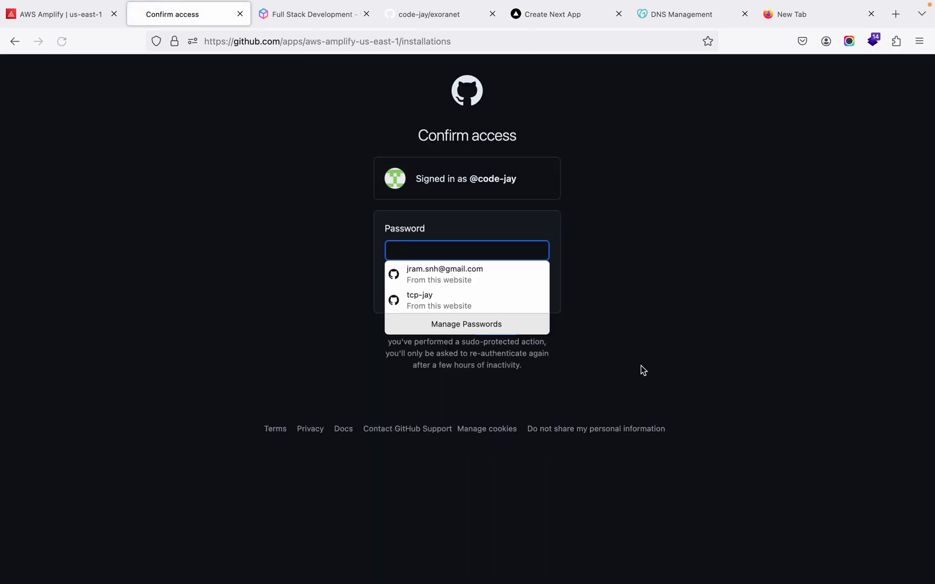
pyautogui.click(466, 250)
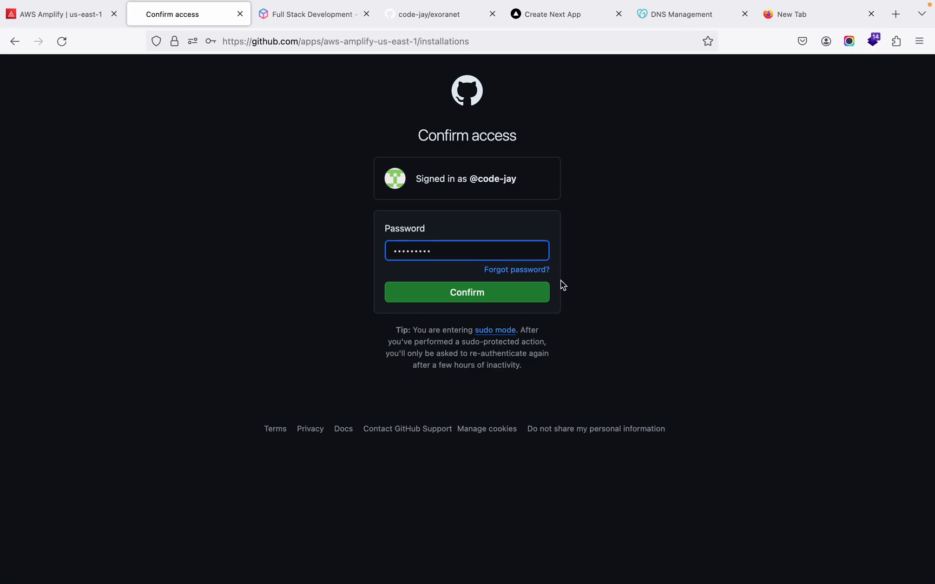
pyautogui.click(466, 292)
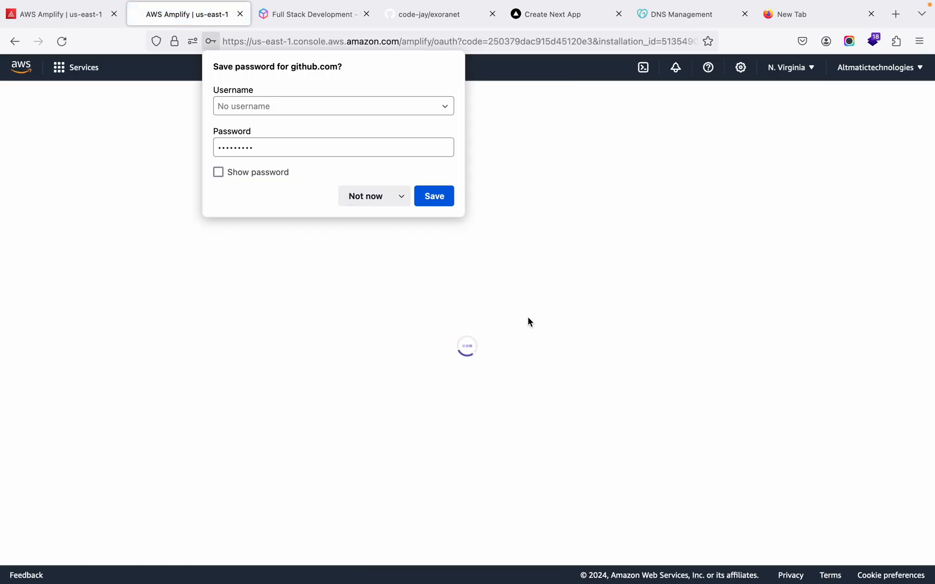
pyautogui.click(365, 195)
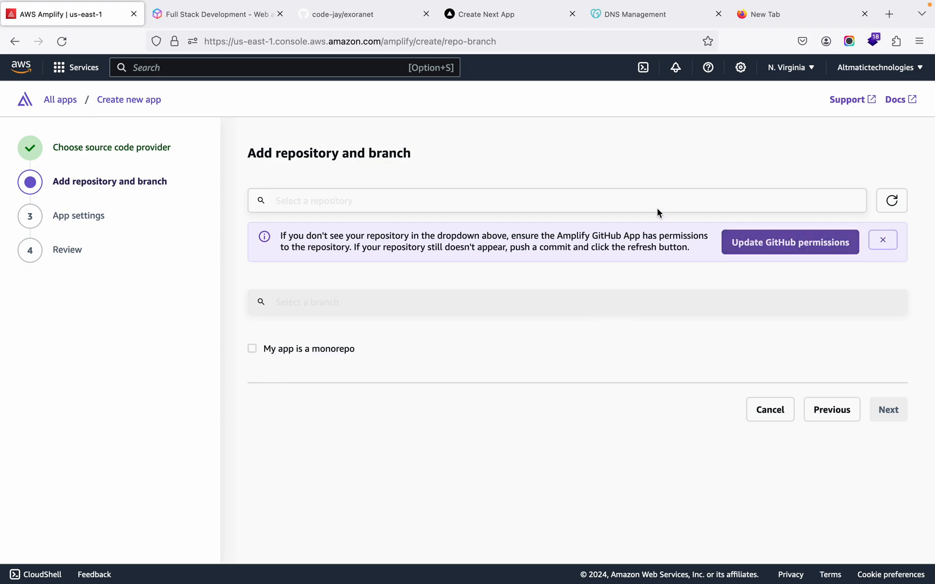
# - Connect code-jay/exoranet on branch main and review the auto-detected Next.js build settings
pyautogui.click(537, 200)
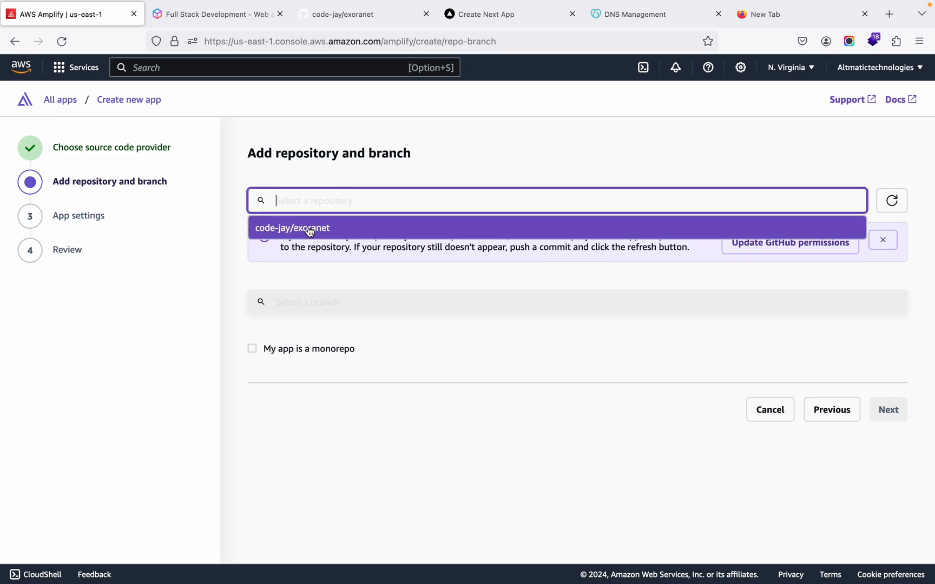
pyautogui.click(292, 228)
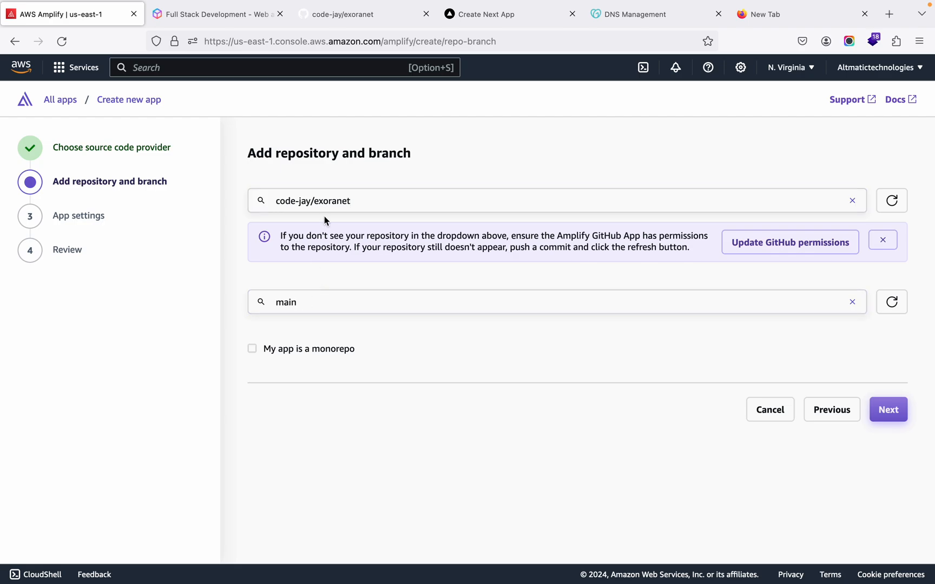
pyautogui.moveTo(548, 423)
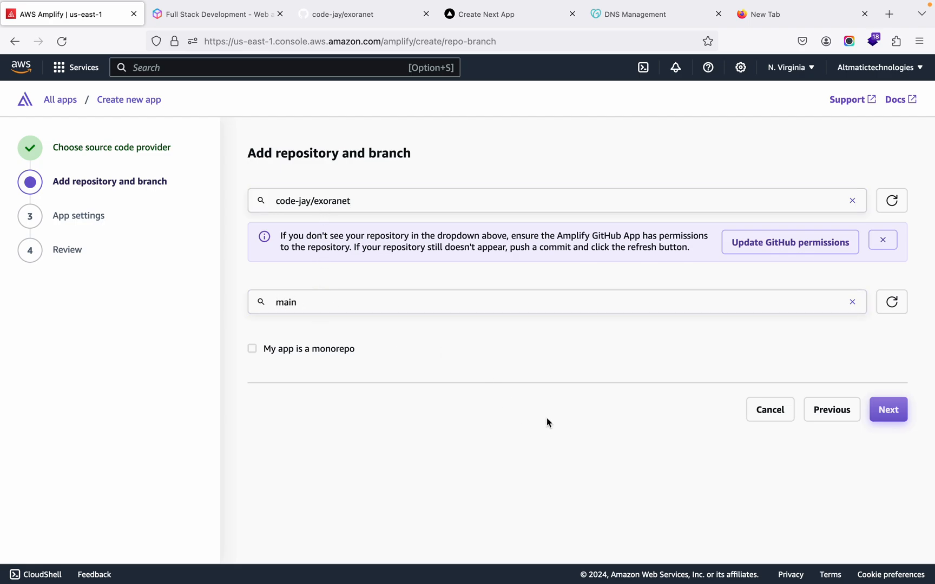
pyautogui.click(887, 409)
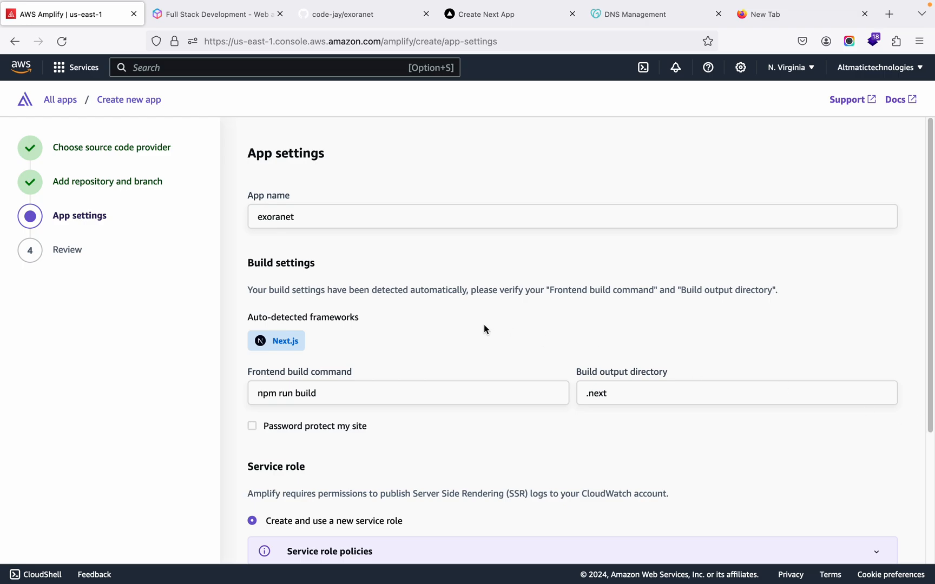
pyautogui.scroll(-3)
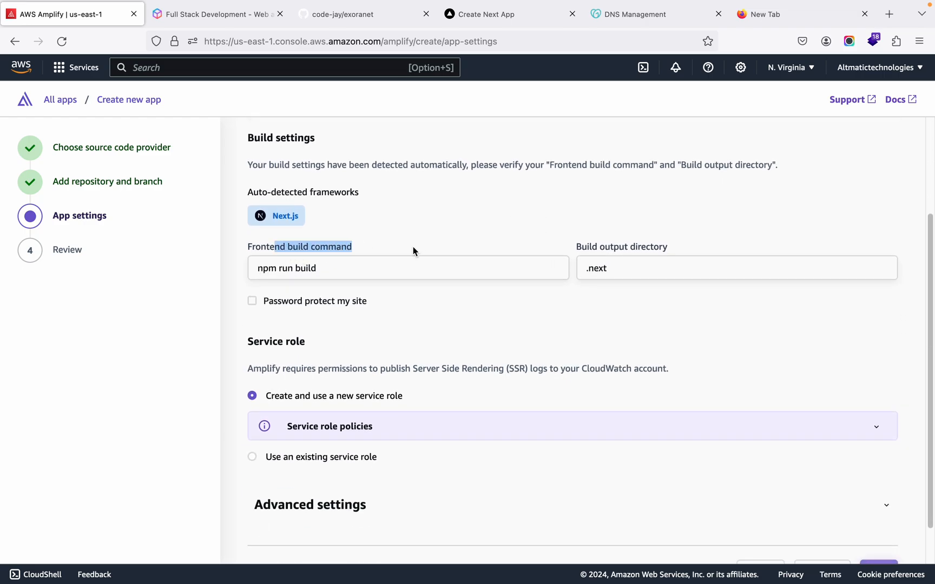
pyautogui.scroll(-3)
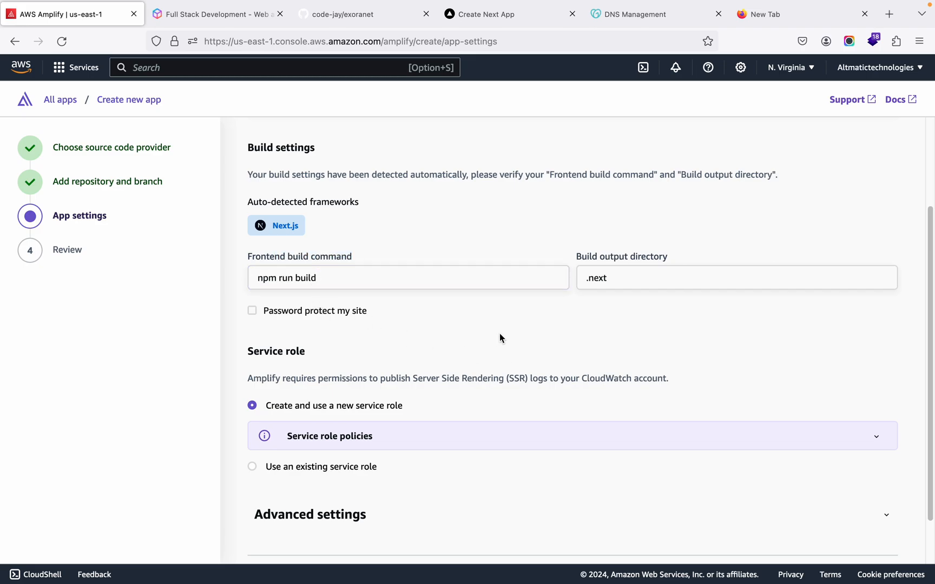
pyautogui.scroll(-3)
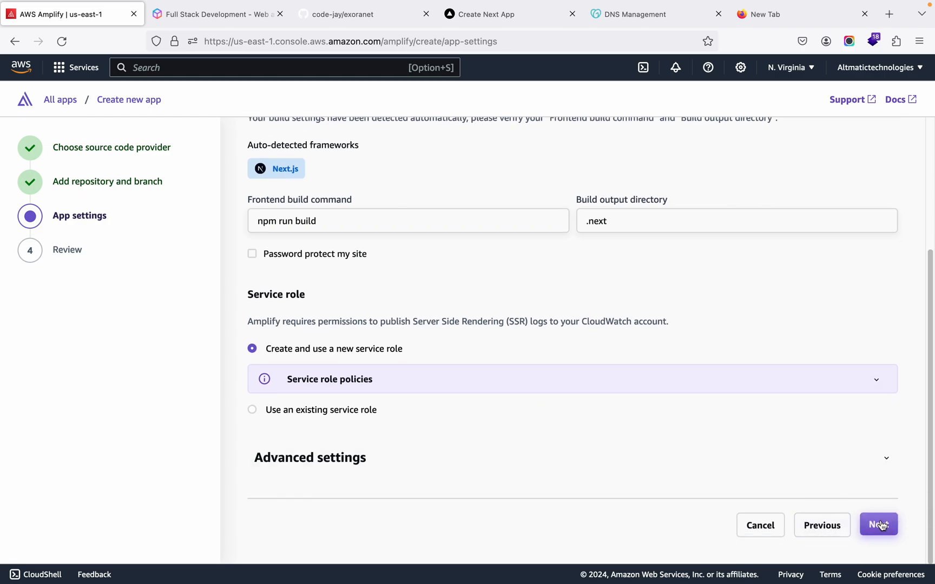
# - Review the exoranet app summary (GitHub repo, main branch, Next.js build) and save and deploy
pyautogui.click(877, 525)
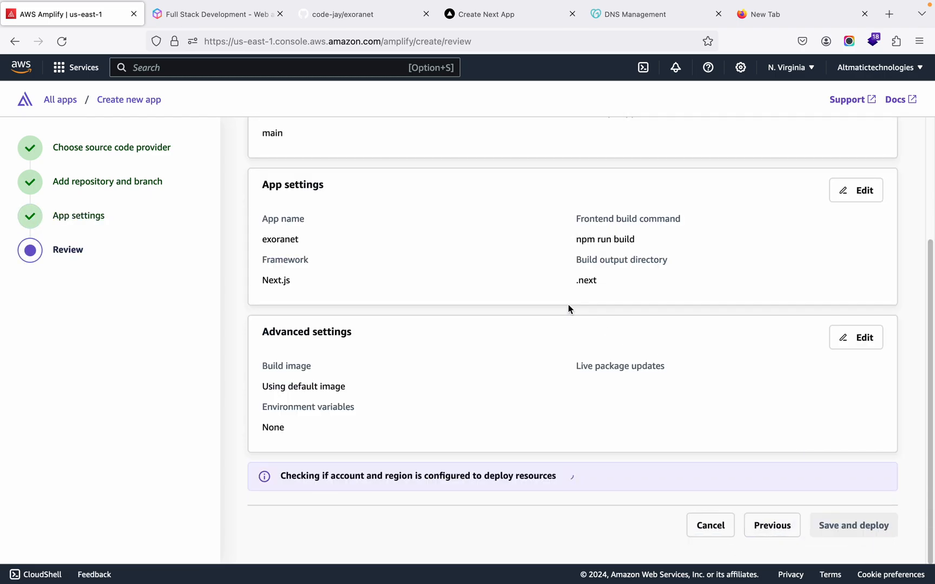
pyautogui.moveTo(559, 327)
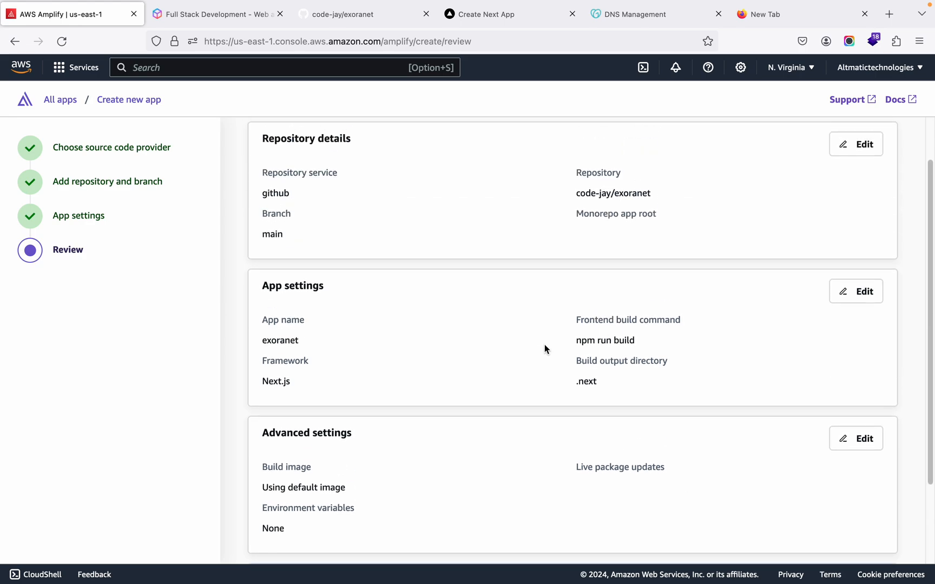
pyautogui.scroll(-3)
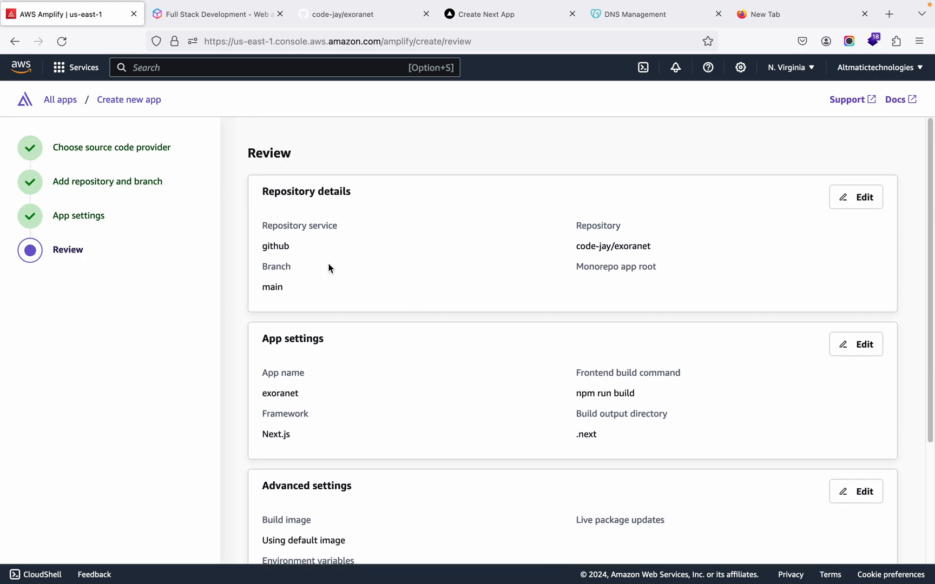
pyautogui.scroll(-3)
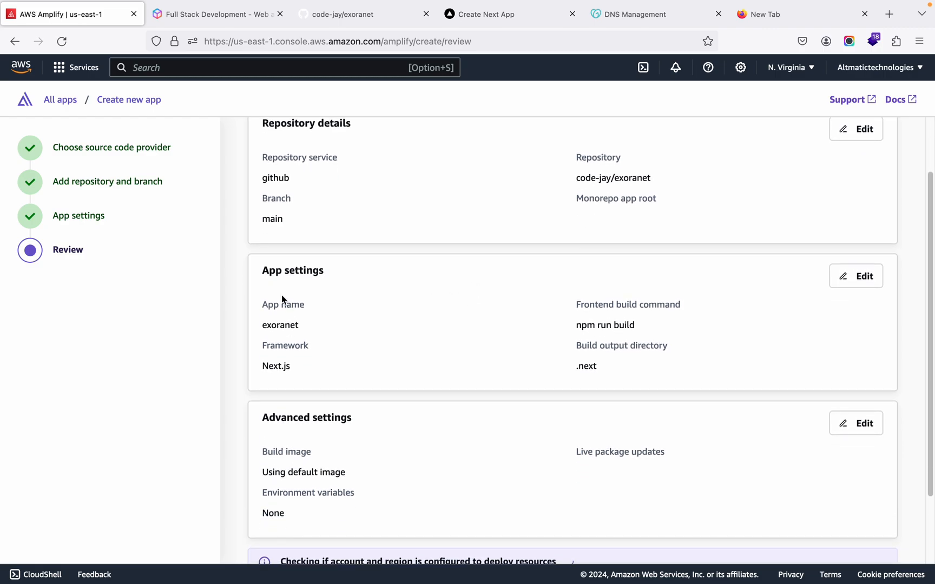
pyautogui.scroll(-3)
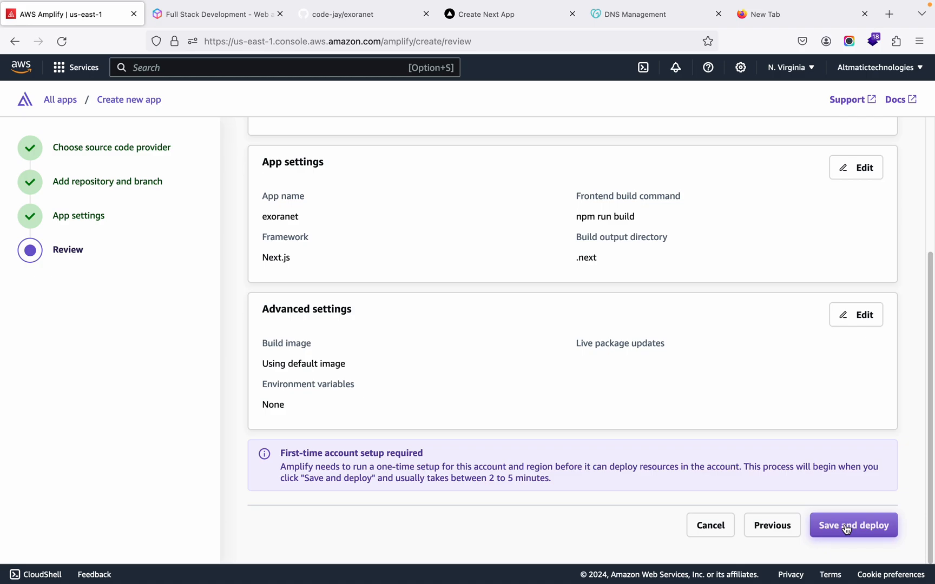
pyautogui.click(854, 525)
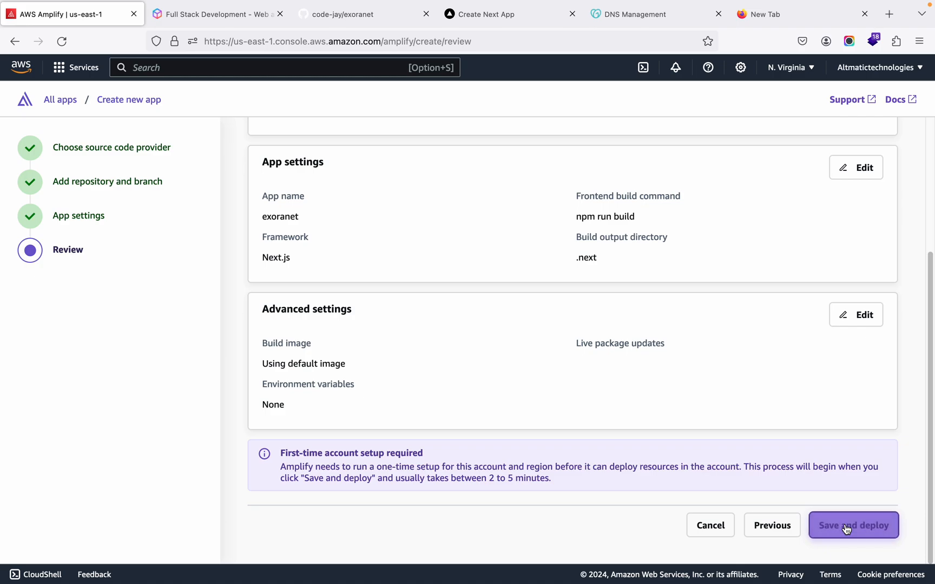
# - Launch the exoranet app's first deployment and wait as account bootstrapping reaches 3 of 14 steps
pyautogui.click(853, 525)
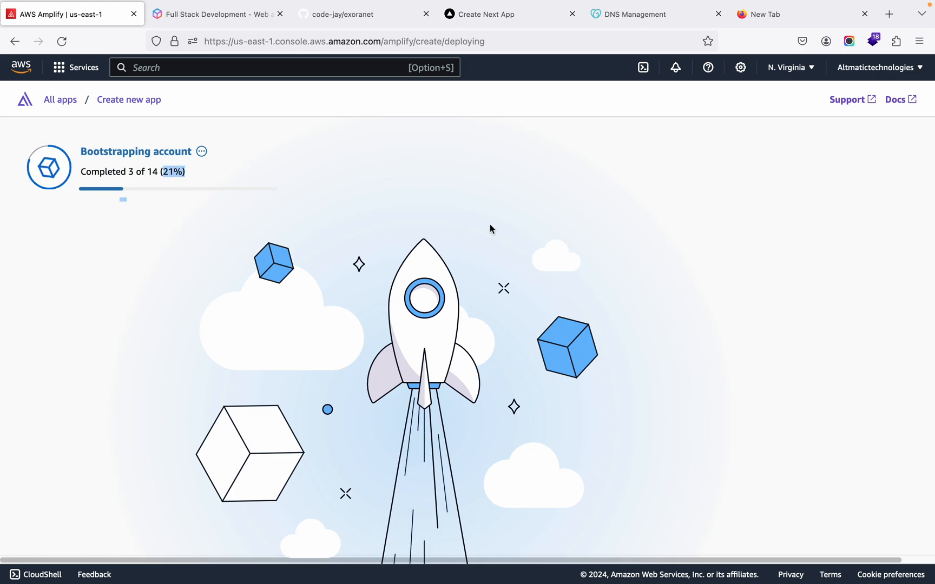
pyautogui.moveTo(489, 236)
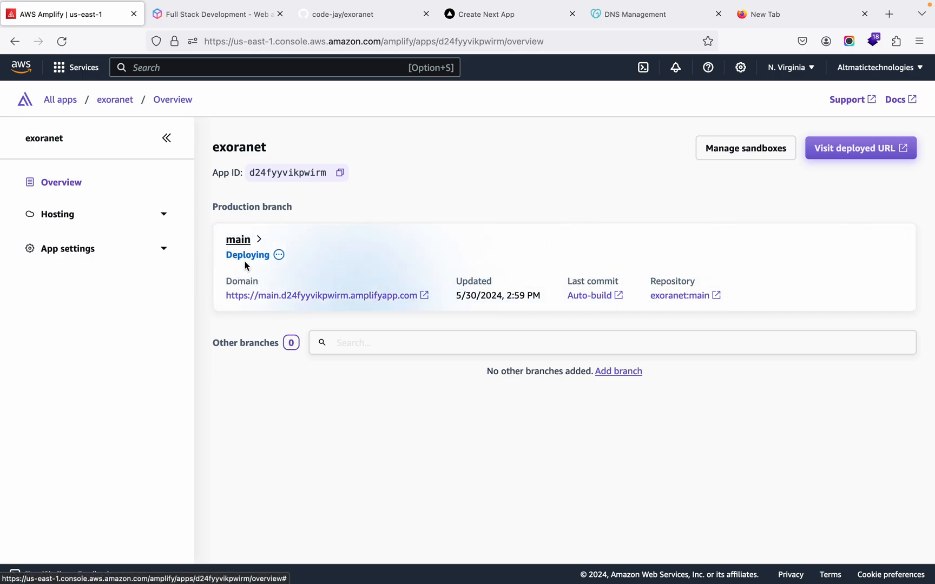
pyautogui.moveTo(468, 367)
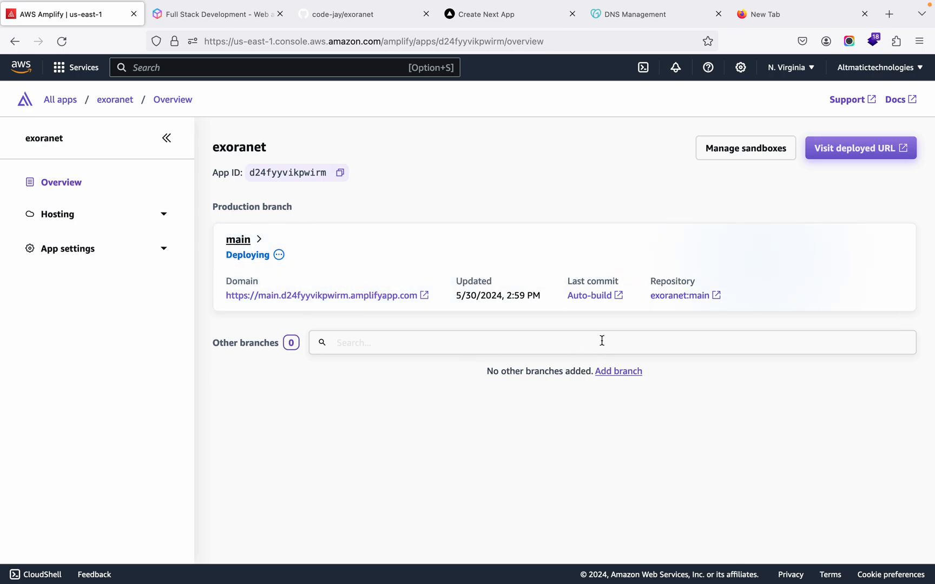
pyautogui.moveTo(387, 257)
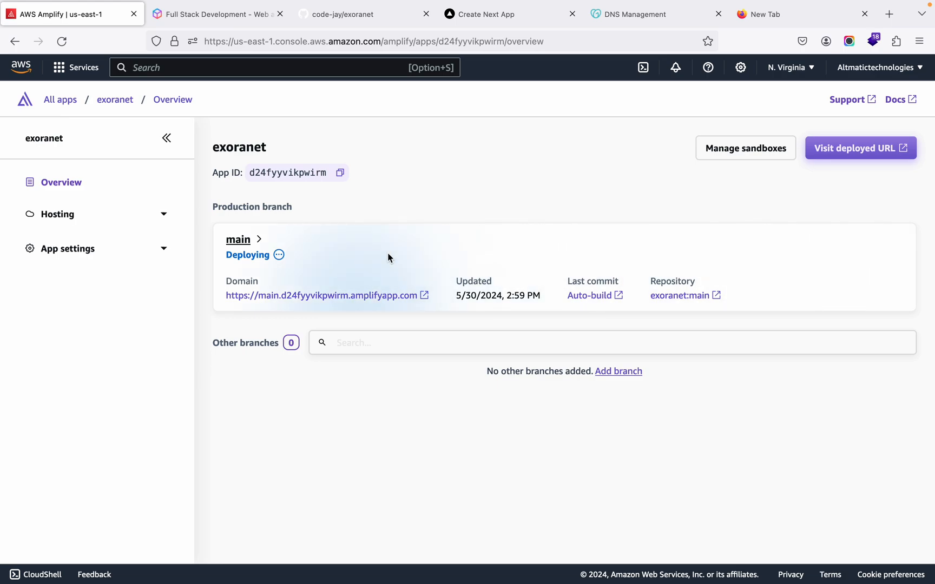
pyautogui.moveTo(551, 251)
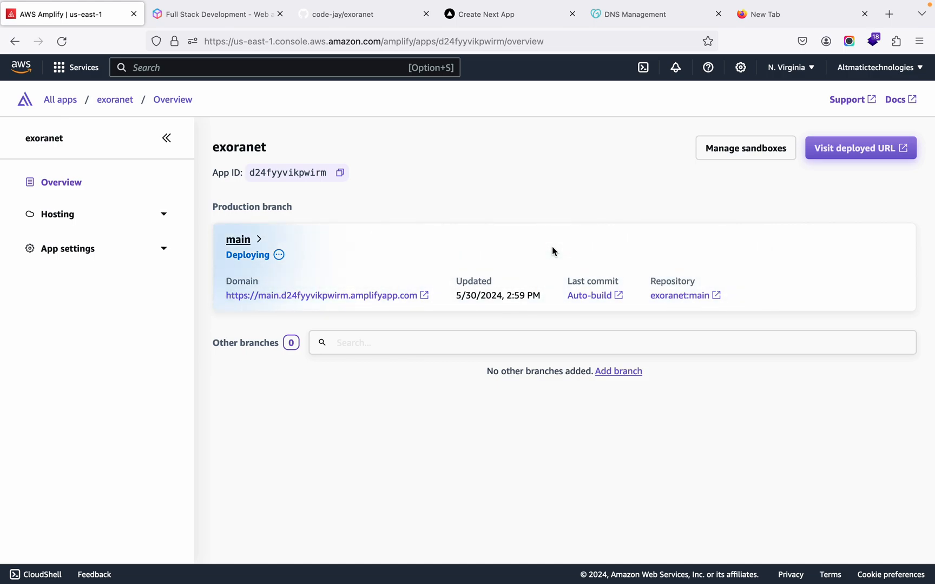
pyautogui.moveTo(535, 246)
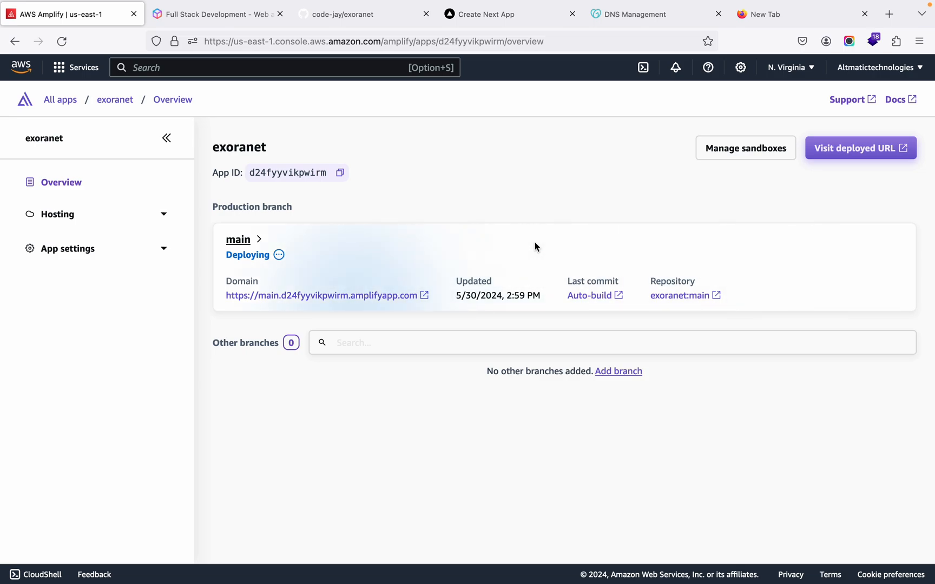
pyautogui.moveTo(288, 255)
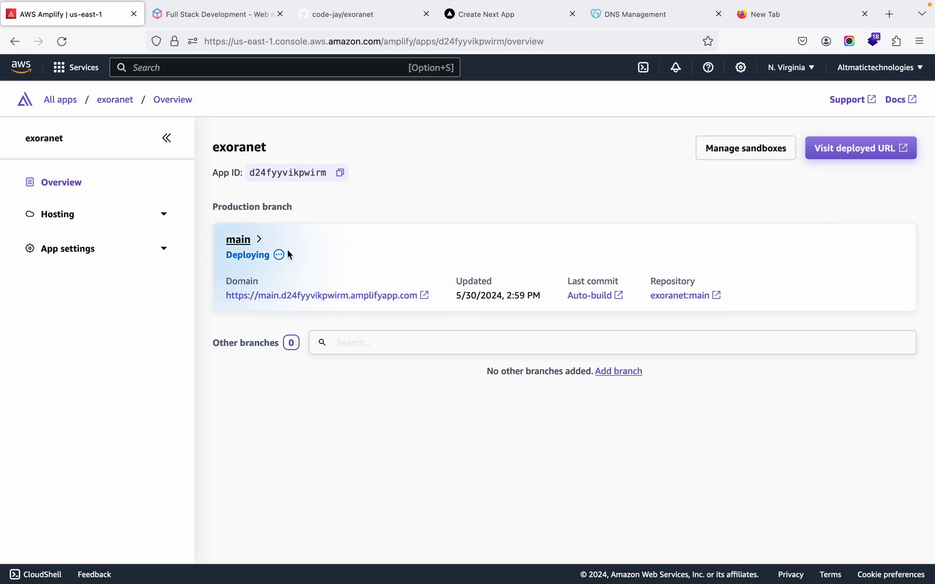
# - Open the main branch's Deployments page from its Deploying status link
pyautogui.click(237, 239)
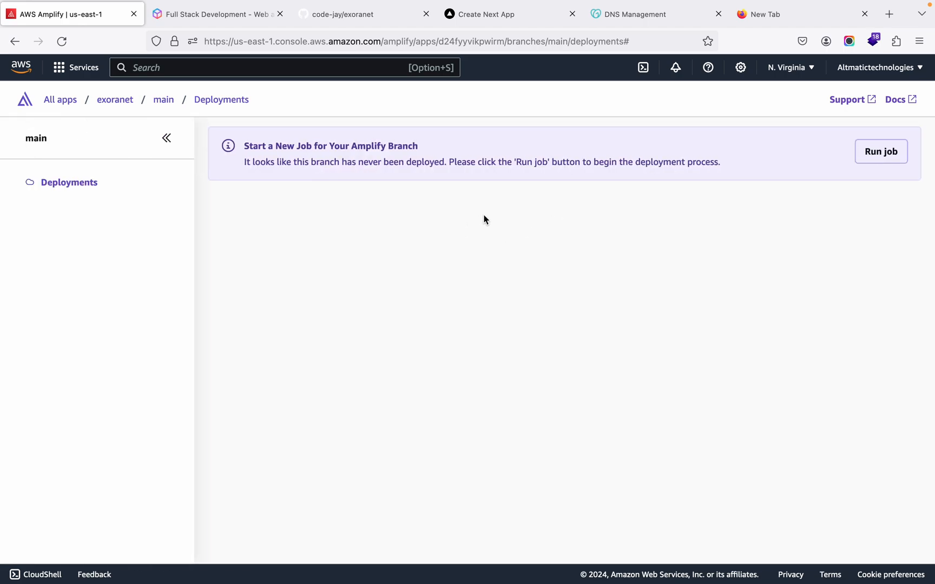
# - Wait for exoranet's first main-branch build and deploy to complete, then return to All apps
pyautogui.click(881, 151)
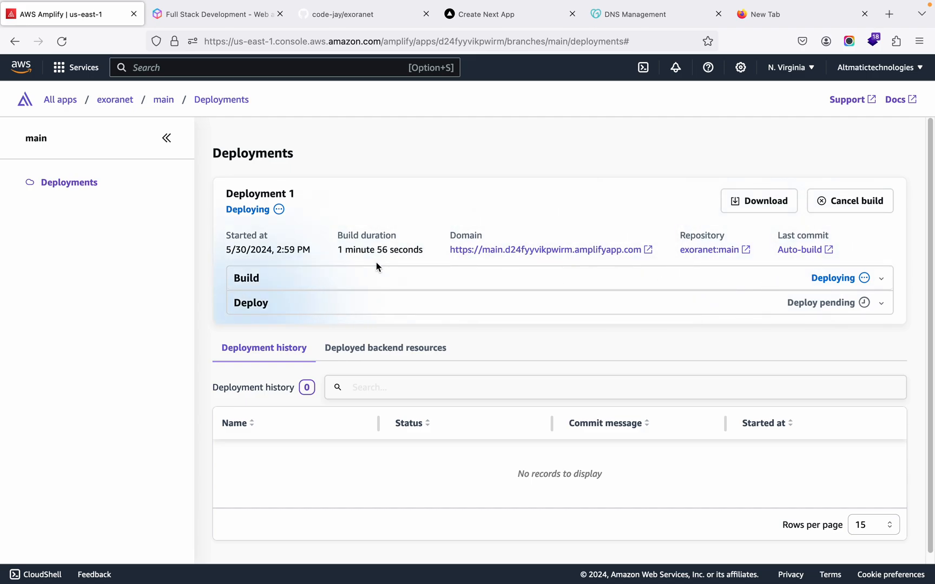
pyautogui.doubleClick(354, 250)
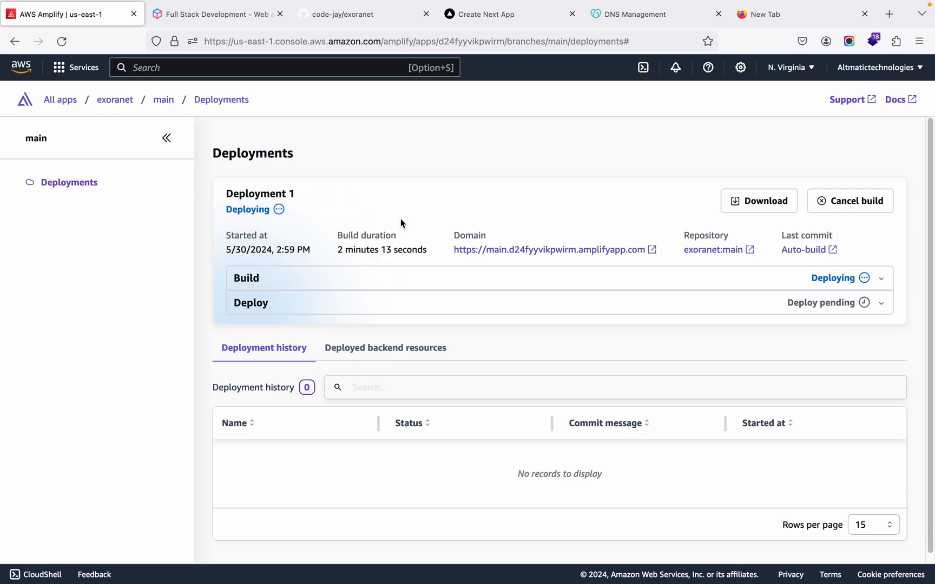
pyautogui.moveTo(398, 201)
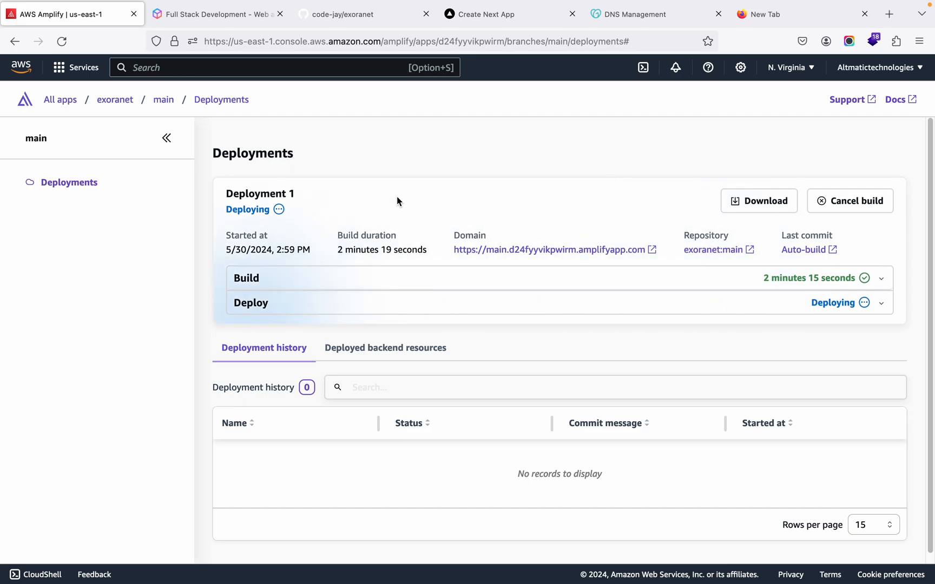
pyautogui.moveTo(333, 267)
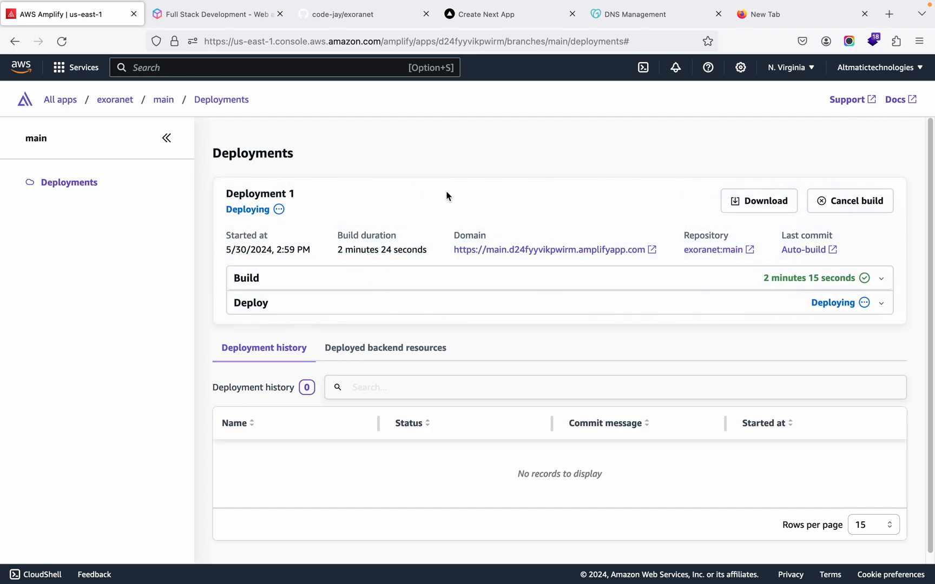
pyautogui.moveTo(501, 157)
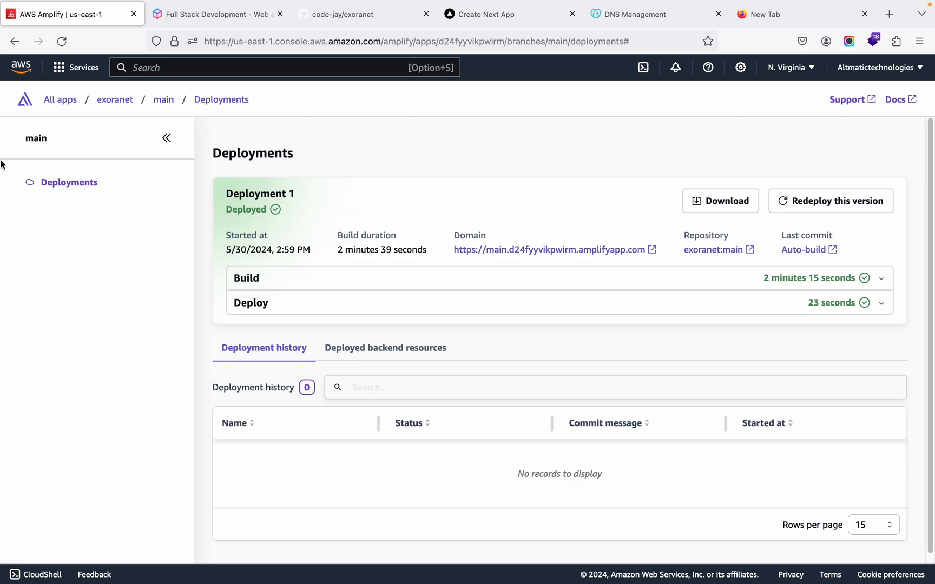
pyautogui.click(60, 99)
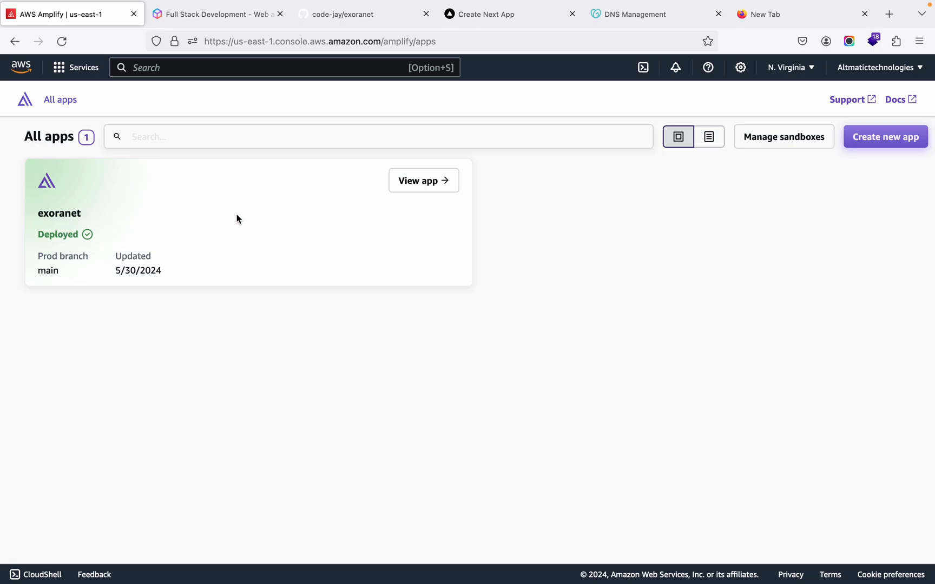
# - Open the amplifyapp.com site in a new tab and compare it with localhost:3000
pyautogui.click(59, 212)
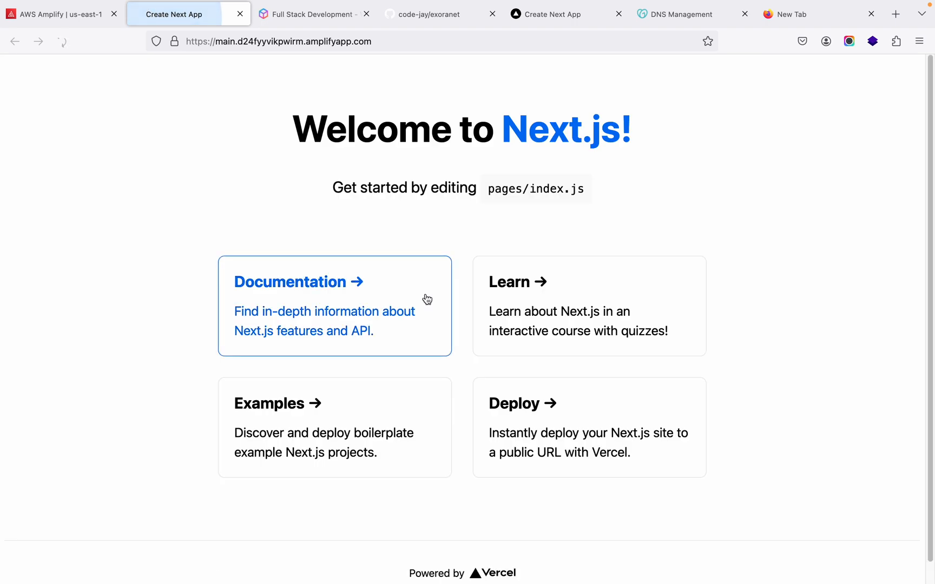
pyautogui.click(277, 41)
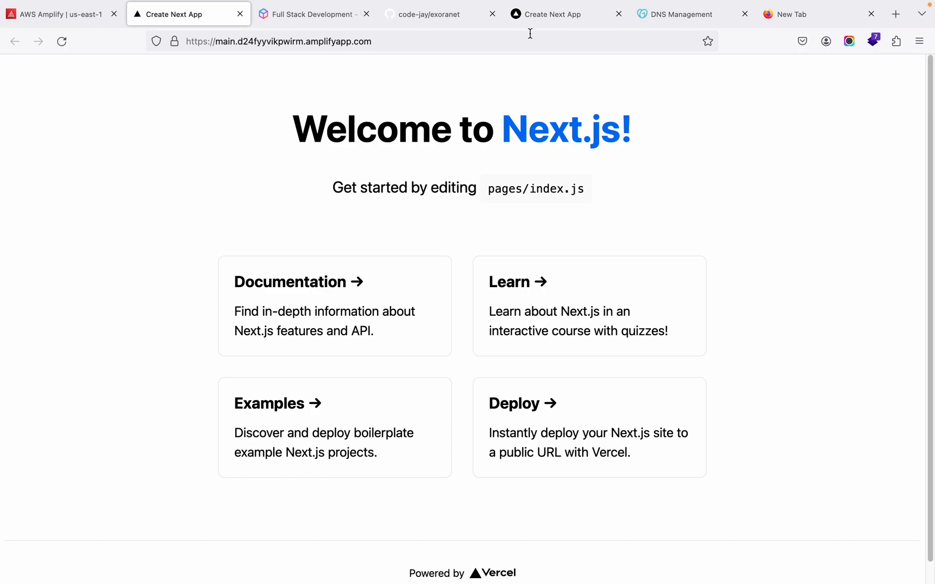
pyautogui.click(551, 13)
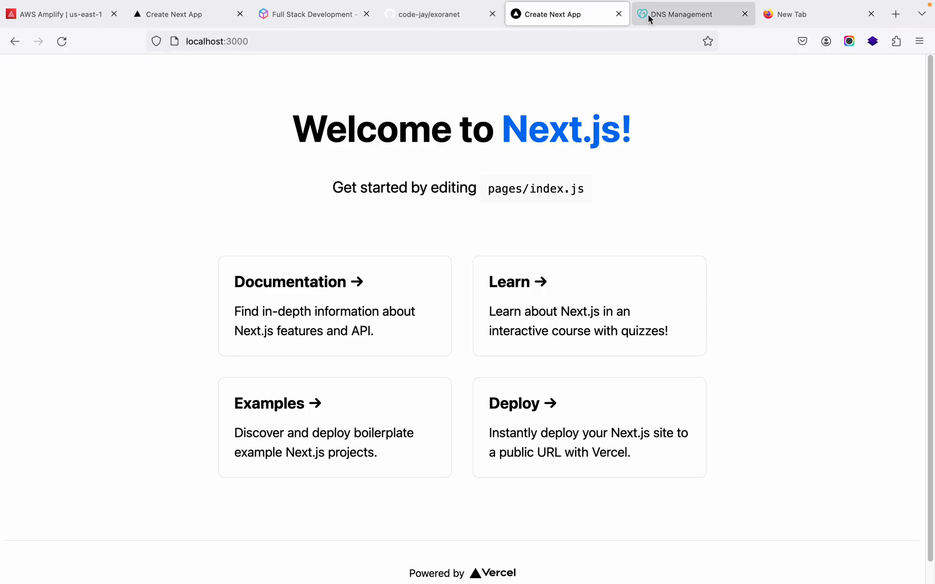
pyautogui.click(179, 14)
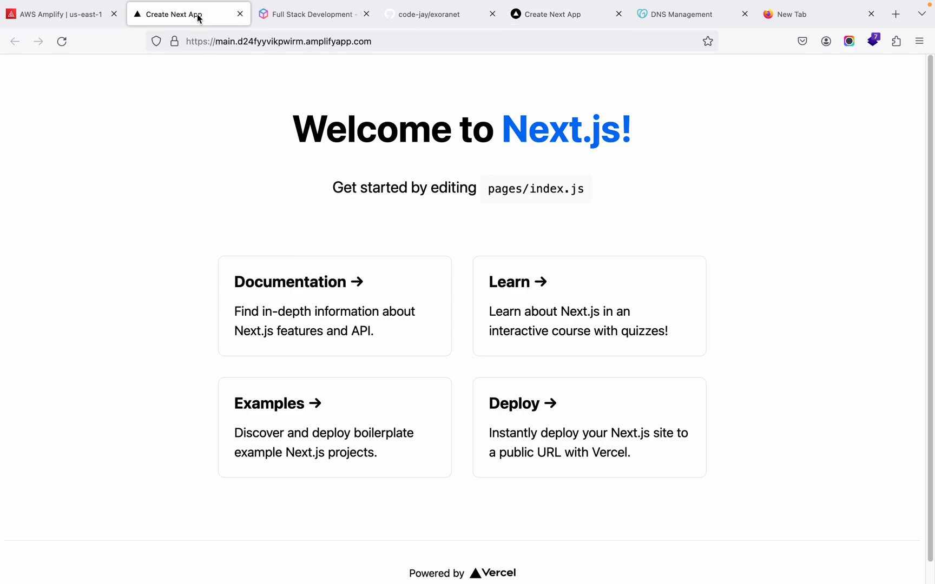
pyautogui.click(278, 41)
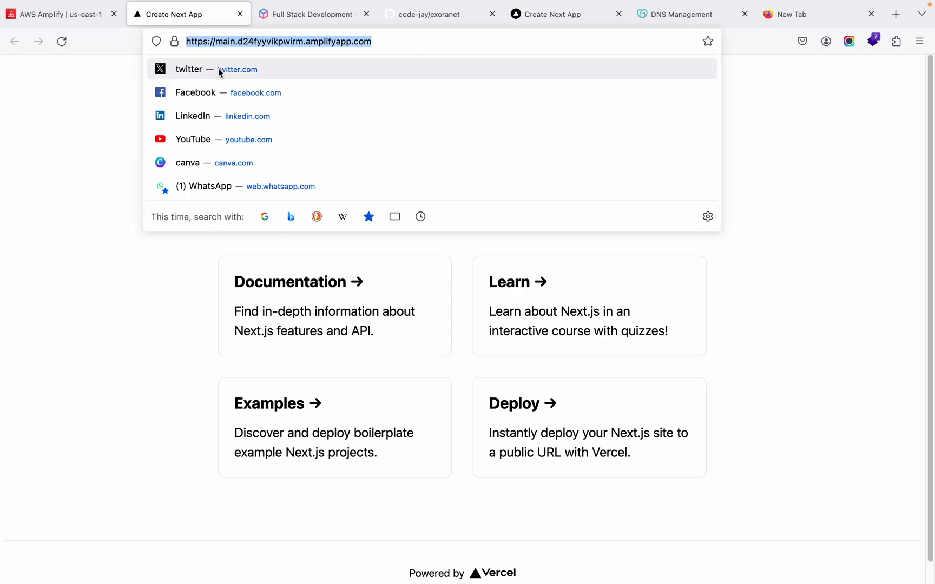
pyautogui.click(405, 41)
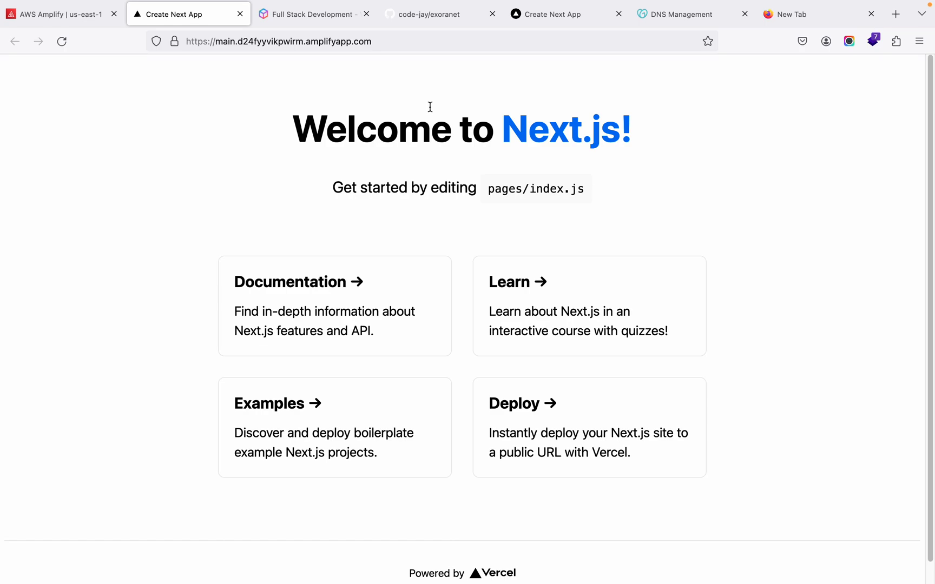
pyautogui.moveTo(444, 201)
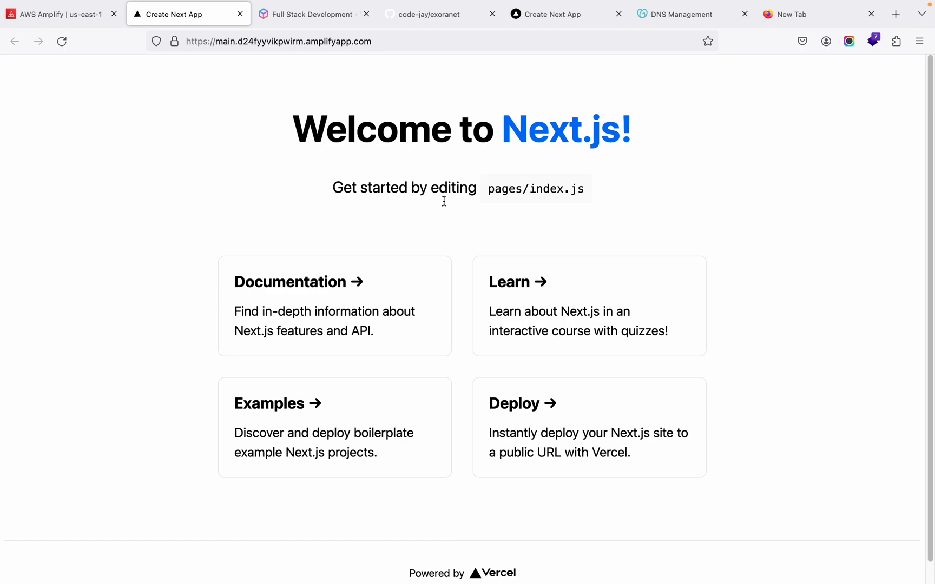
pyautogui.moveTo(457, 206)
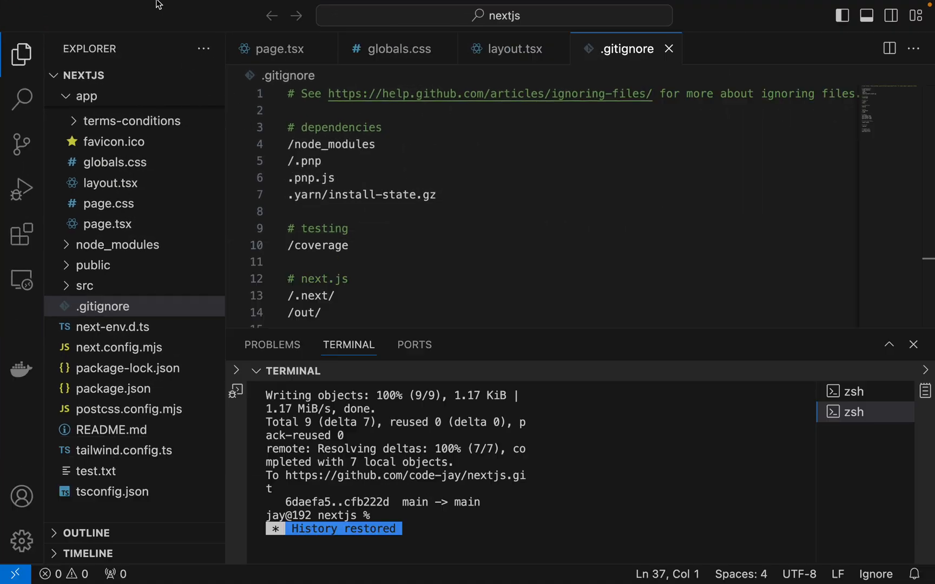
# - Open the exoranet folder as the project and expand public and pages in Explorer
pyautogui.click(75, 7)
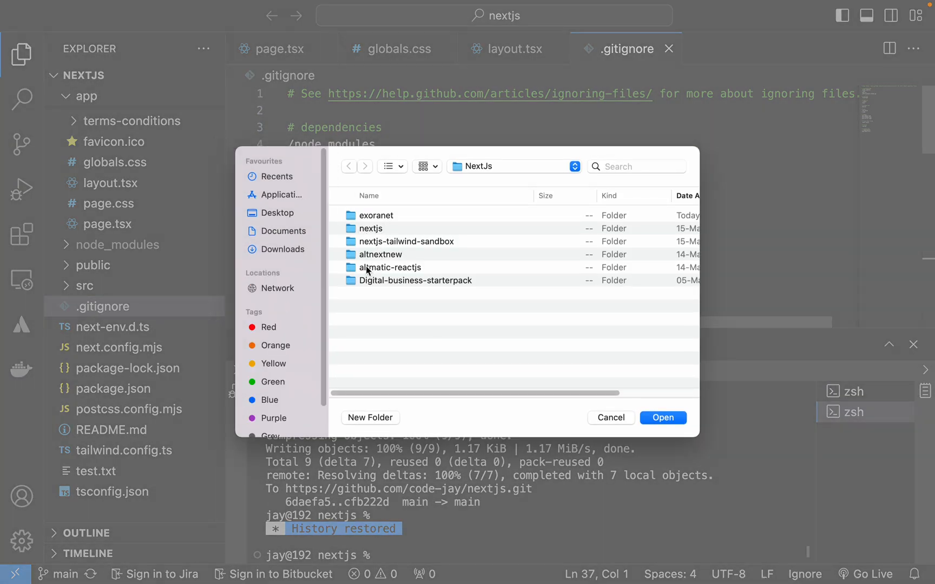
pyautogui.doubleClick(376, 216)
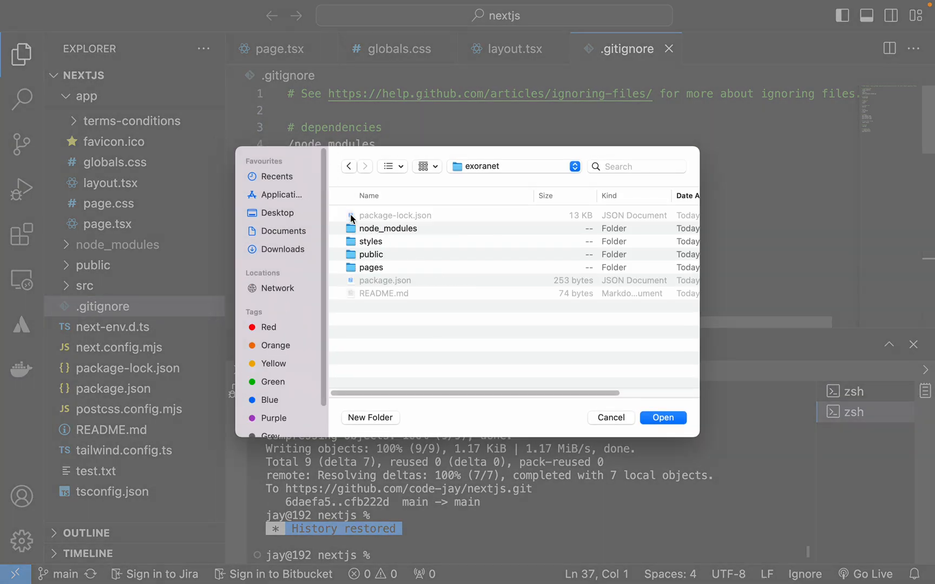
pyautogui.click(661, 417)
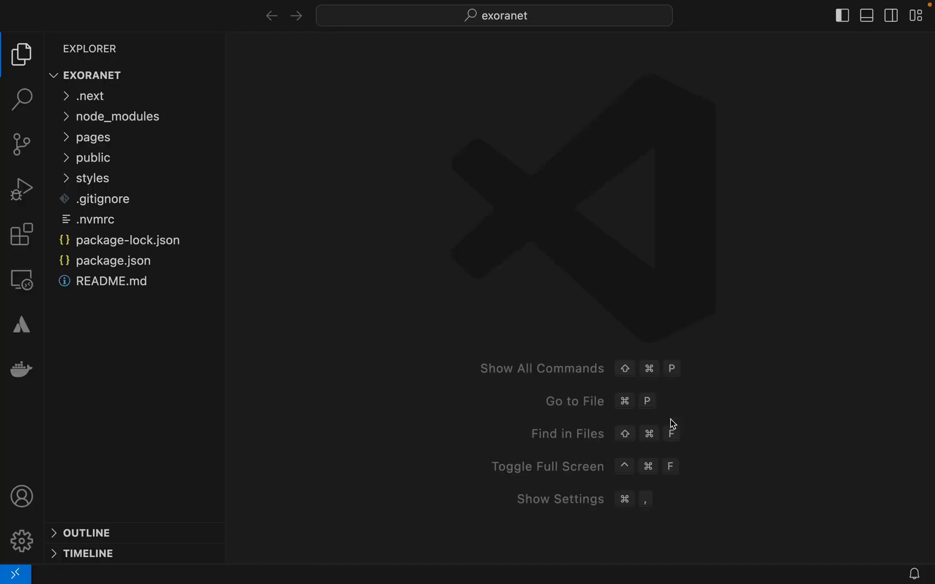
pyautogui.click(93, 157)
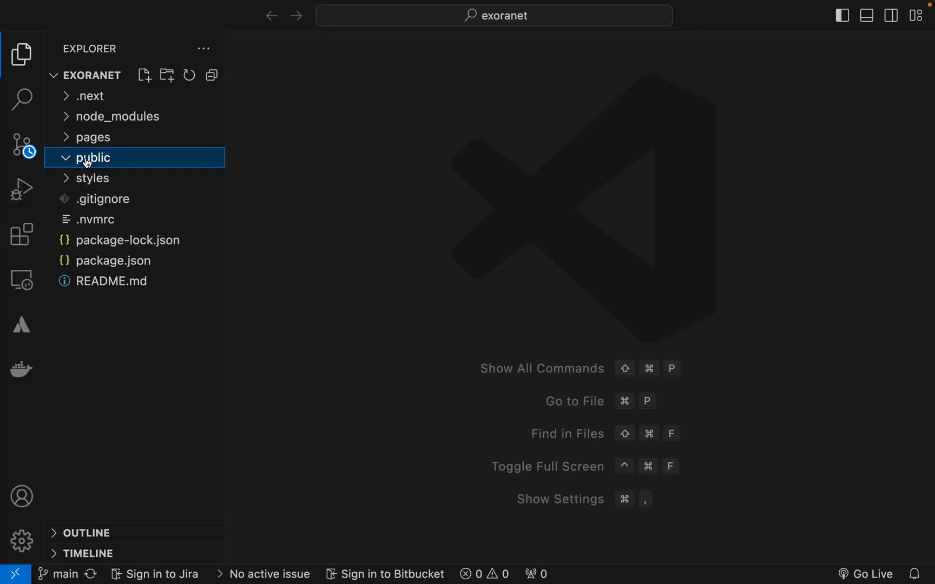
pyautogui.click(93, 137)
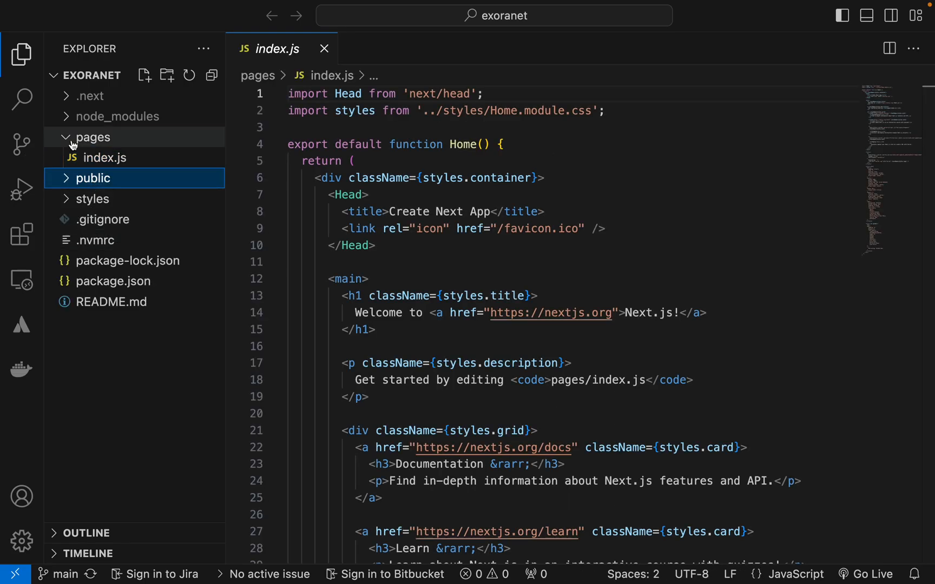
# - Change the index.js heading to 'Next.js! Test Website'
pyautogui.click(105, 158)
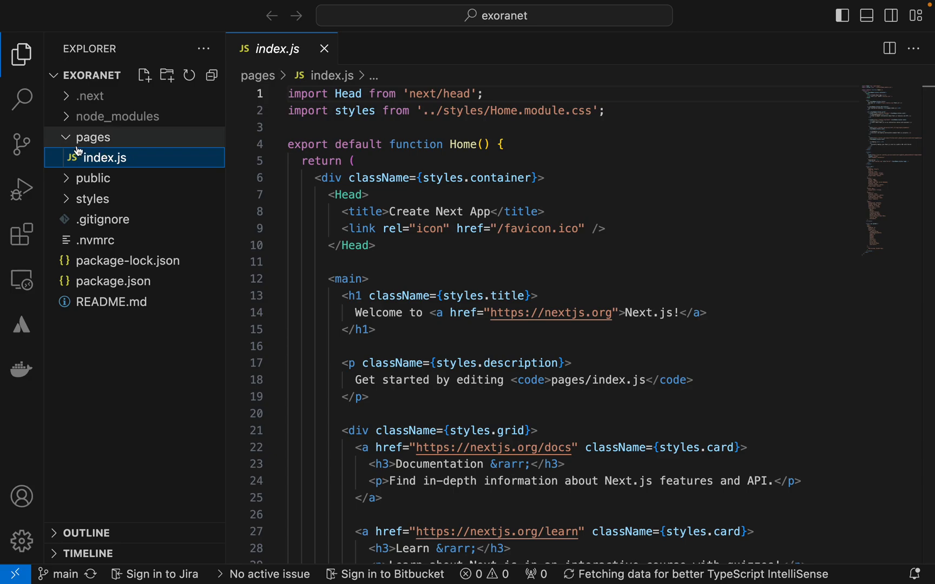
pyautogui.click(638, 335)
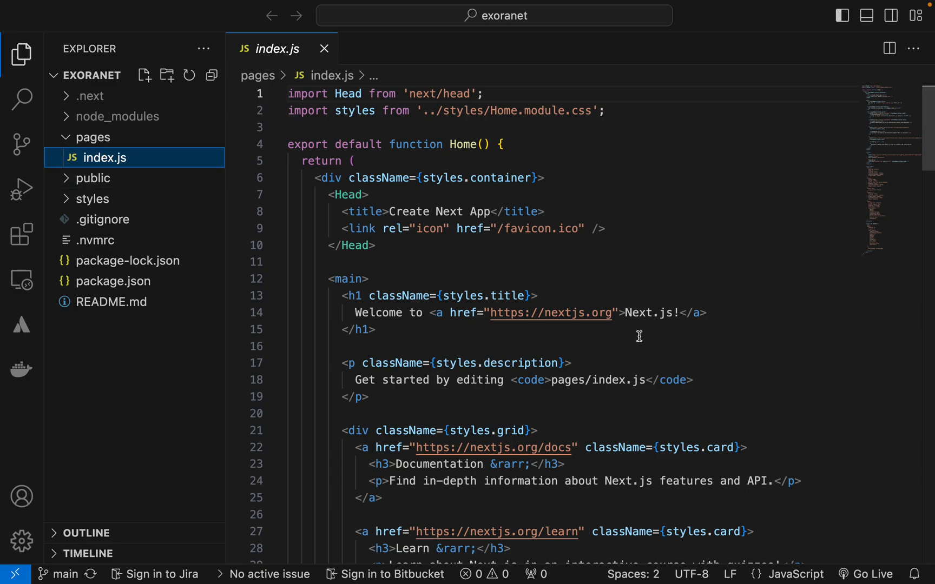
pyautogui.doubleClick(647, 312)
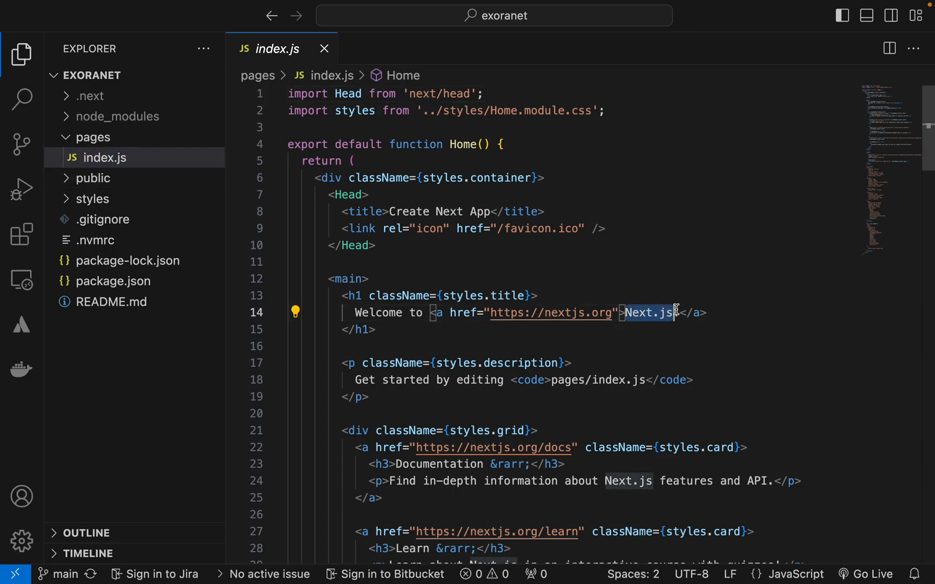
pyautogui.write('! Test W')
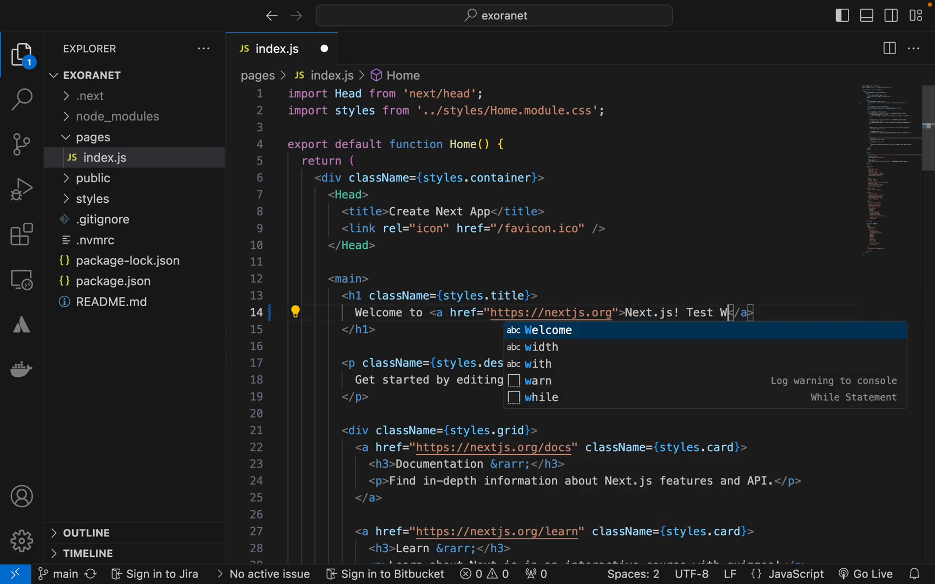
pyautogui.write('ebsite')
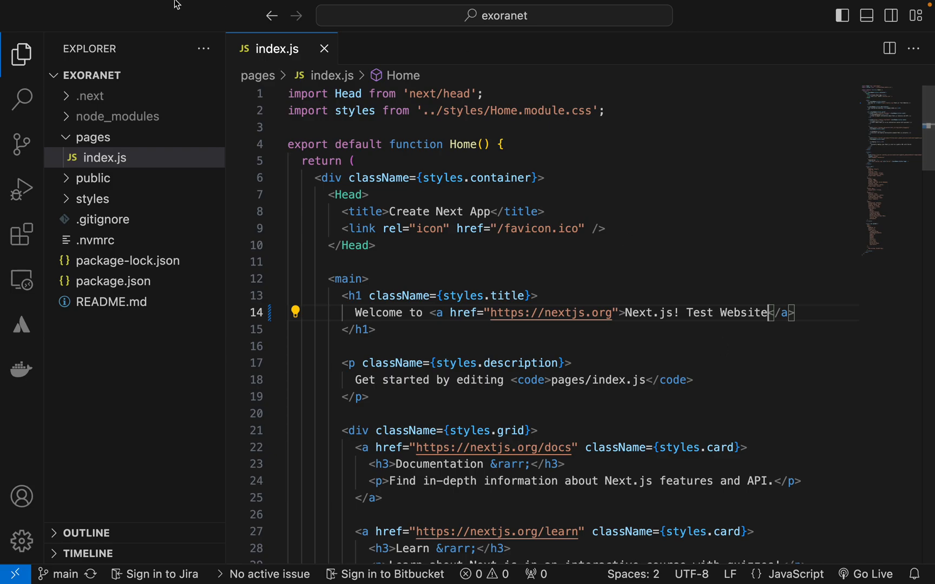
# - In a new terminal, run git add --all, git commit -m "Test" and git push
pyautogui.click(276, 7)
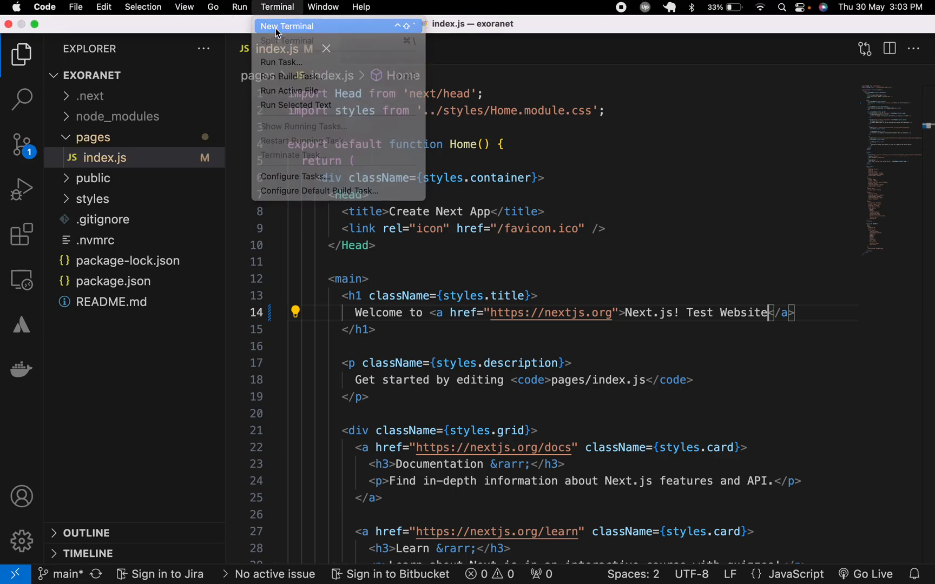
pyautogui.click(287, 25)
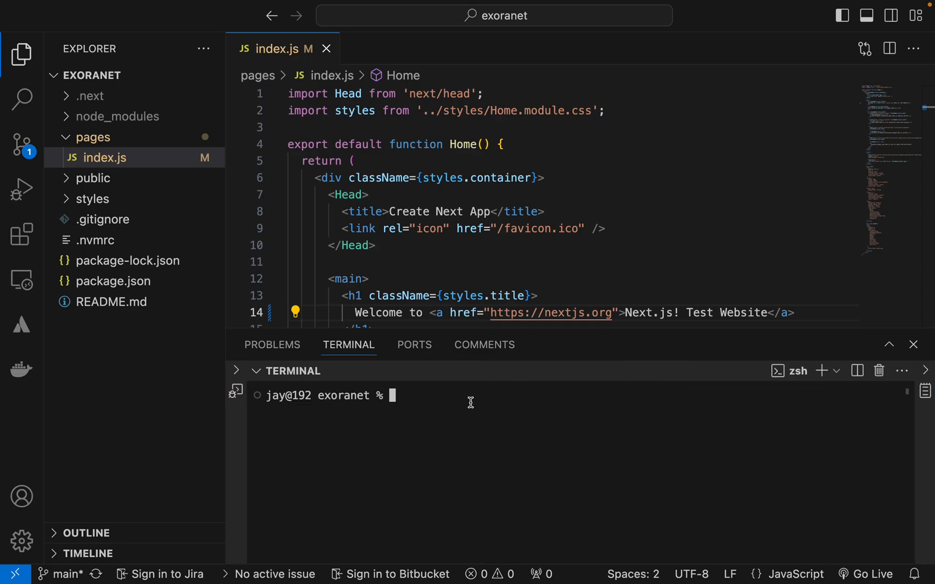
pyautogui.write('git')
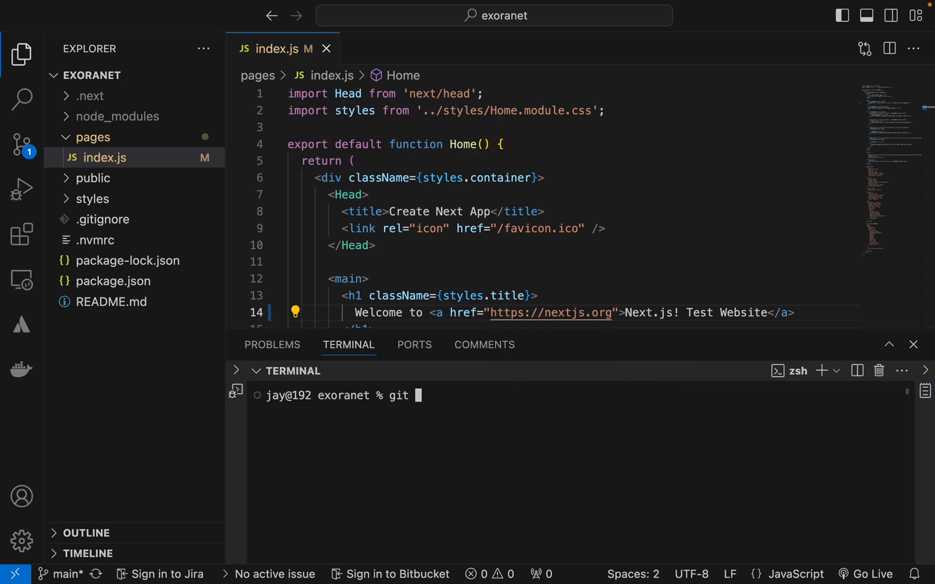
pyautogui.write('add --all')
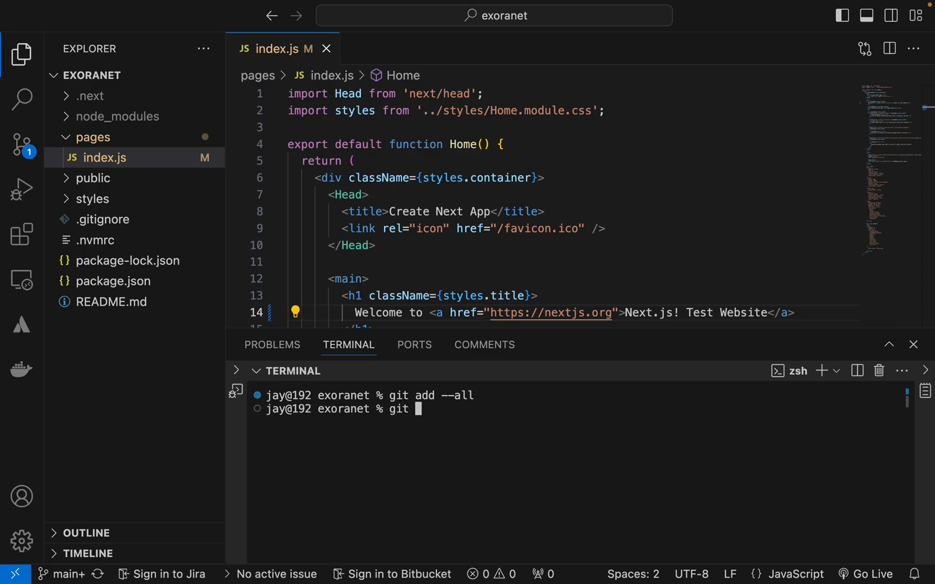
pyautogui.write('com')
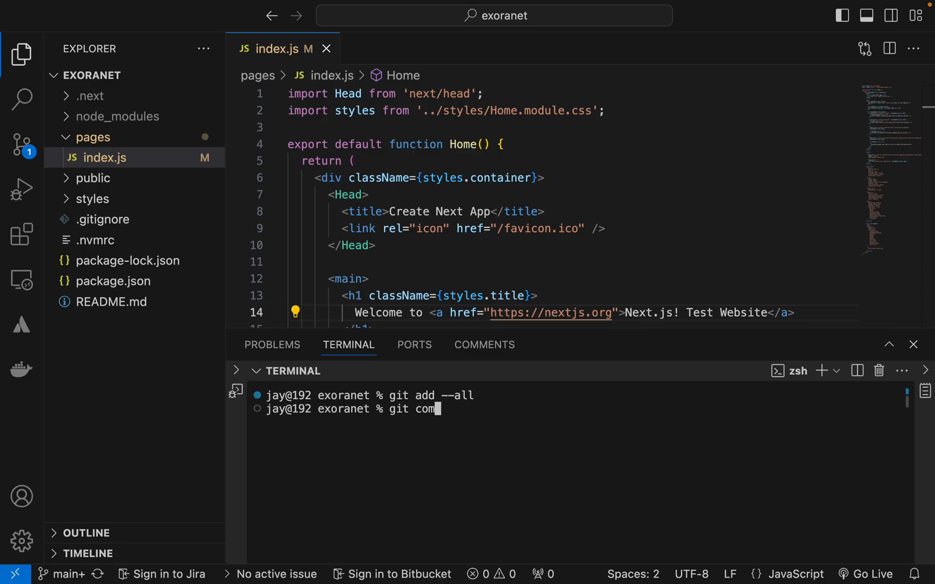
pyautogui.write('mit -m')
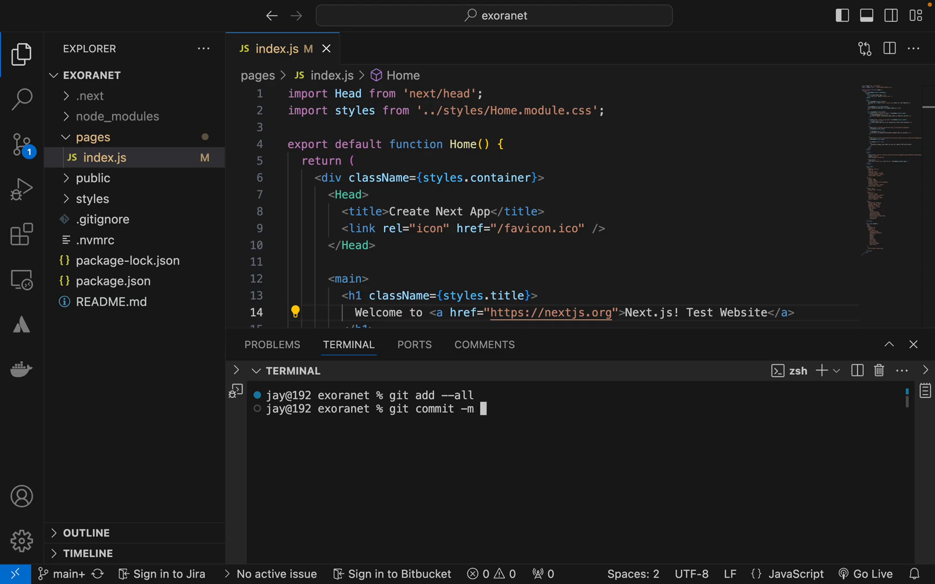
pyautogui.write('"Test')
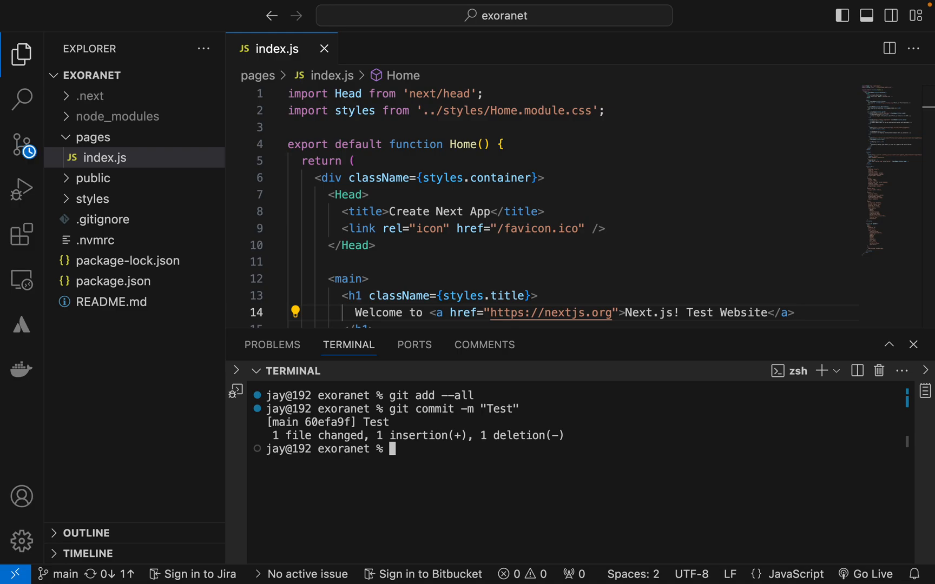
pyautogui.write('git push')
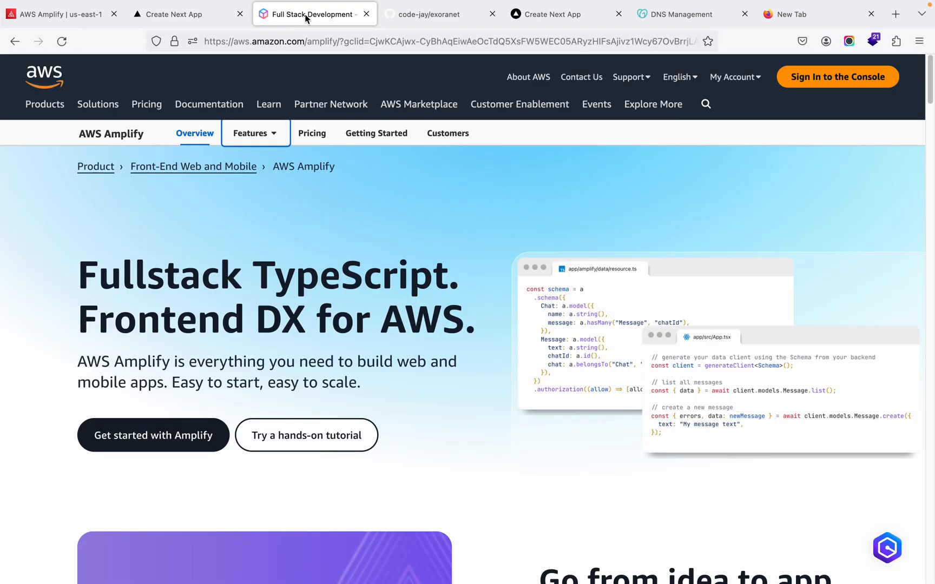
# - Confirm main is deploying the Test commit, compare localhost with amplifyapp.com, then go to GoDaddy nameservers
pyautogui.click(59, 14)
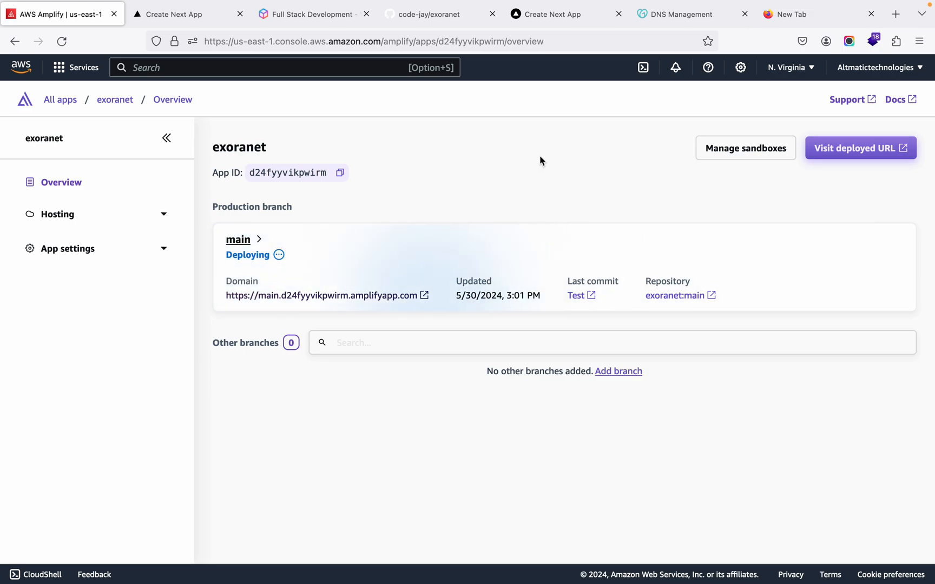
pyautogui.click(557, 14)
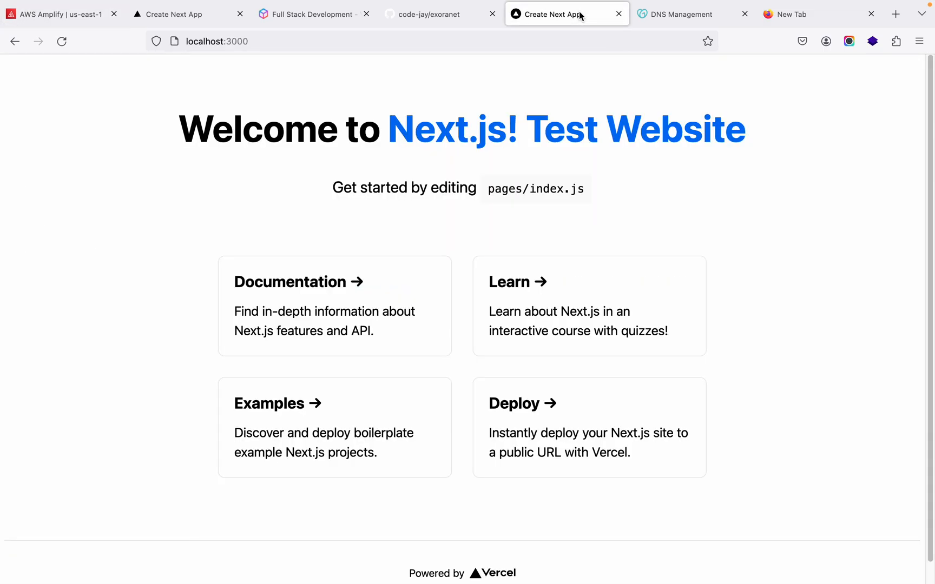
pyautogui.click(188, 14)
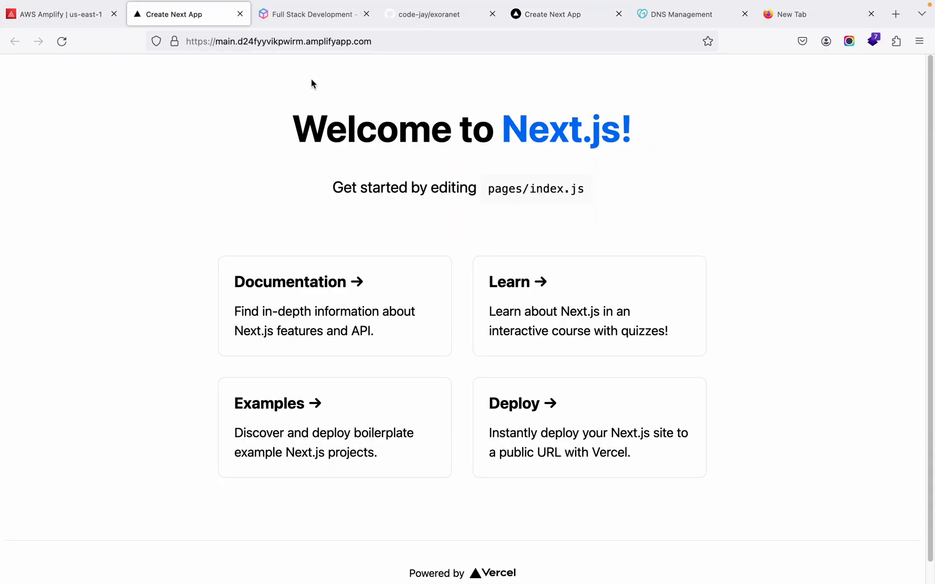
pyautogui.moveTo(563, 157)
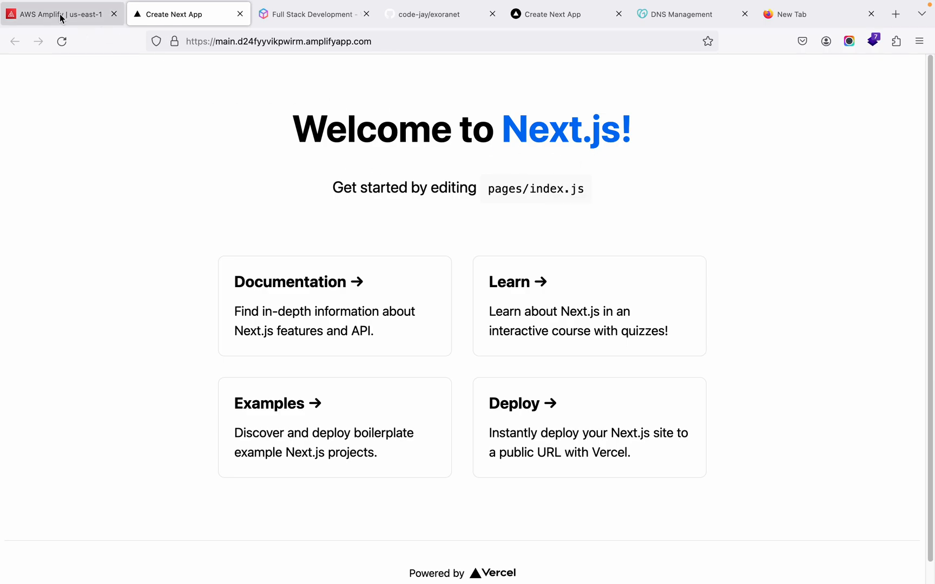
pyautogui.click(57, 13)
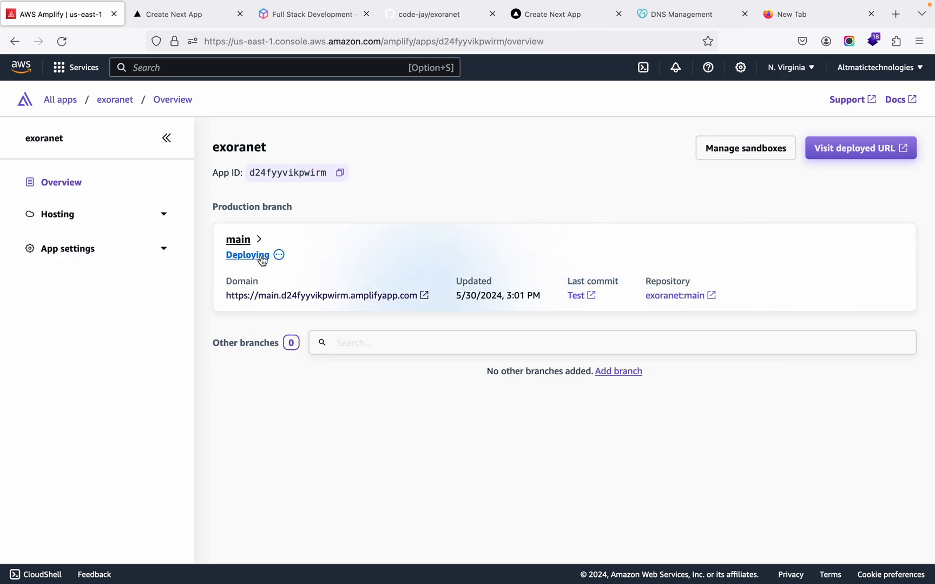
pyautogui.moveTo(298, 409)
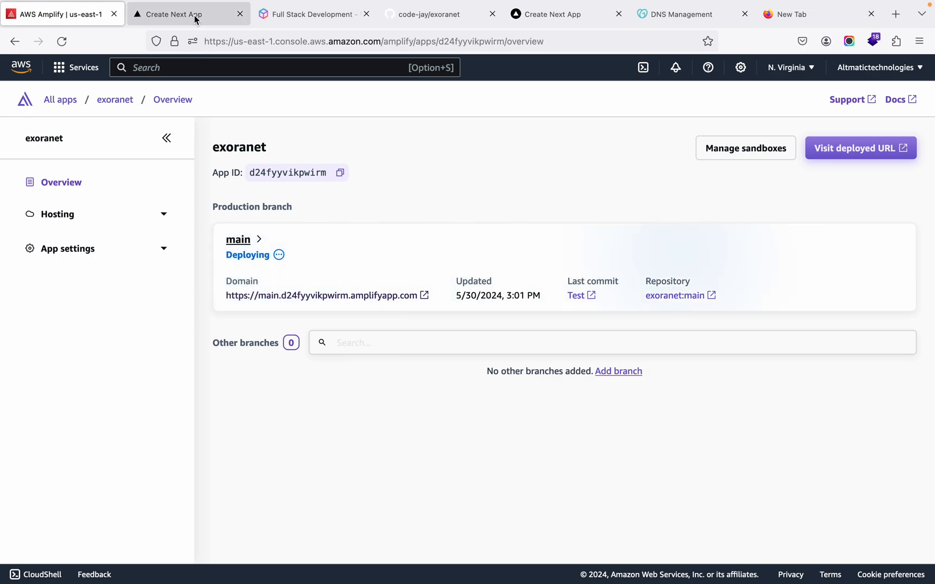
pyautogui.moveTo(187, 13)
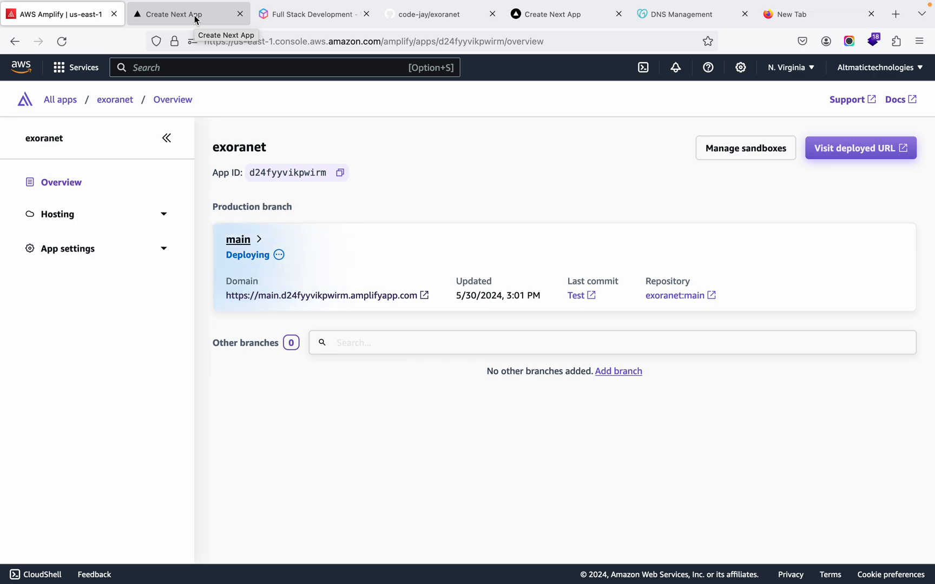
pyautogui.moveTo(359, 262)
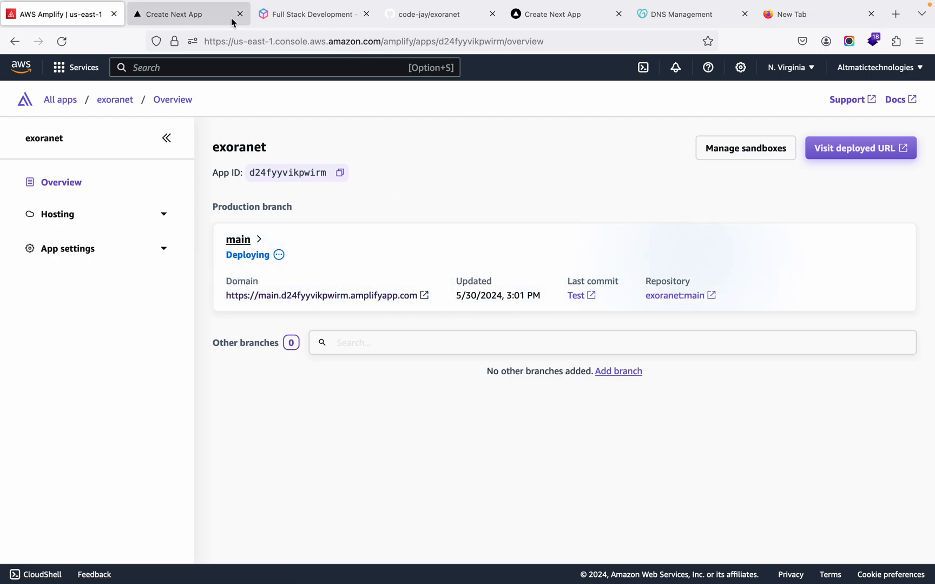
pyautogui.click(860, 148)
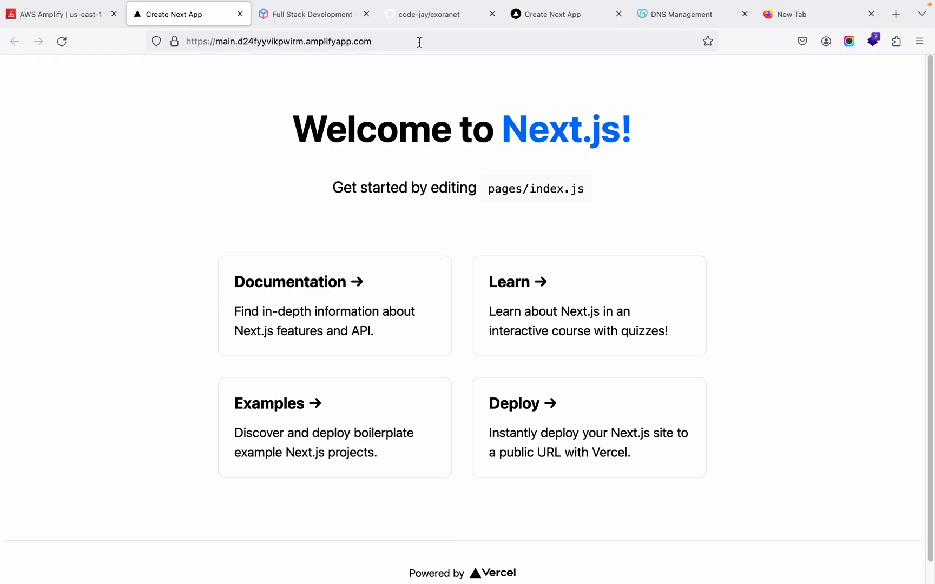
pyautogui.moveTo(47, 183)
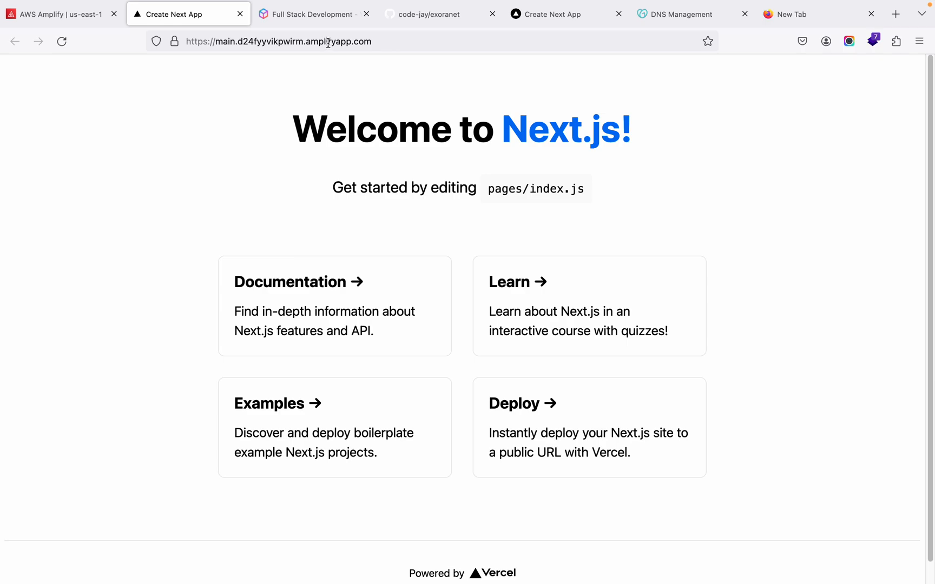
pyautogui.click(674, 13)
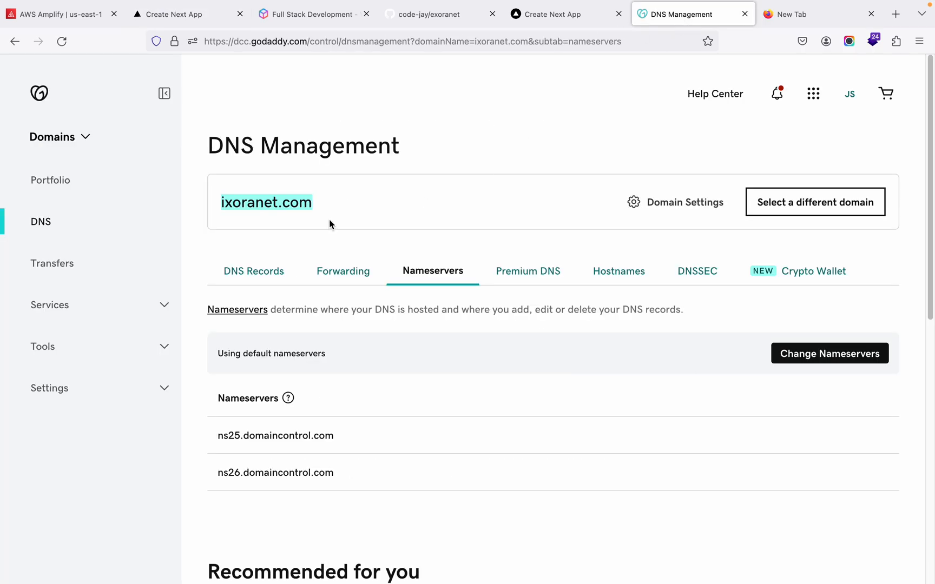
pyautogui.moveTo(337, 212)
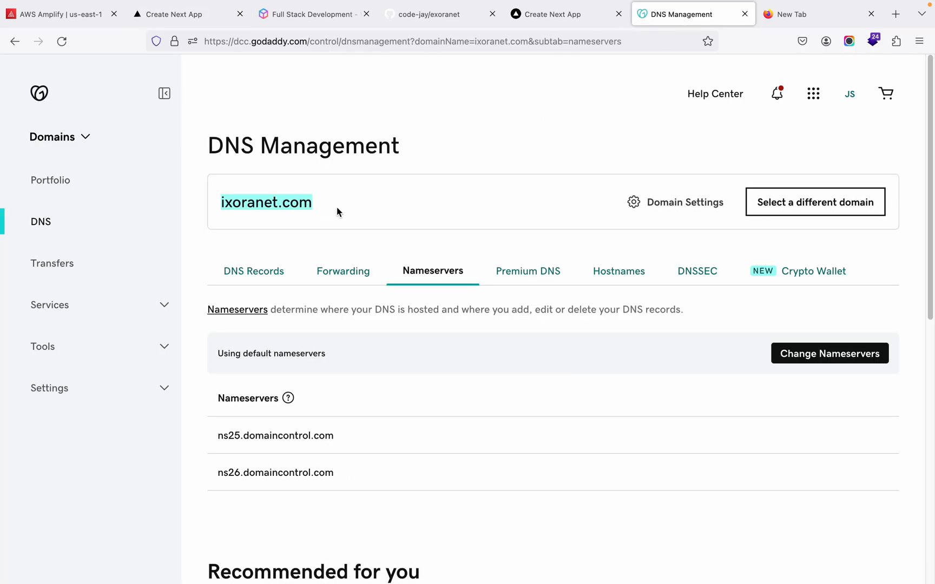
# - Select and copy the ixoranet.com domain name, then return to the Amplify overview tab
pyautogui.click(337, 210)
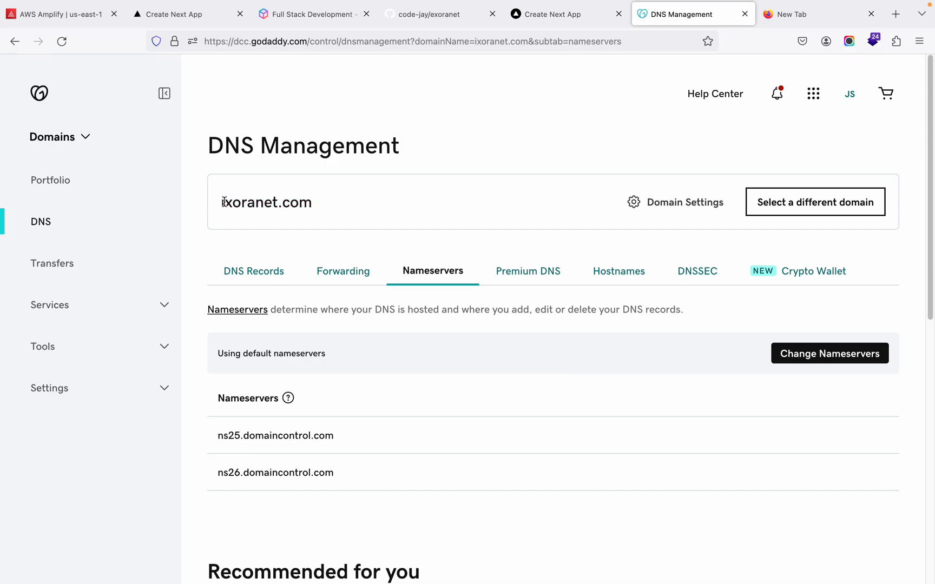
pyautogui.doubleClick(266, 202)
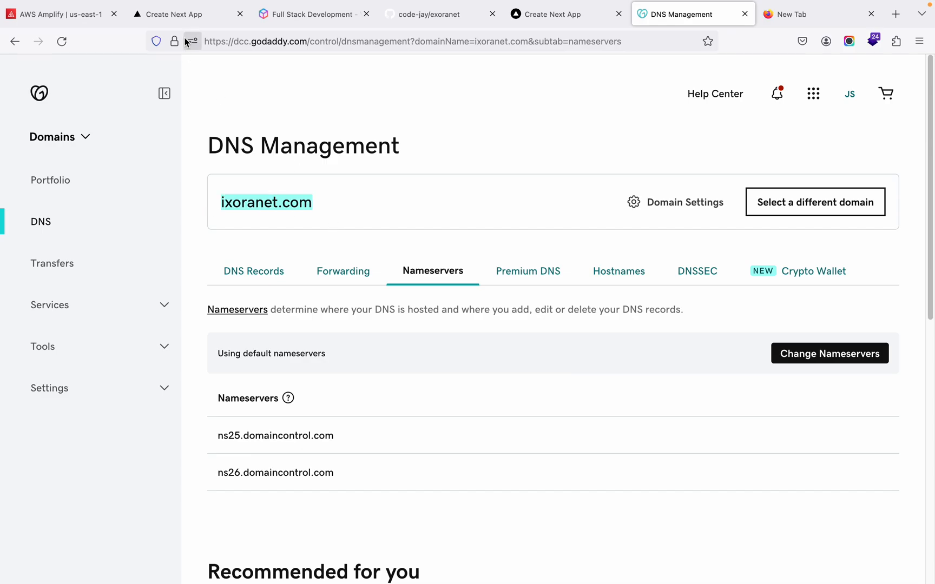
pyautogui.click(57, 14)
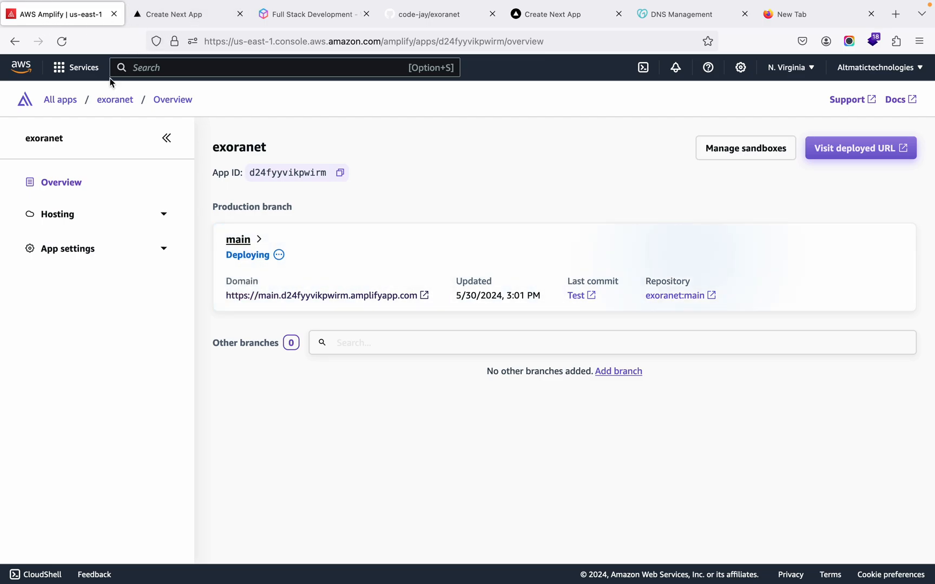
# - Open Route 53 from the Services menu's Recently visited list in a new tab
pyautogui.rightClick(110, 81)
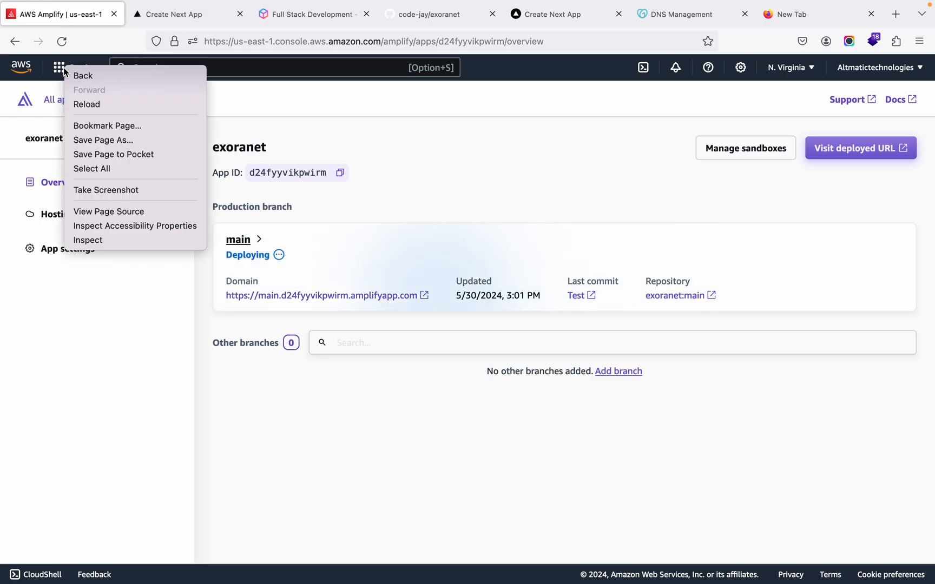
pyautogui.click(76, 68)
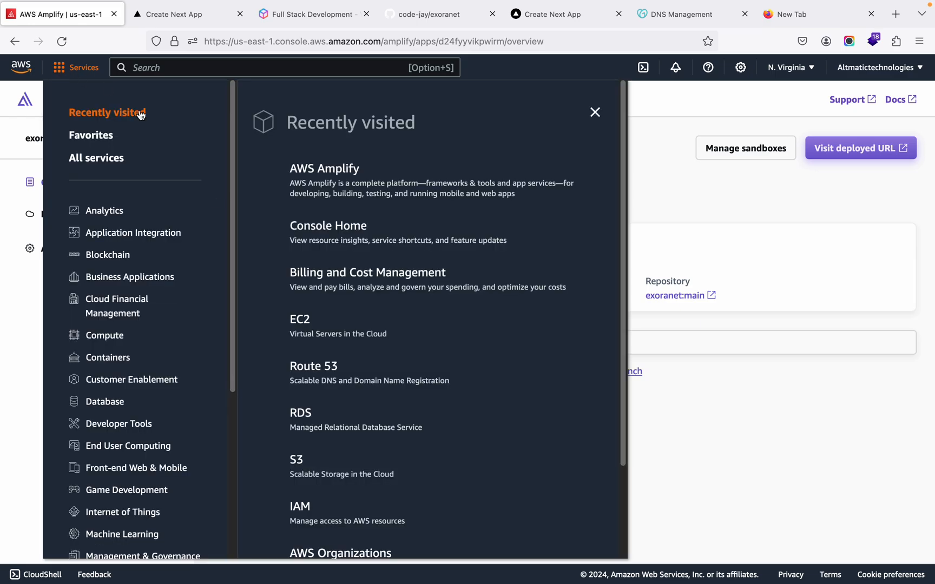
pyautogui.moveTo(312, 366)
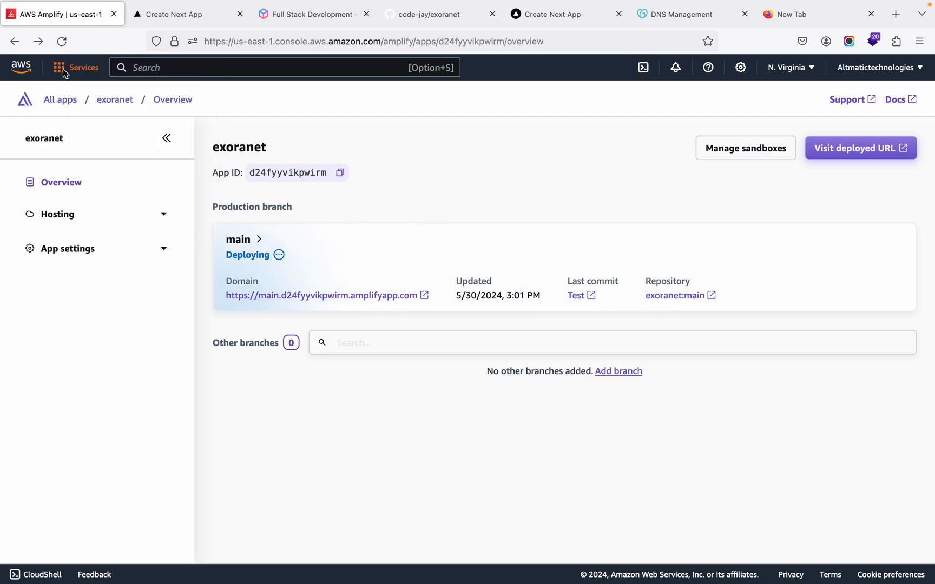
pyautogui.click(75, 67)
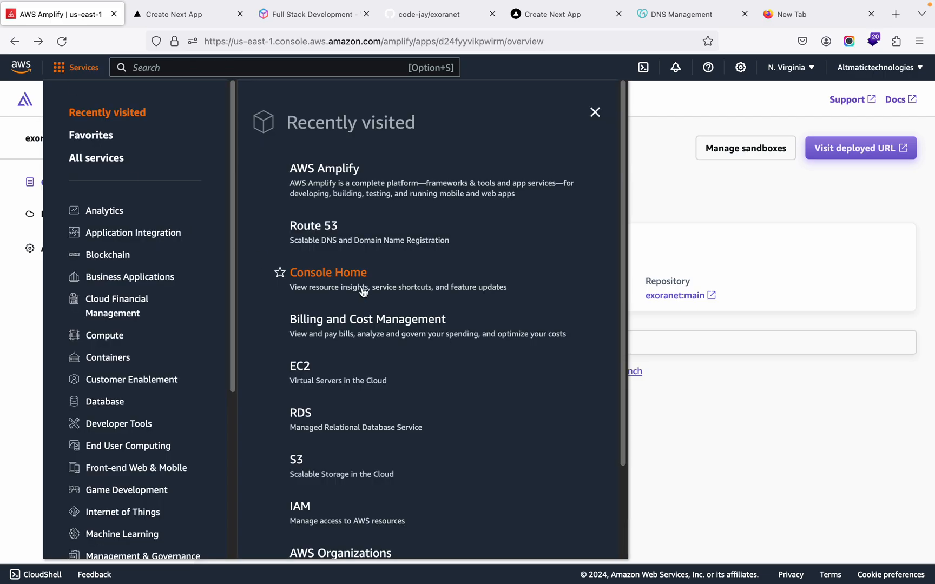
pyautogui.rightClick(314, 225)
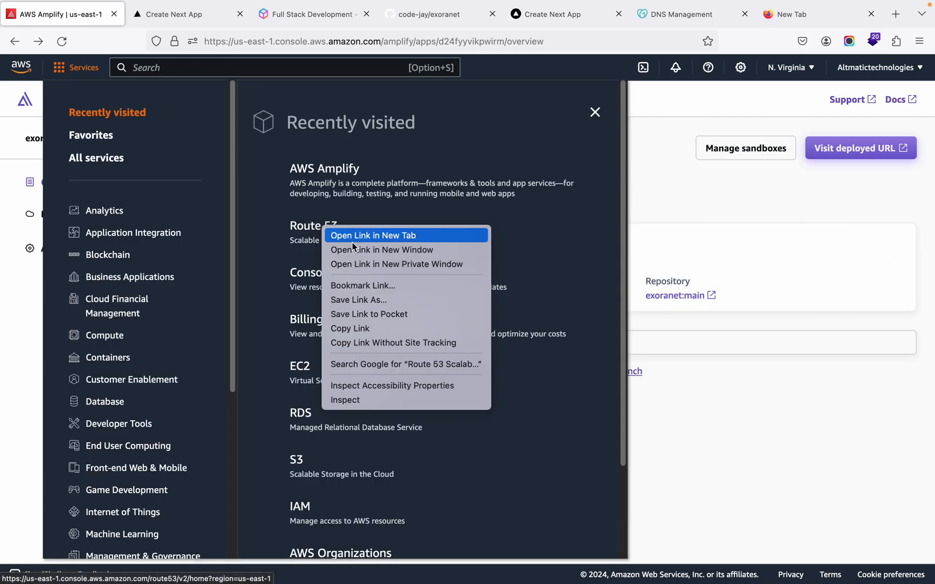
pyautogui.click(372, 234)
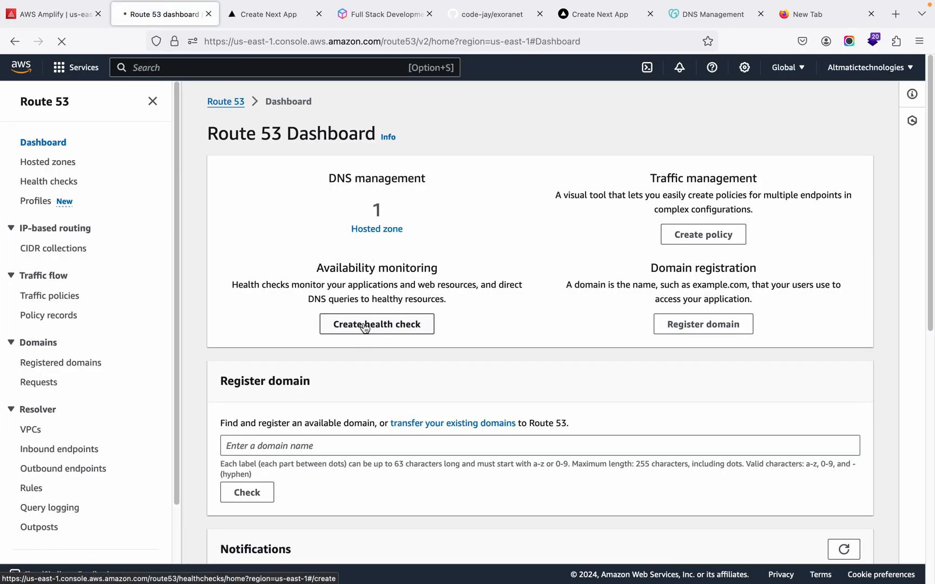
# - Create a public hosted zone for ixoranet.com in Route 53
pyautogui.click(376, 324)
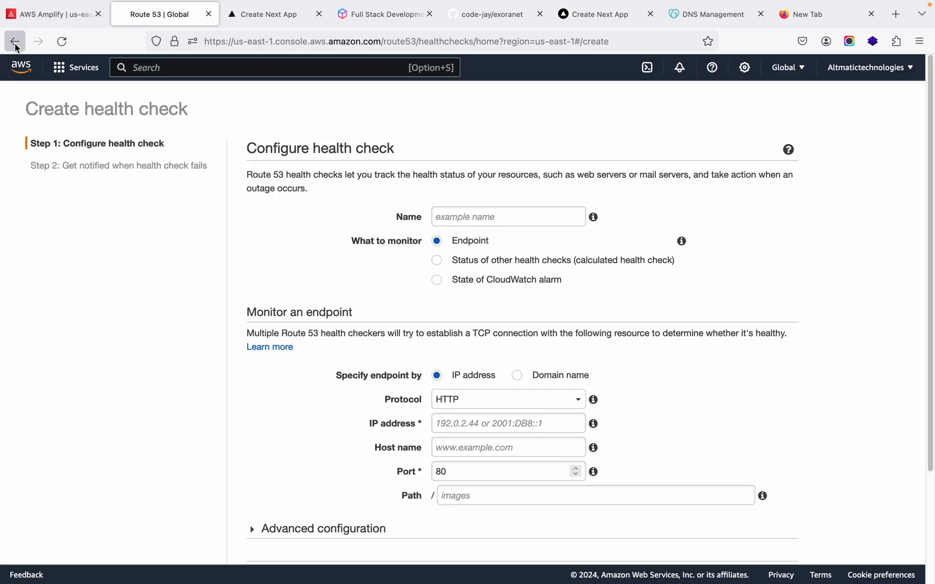
pyautogui.click(14, 41)
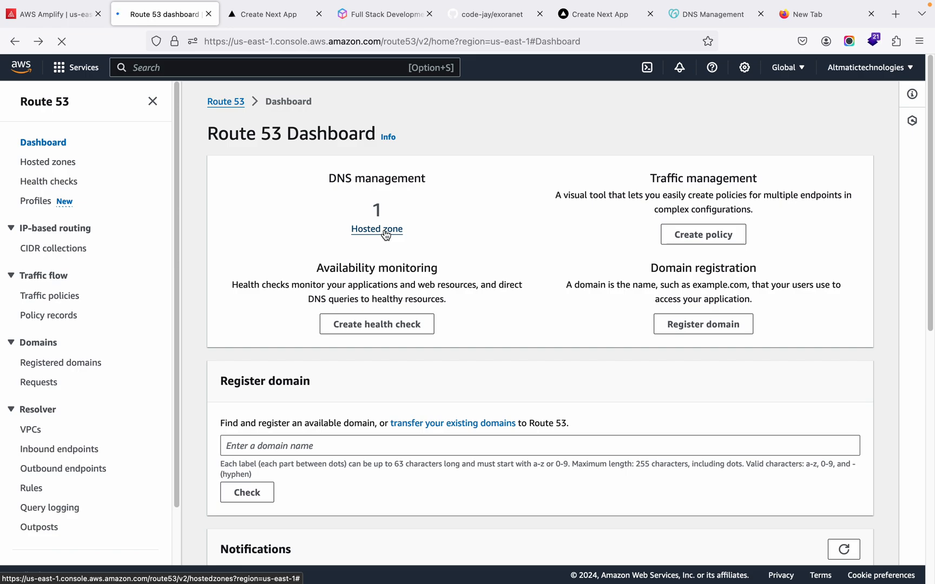
pyautogui.click(376, 229)
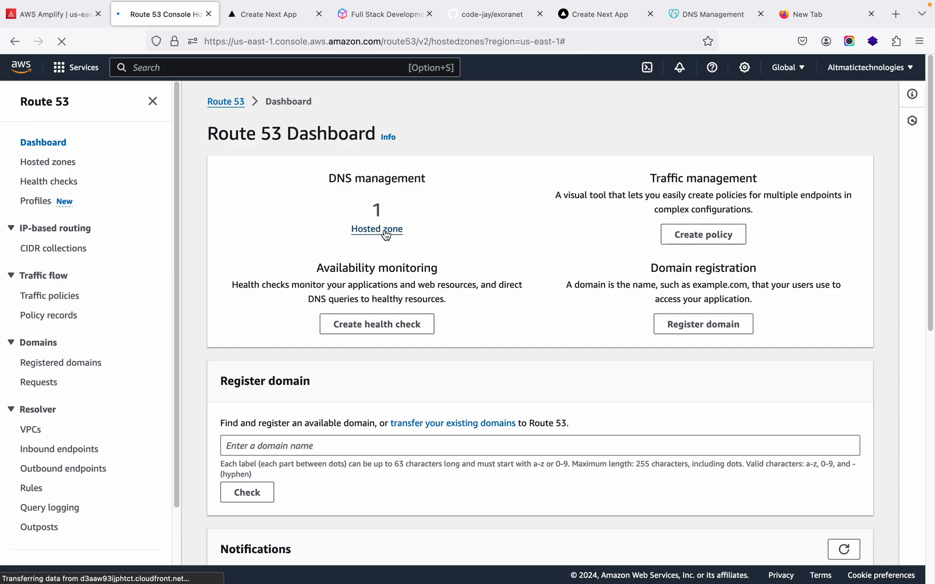
pyautogui.click(377, 229)
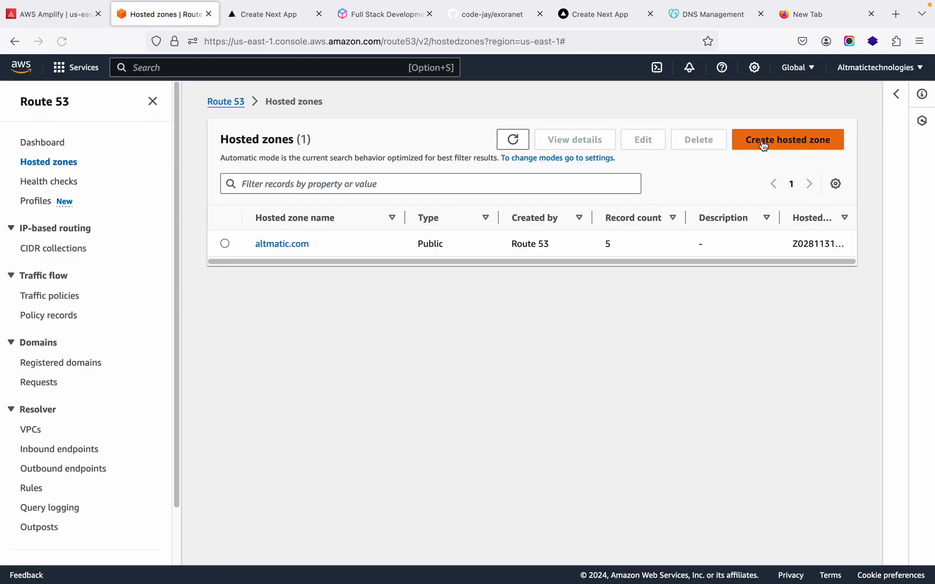
pyautogui.click(788, 140)
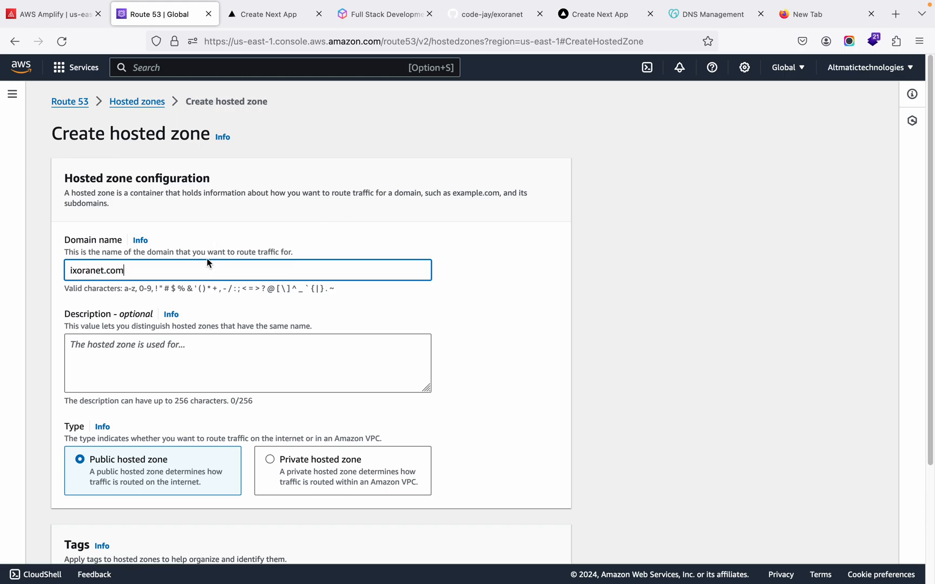
pyautogui.scroll(-3)
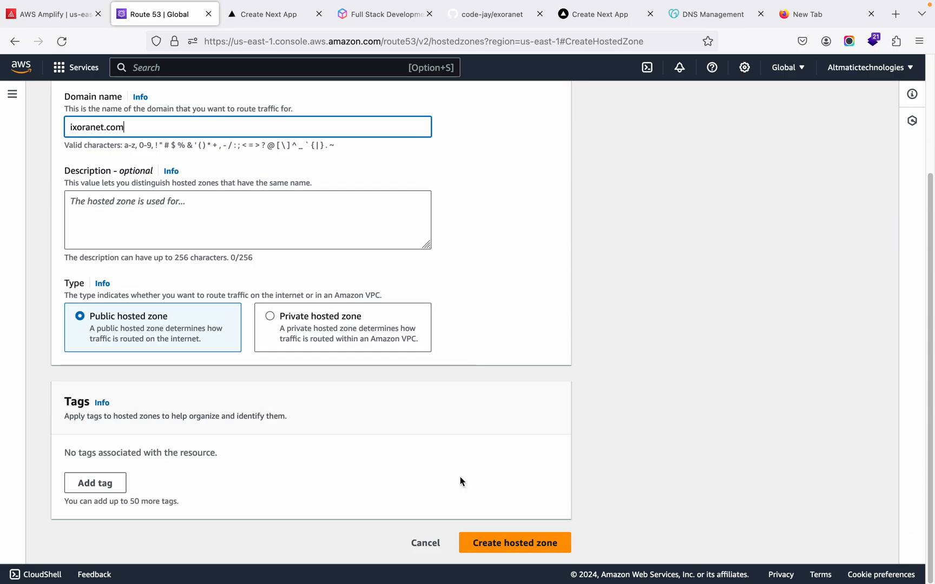
pyautogui.click(514, 543)
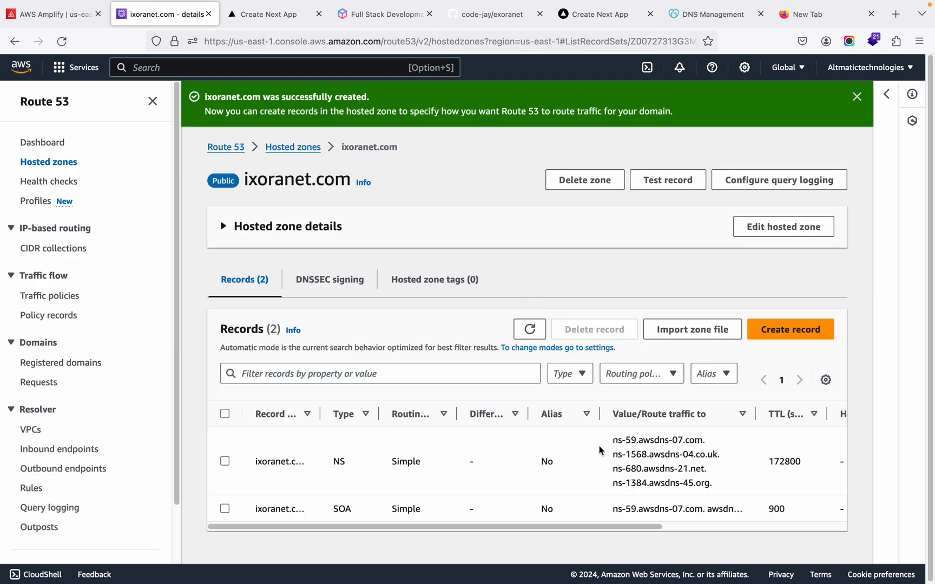
pyautogui.moveTo(679, 461)
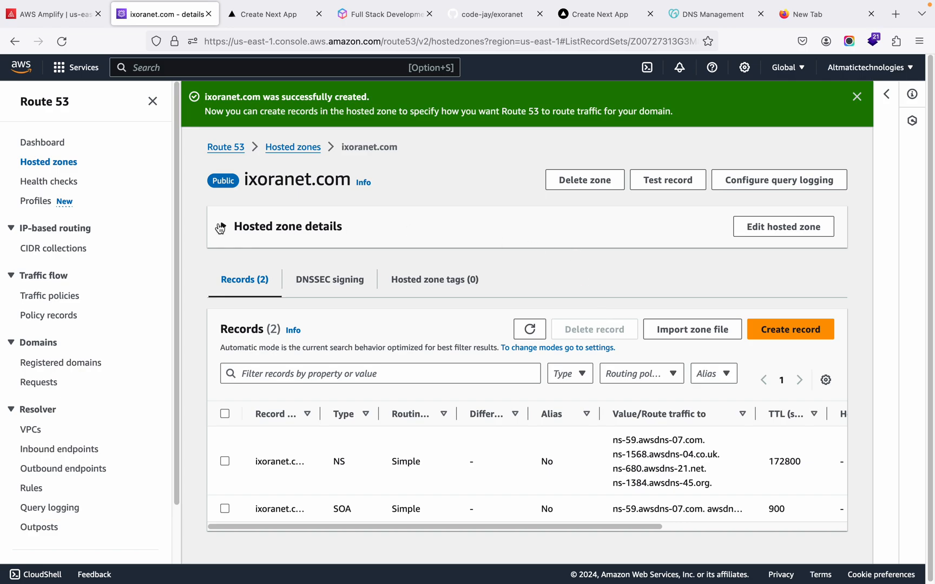
# - Reveal and copy the hosted zone's four name servers, then go to the GoDaddy tab
pyautogui.click(223, 226)
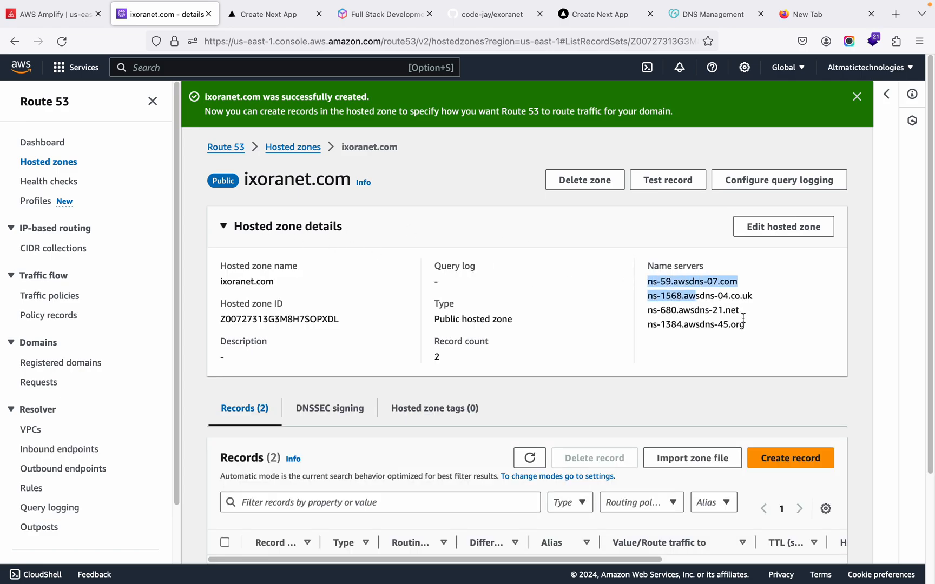
pyautogui.moveTo(691, 280); pyautogui.dragTo(746, 325)
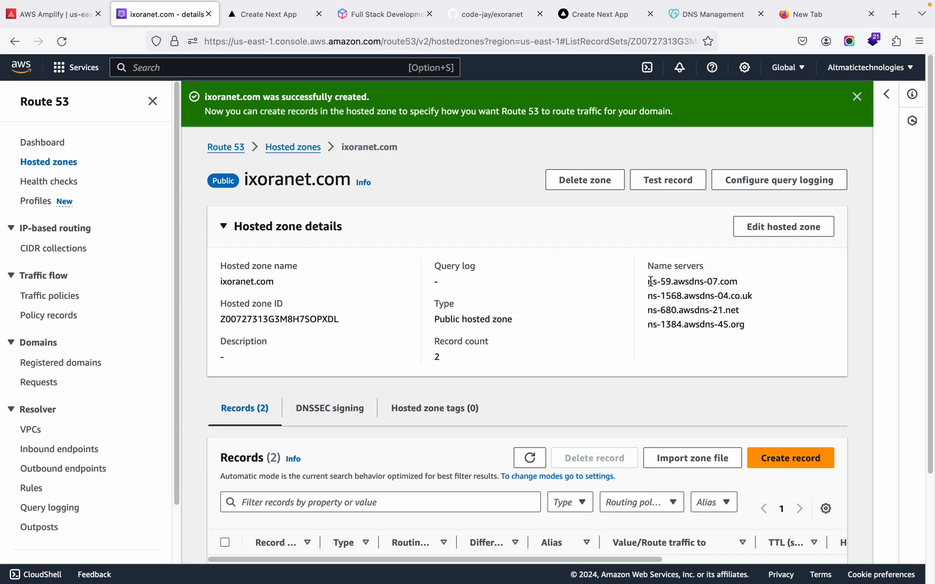
pyautogui.click(713, 13)
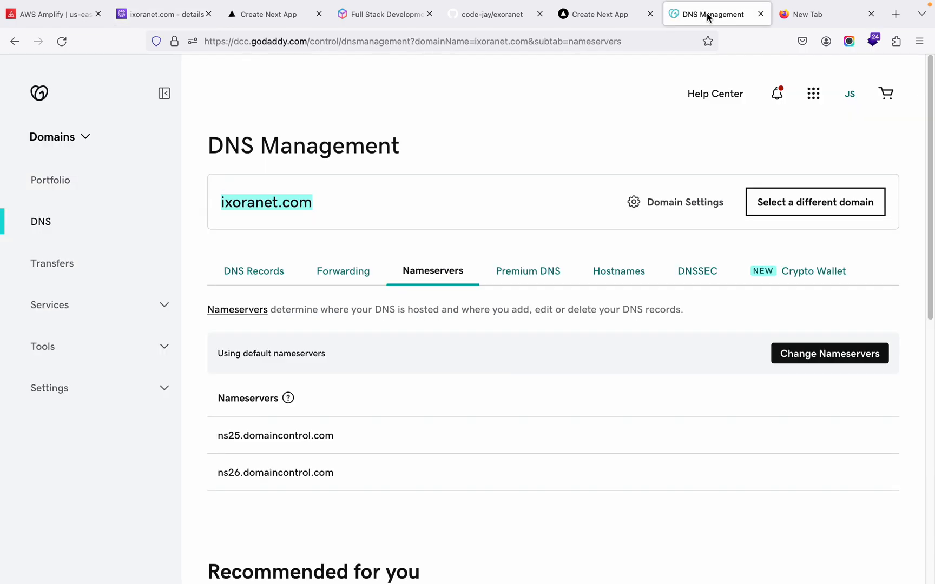
pyautogui.moveTo(285, 266)
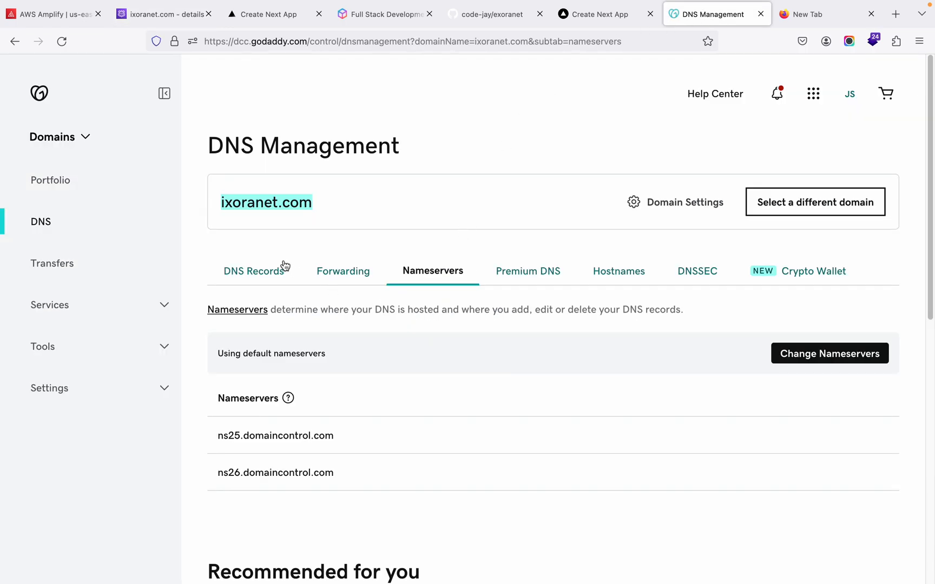
pyautogui.moveTo(442, 387)
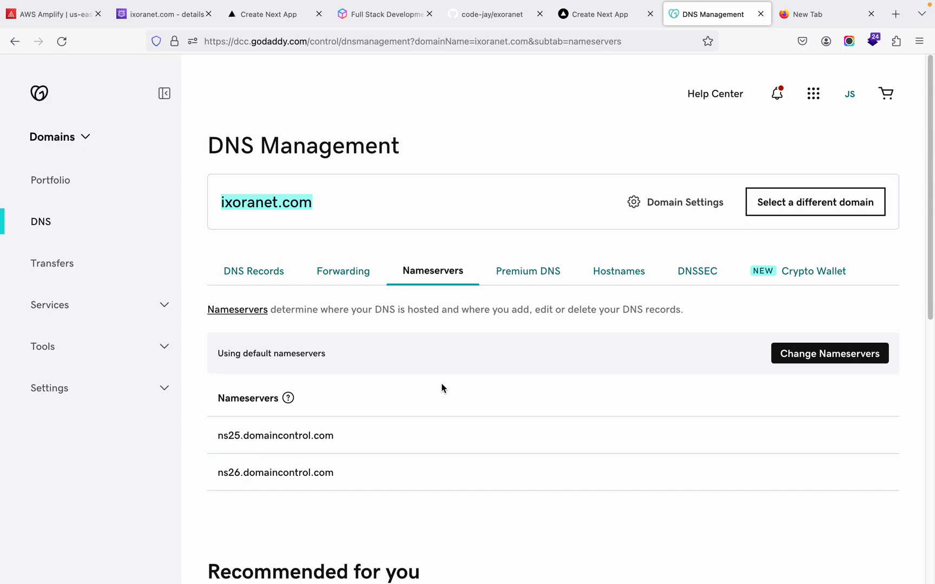
pyautogui.moveTo(828, 354)
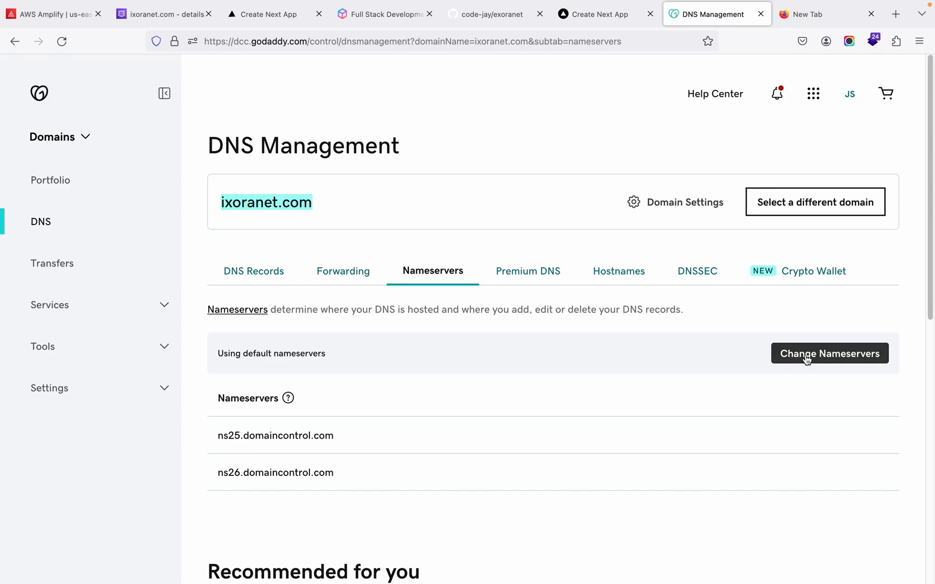
pyautogui.click(828, 353)
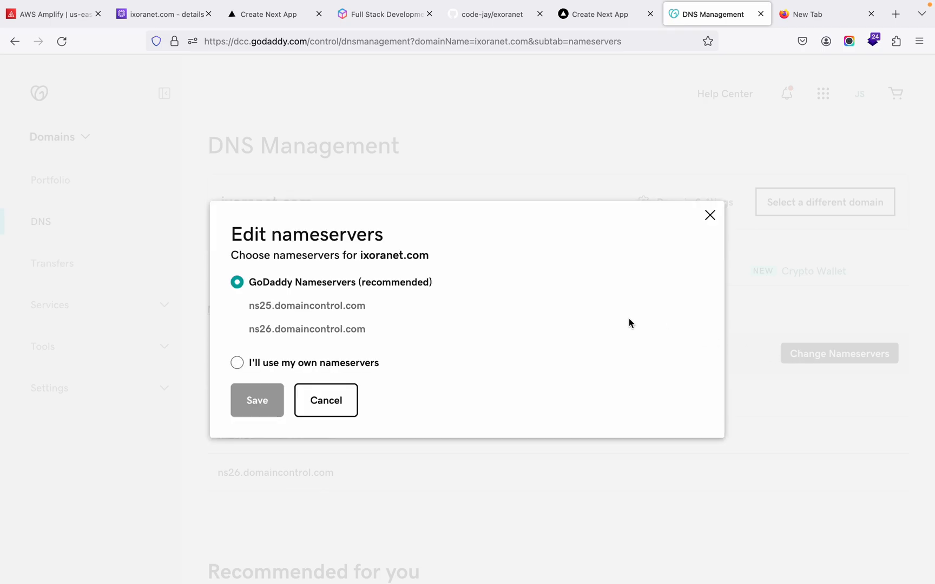
pyautogui.click(237, 363)
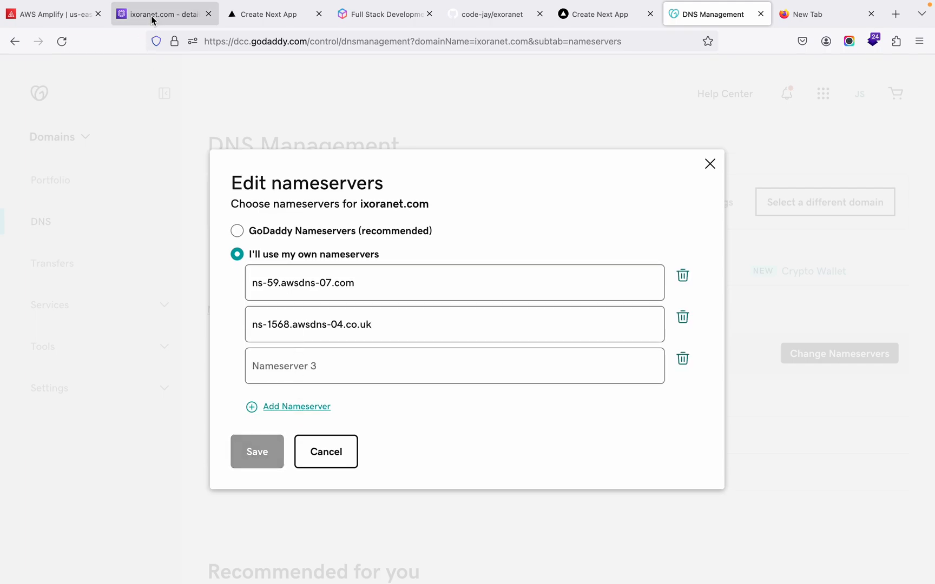
pyautogui.click(161, 14)
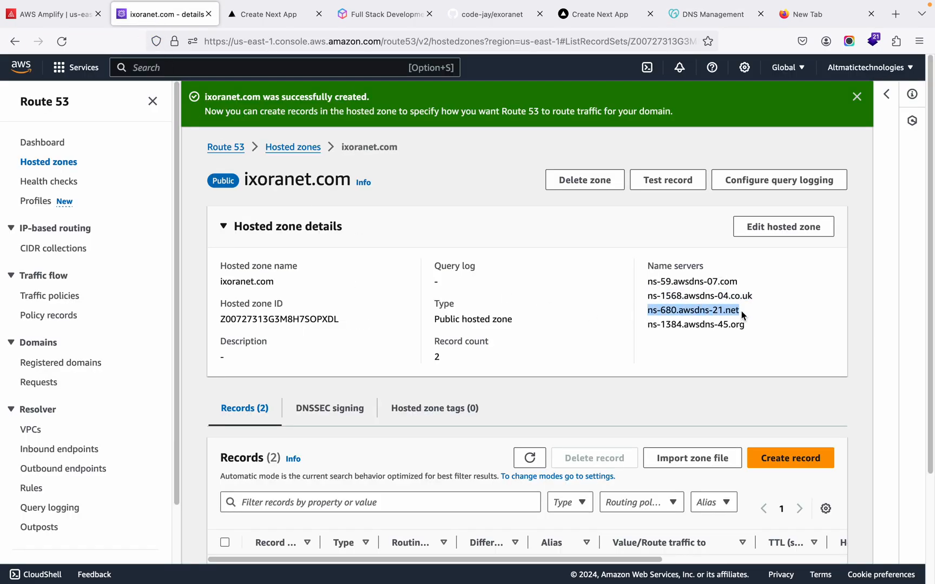
pyautogui.click(711, 13)
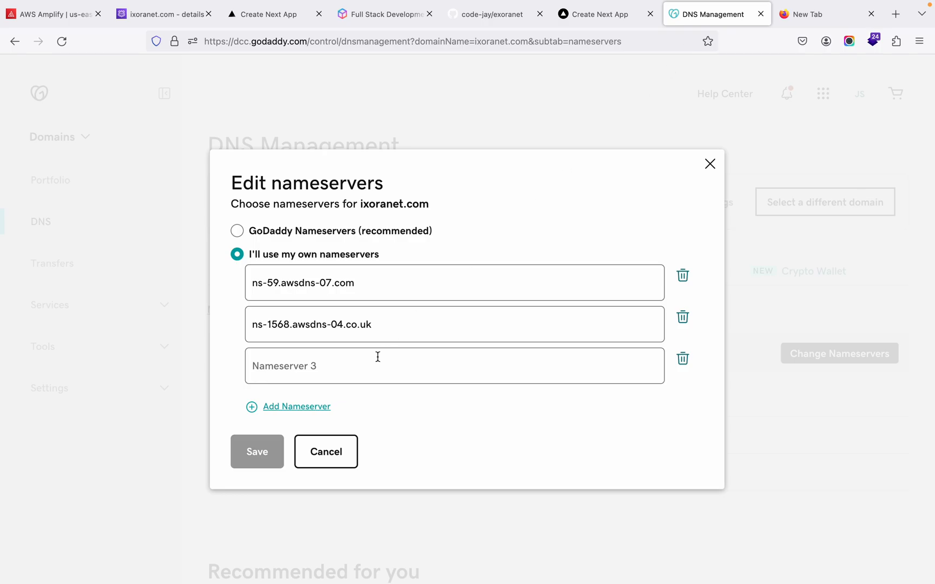
pyautogui.click(155, 14)
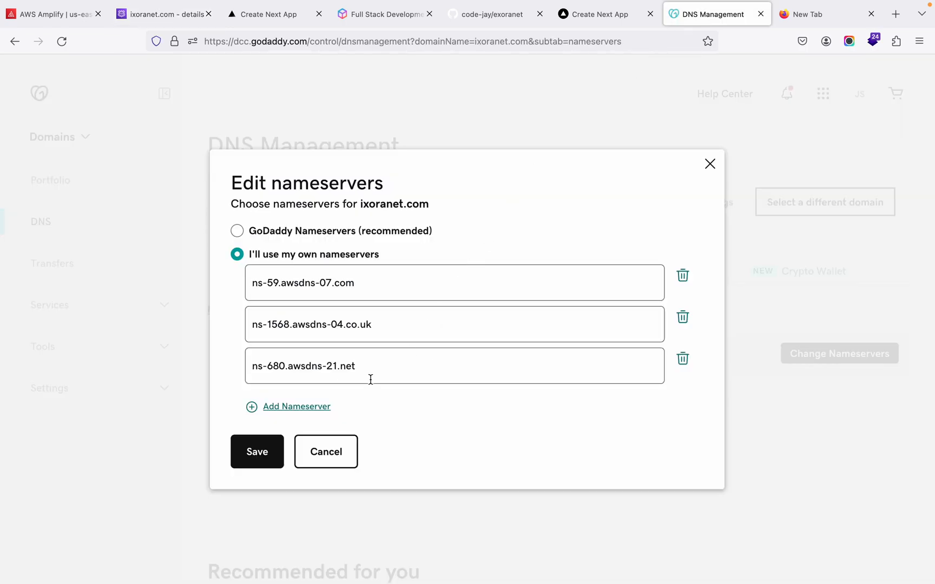
pyautogui.click(296, 406)
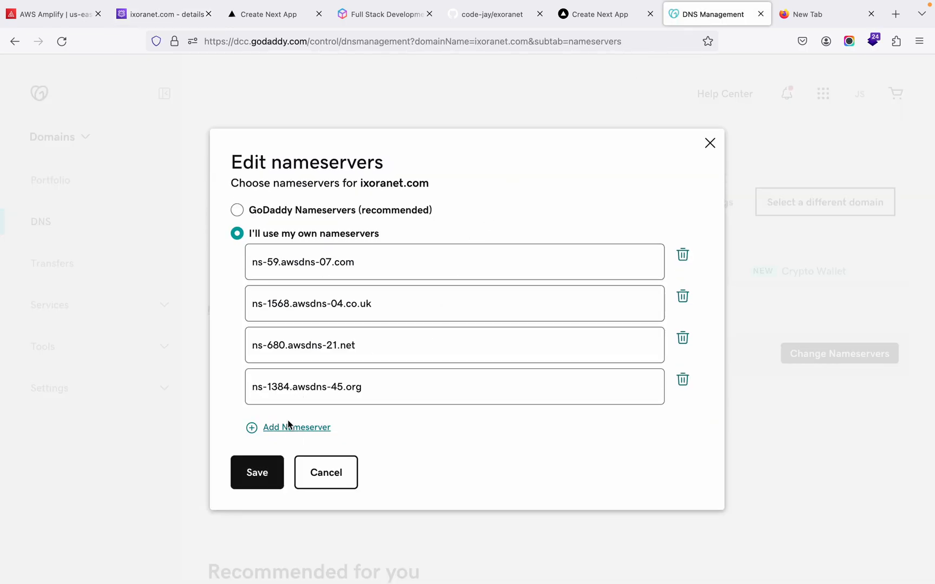
pyautogui.click(256, 473)
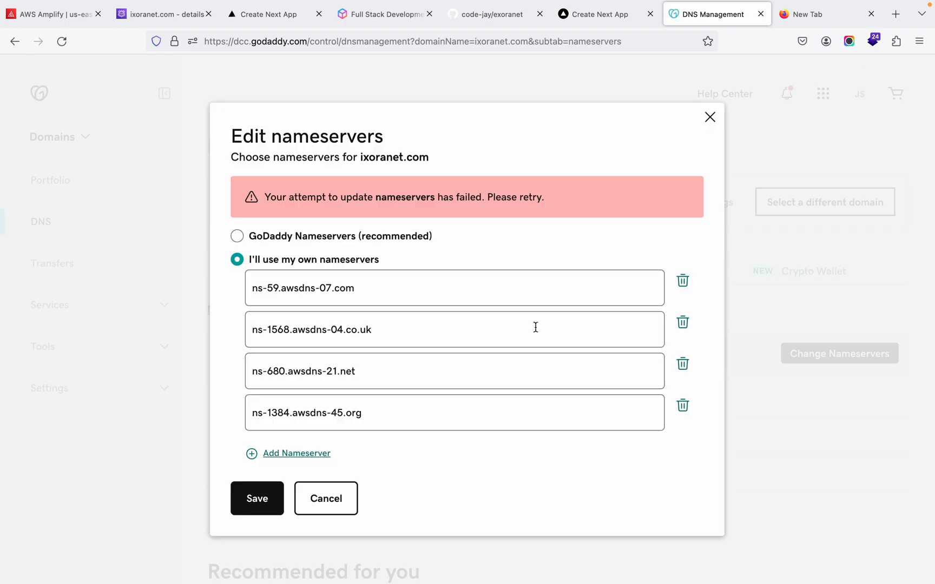
pyautogui.moveTo(520, 288)
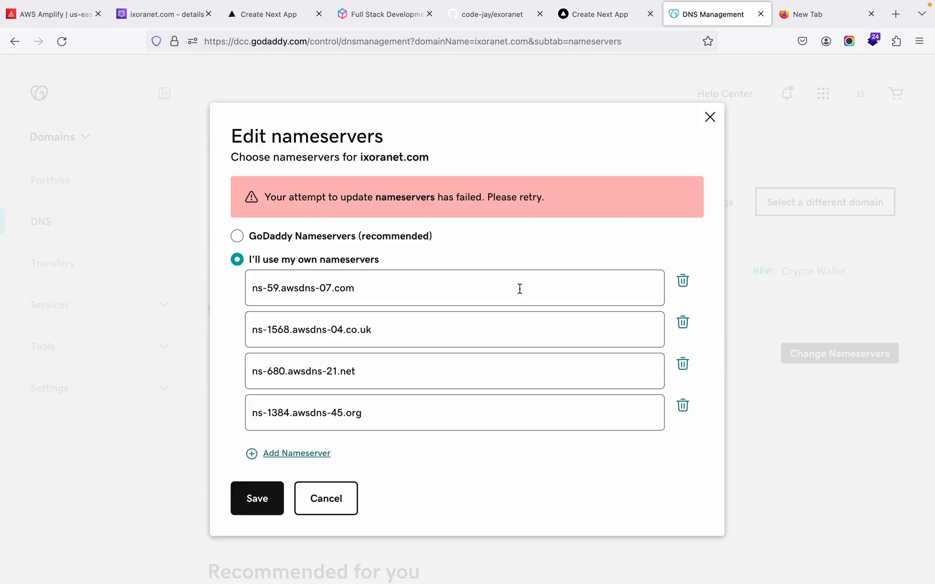
pyautogui.moveTo(404, 370)
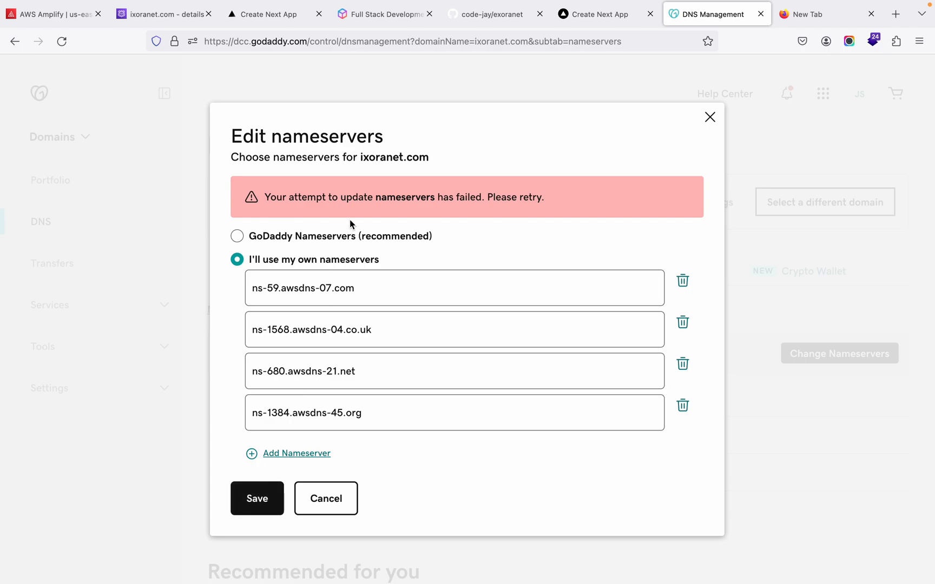
pyautogui.moveTo(346, 197); pyautogui.dragTo(544, 198)
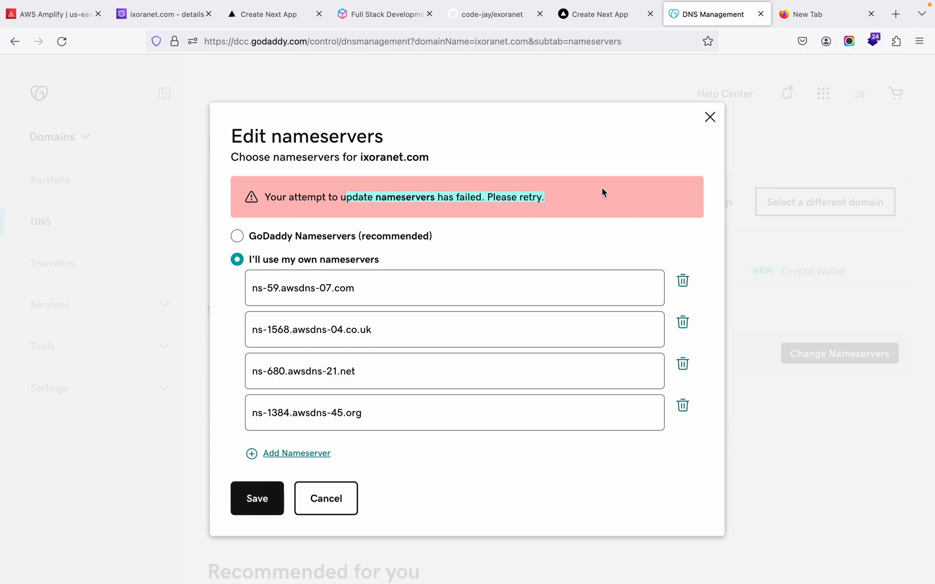
pyautogui.click(161, 13)
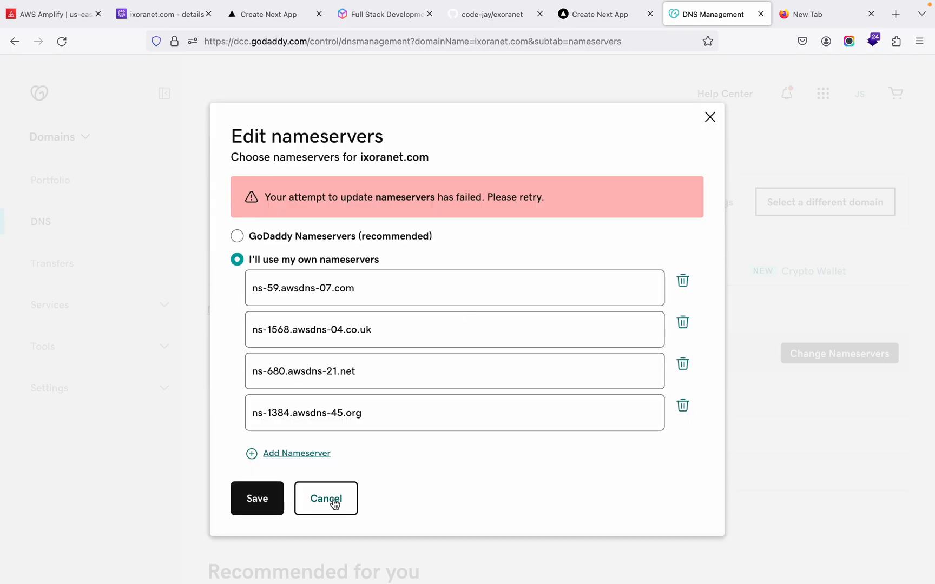
pyautogui.click(325, 498)
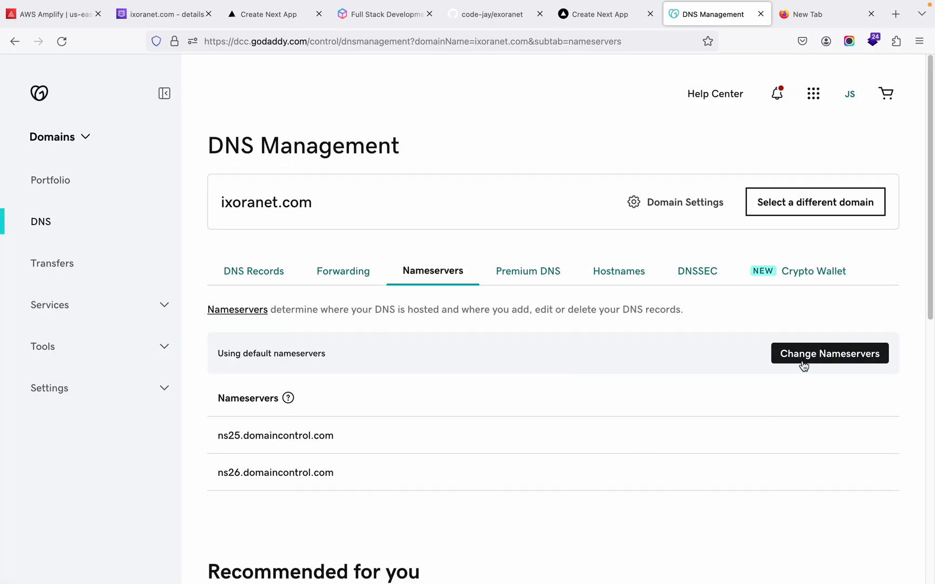
# - Switch ixoranet.com to custom nameservers, entering ns-59.awsdns-07.com and the next Route 53 nameserver
pyautogui.click(828, 353)
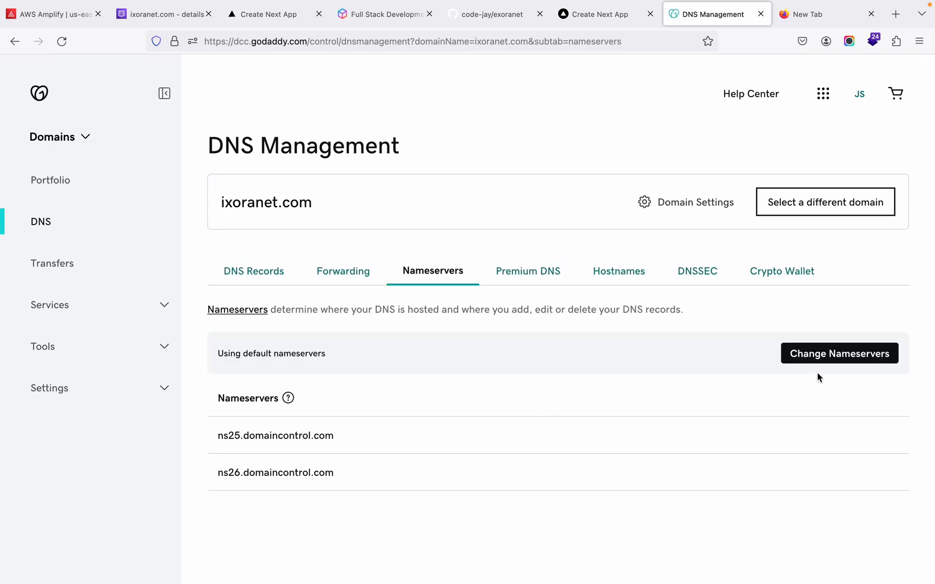
pyautogui.click(838, 354)
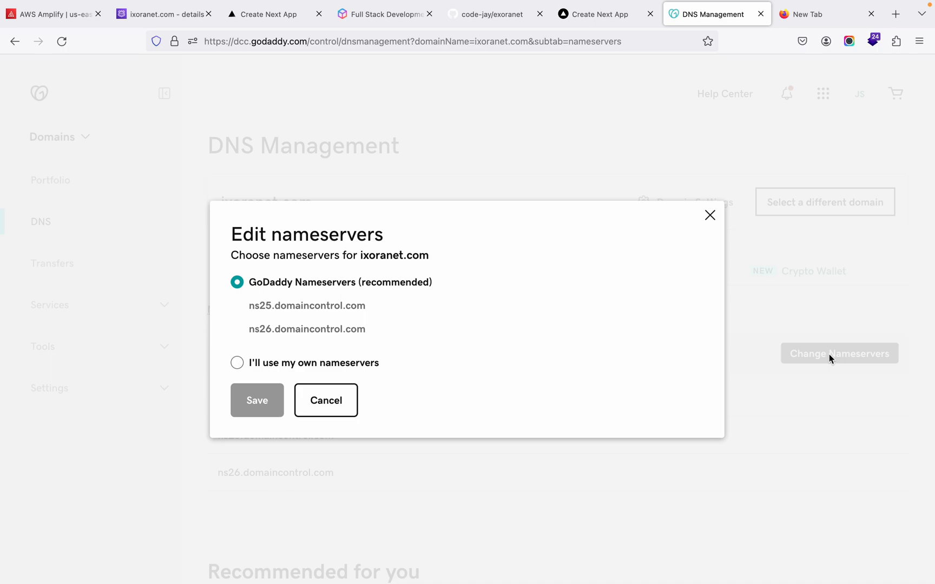
pyautogui.click(237, 362)
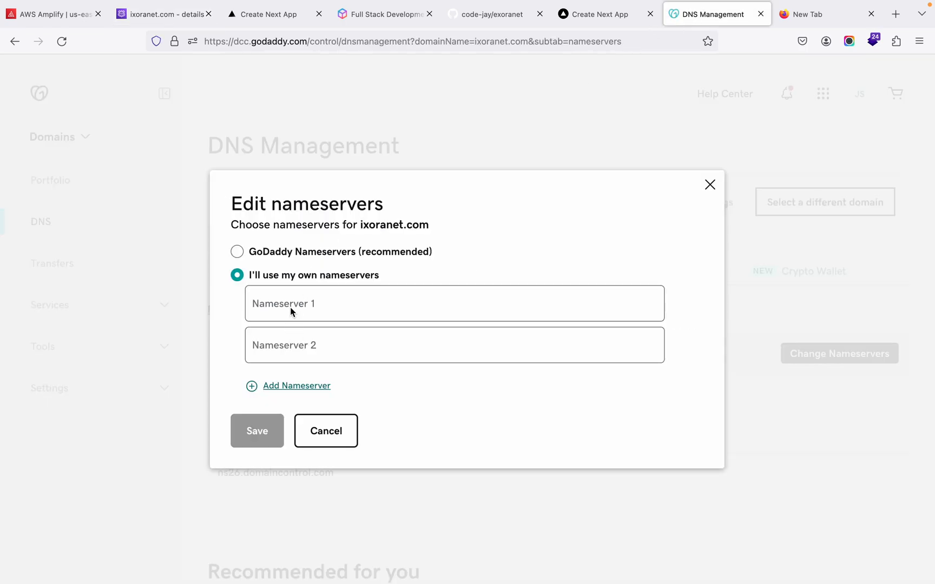
pyautogui.write('ns-59.awsdns-07.com')
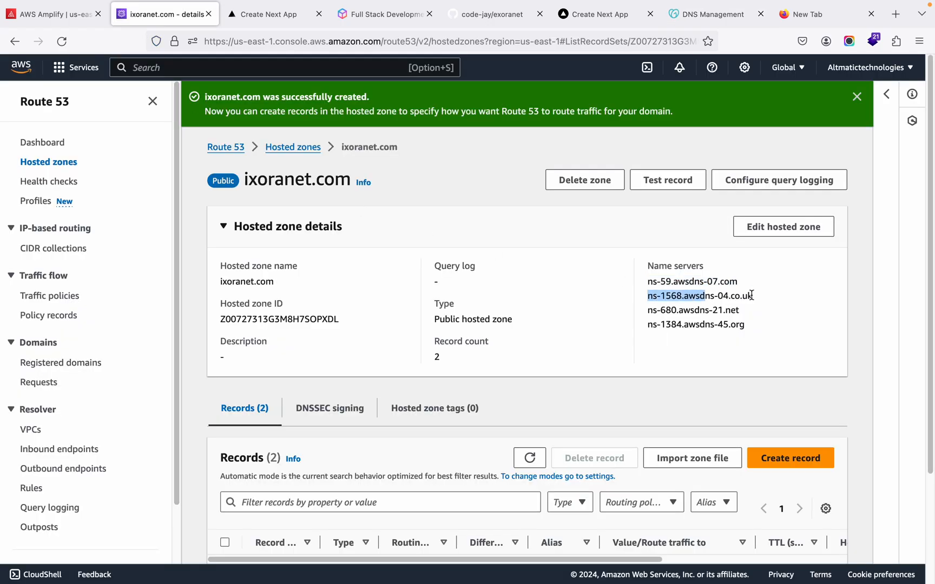
pyautogui.click(711, 13)
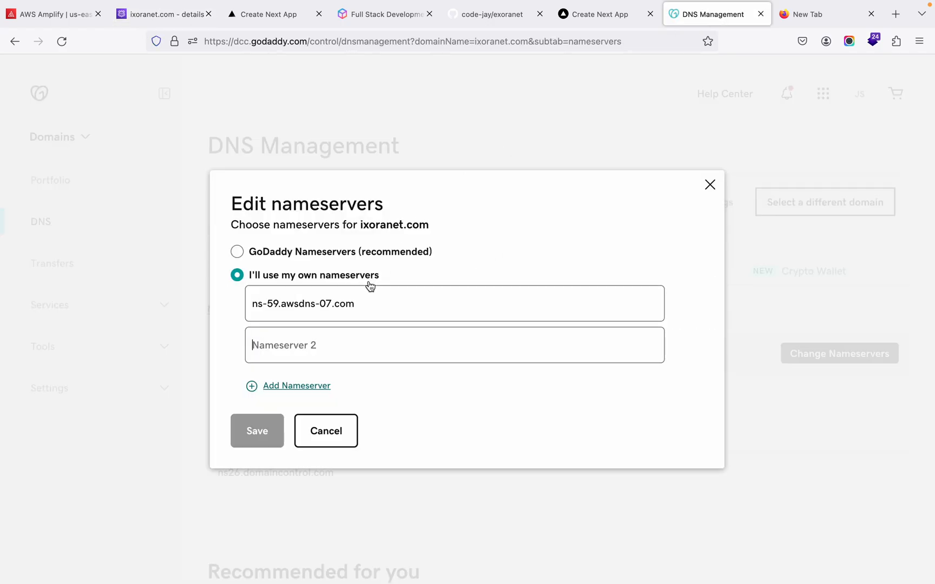
pyautogui.click(159, 13)
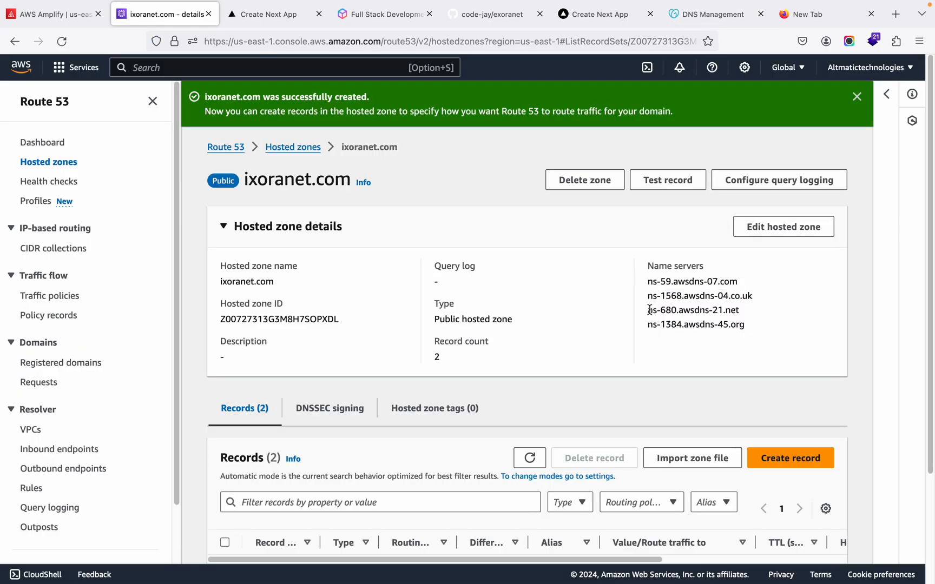
pyautogui.click(716, 13)
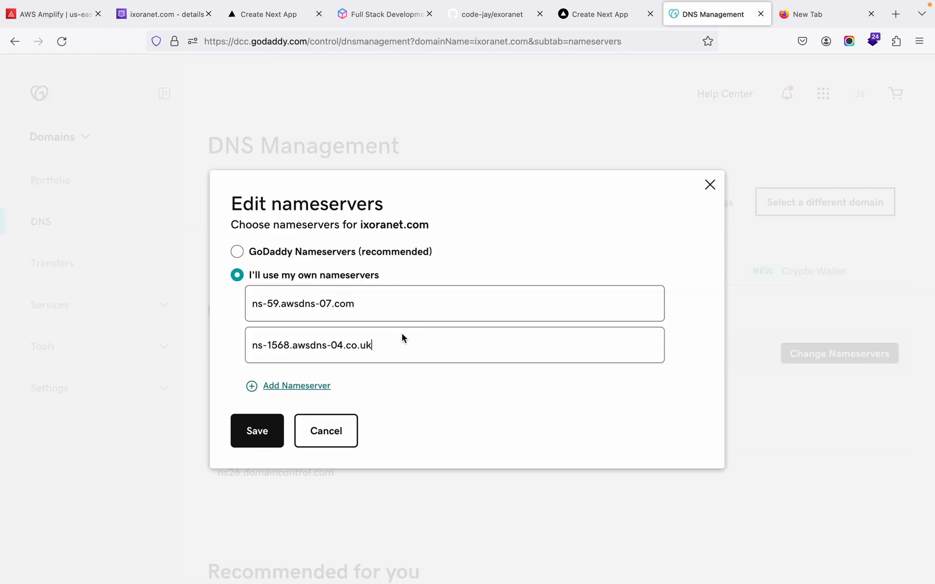
# - Add the remaining Route 53 nameservers, save all four, and confirm the change
pyautogui.click(296, 385)
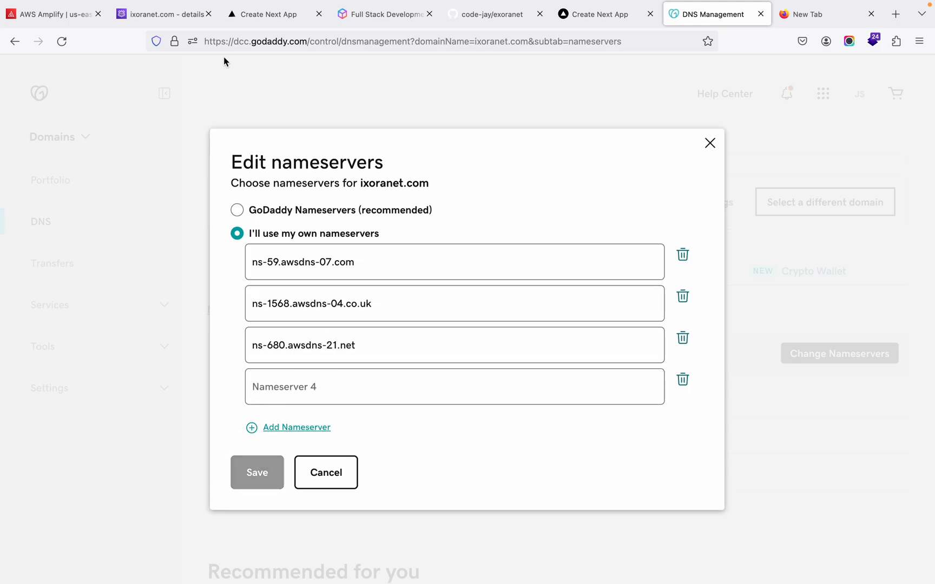
pyautogui.click(161, 13)
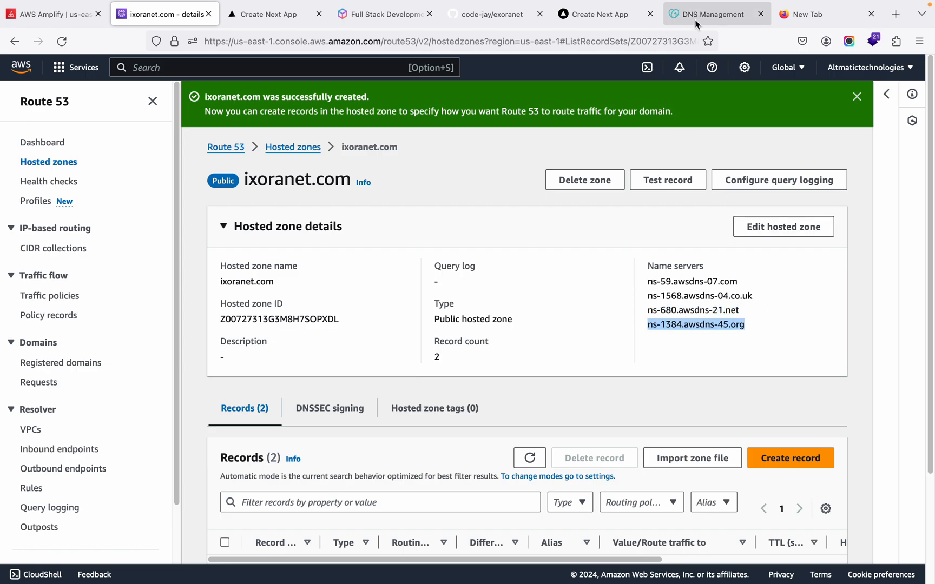
pyautogui.click(709, 13)
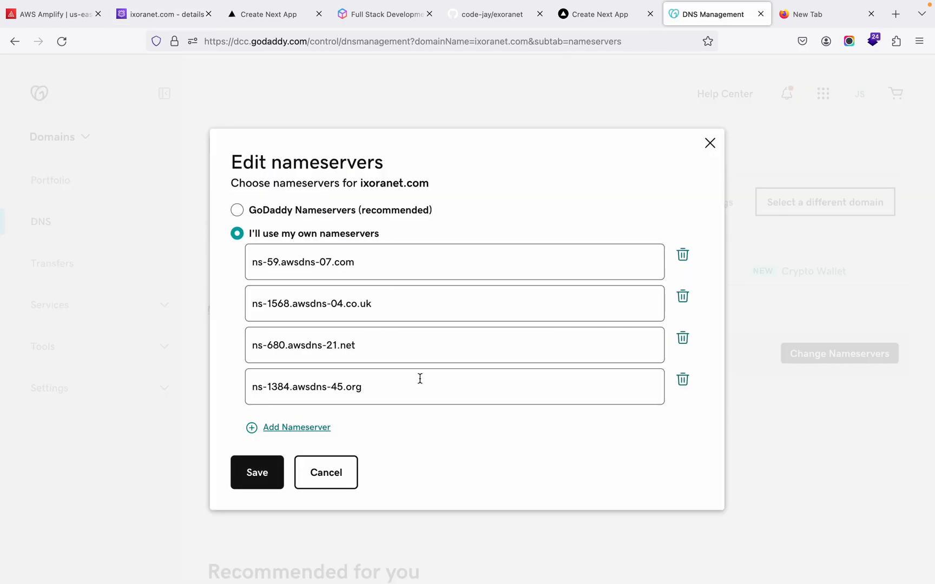
pyautogui.click(257, 472)
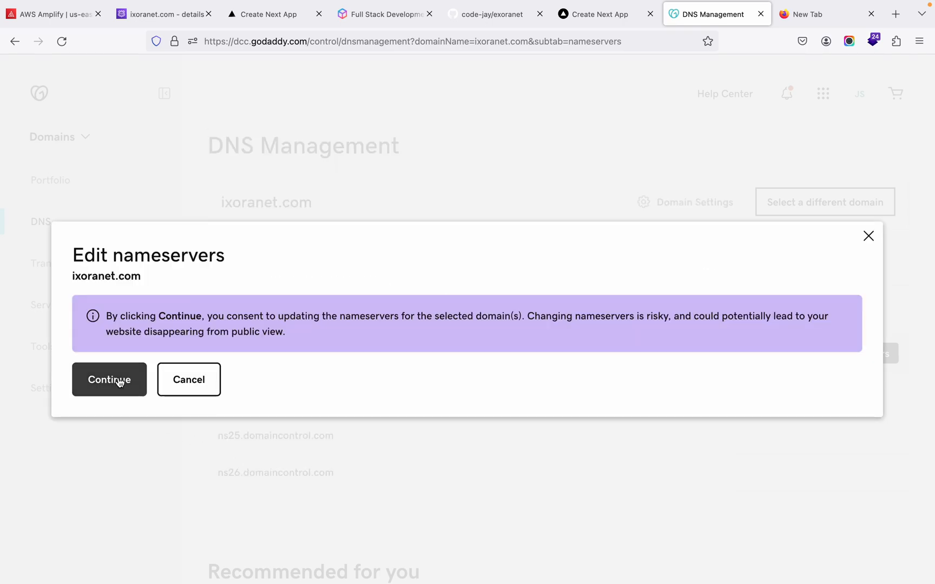
pyautogui.click(109, 380)
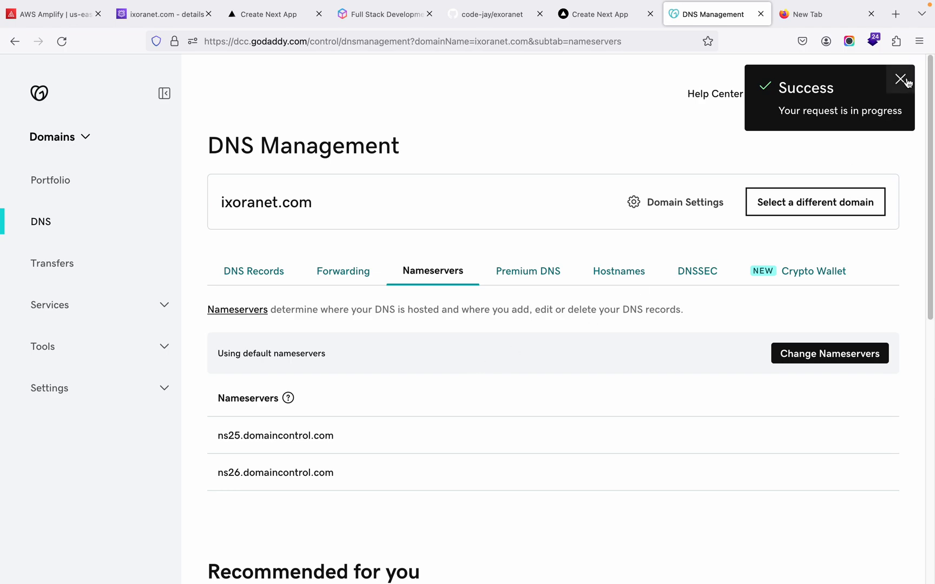
# - Check the deployed 'Next.js! Test Website' site, then view the ixoranet.com hosted zone's name servers
pyautogui.click(901, 79)
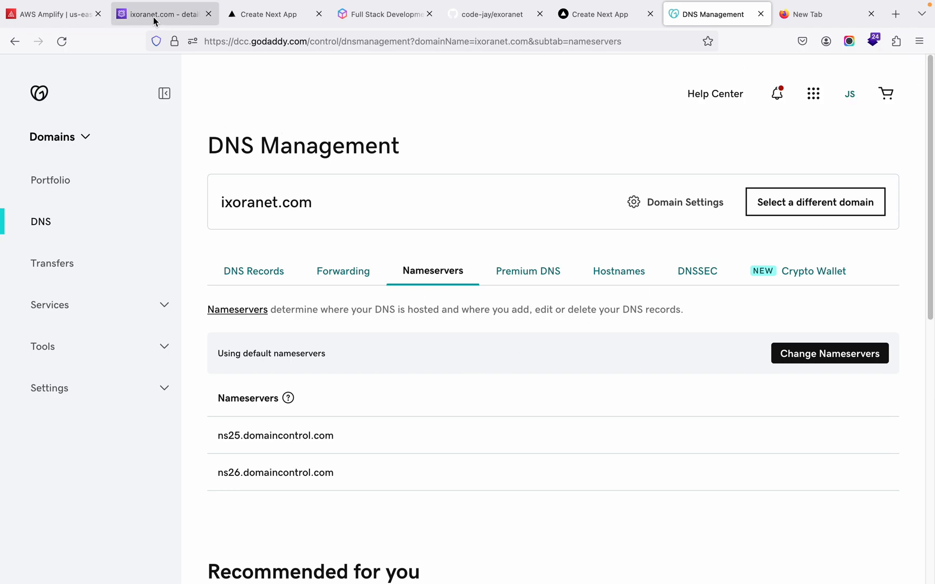
pyautogui.click(51, 14)
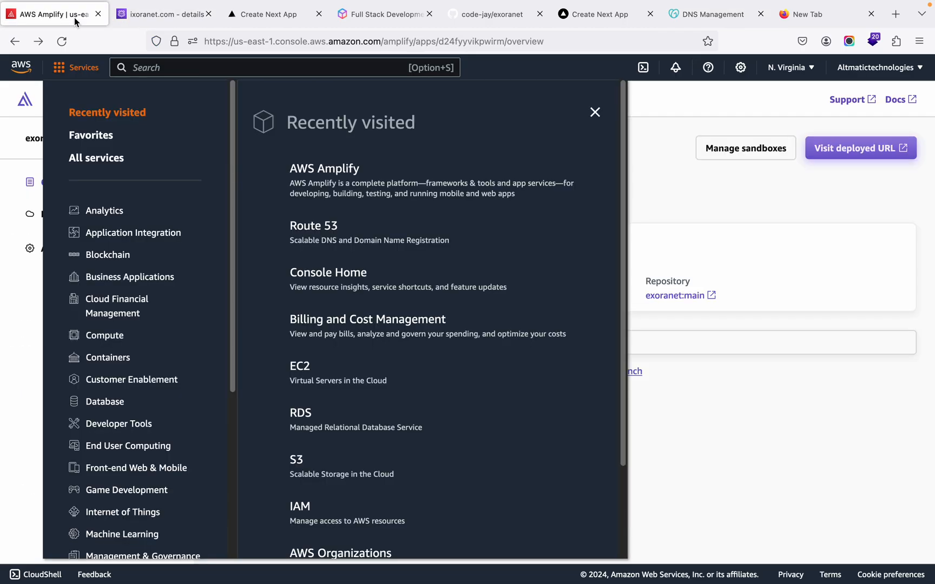
pyautogui.click(595, 112)
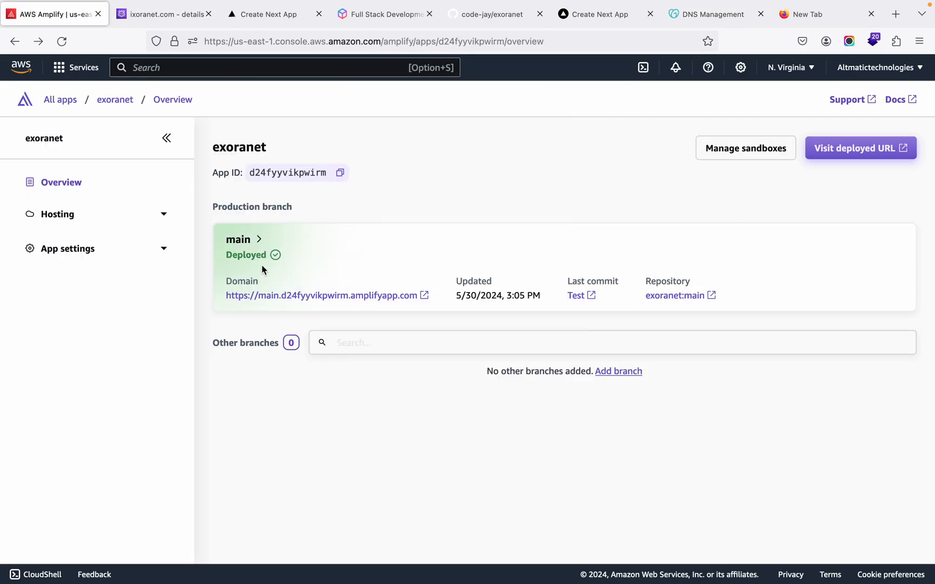
pyautogui.click(860, 148)
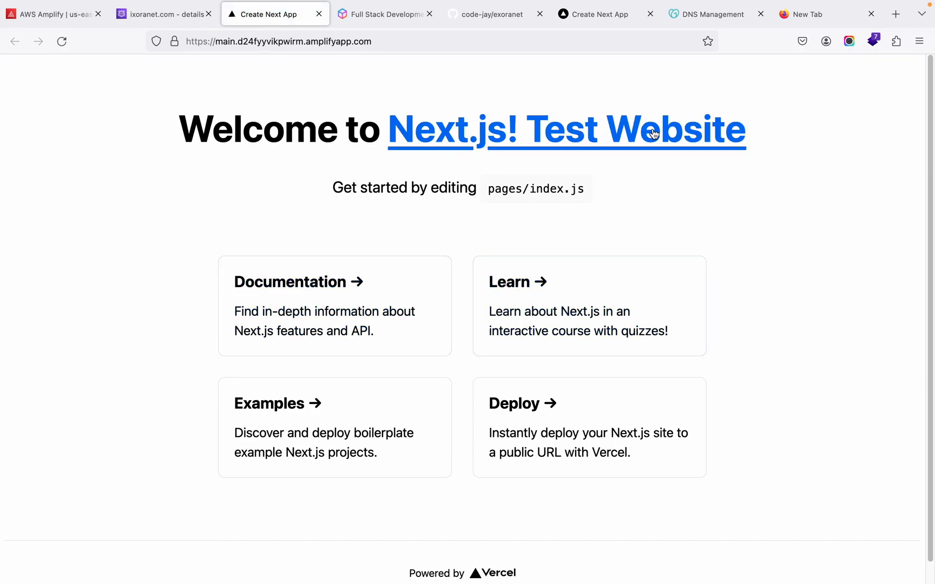
pyautogui.moveTo(775, 237)
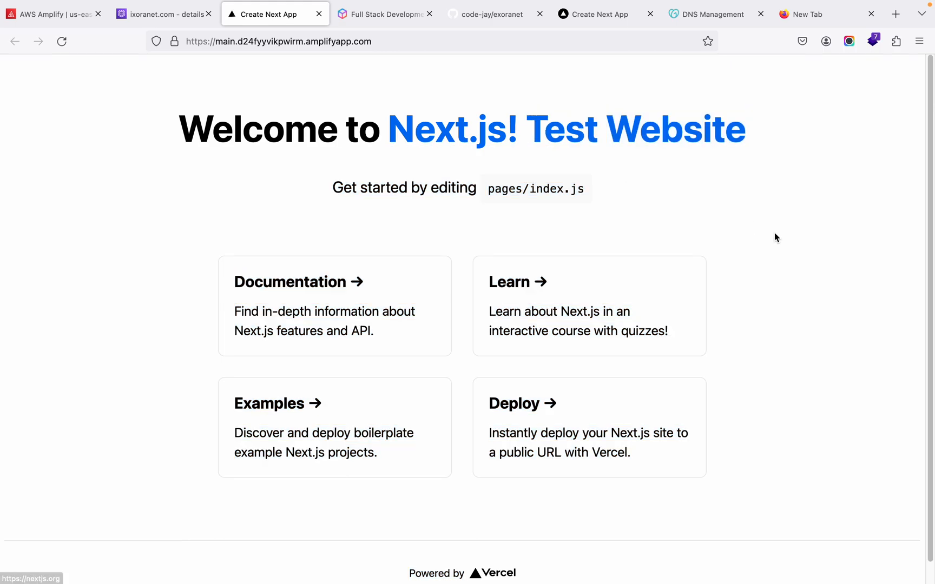
pyautogui.moveTo(754, 422)
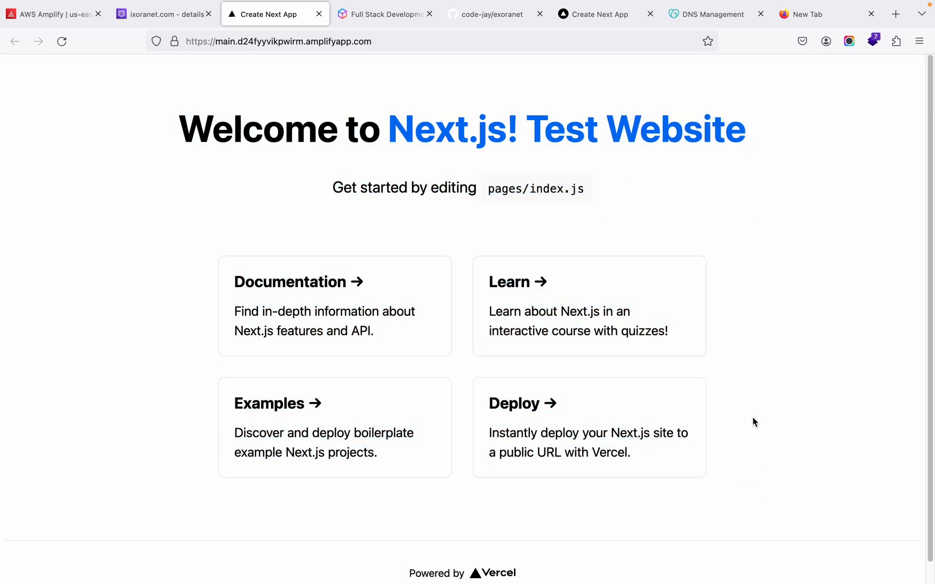
pyautogui.click(161, 13)
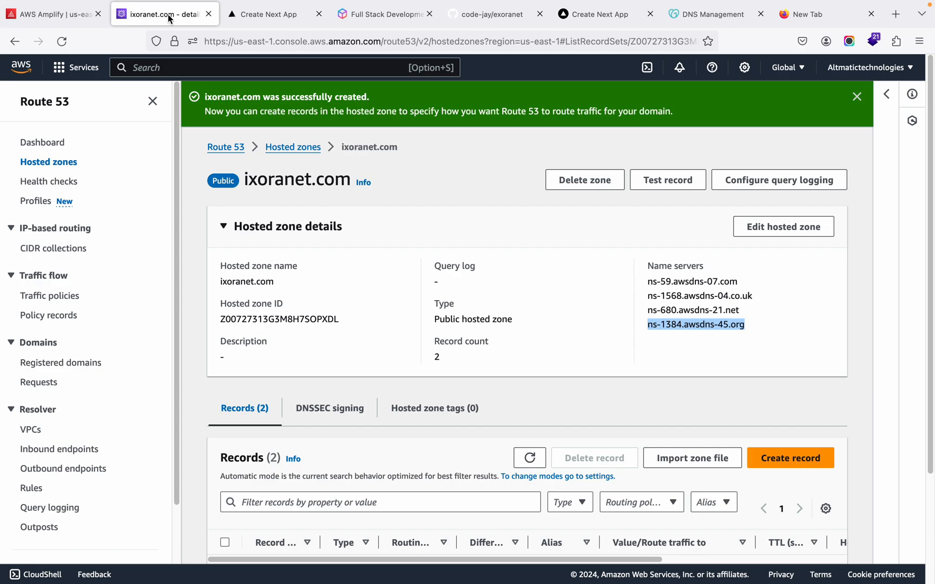
pyautogui.click(50, 14)
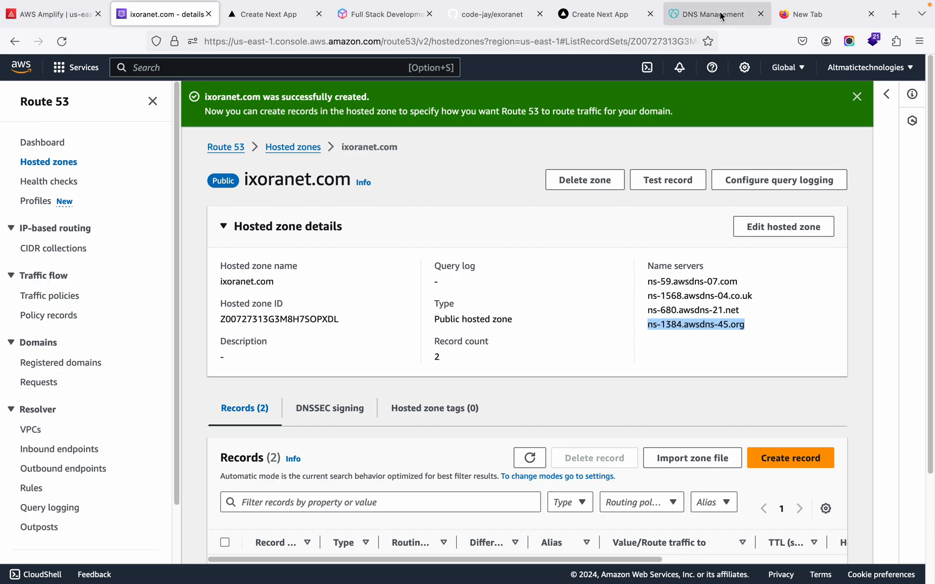
# - Reload GoDaddy's Nameservers page to verify the four AWS awsdns servers, then return to Route 53
pyautogui.click(62, 41)
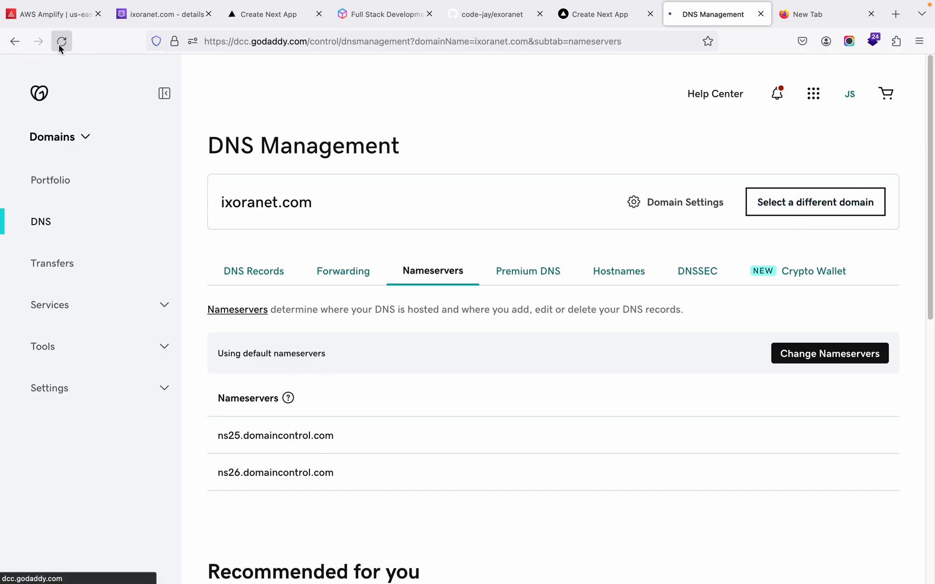
pyautogui.click(61, 41)
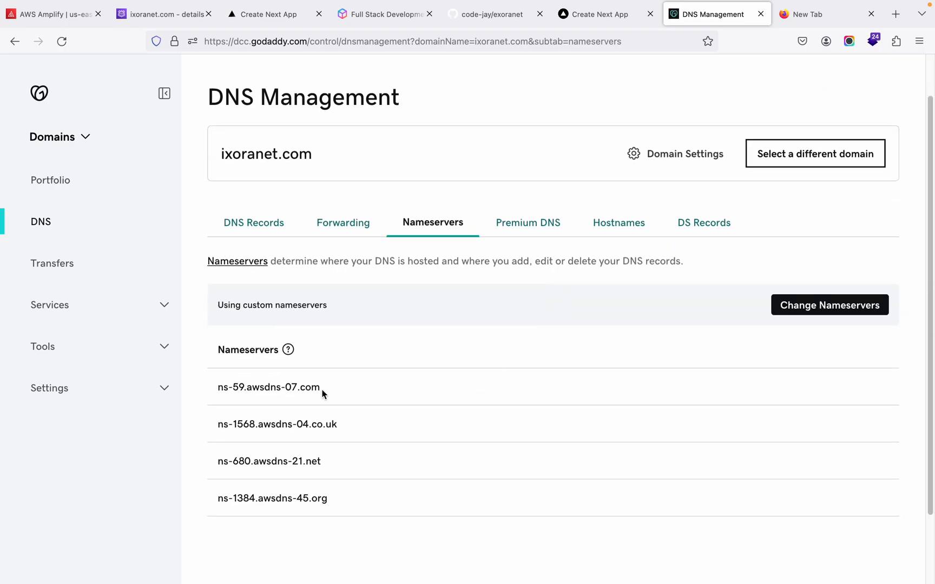
pyautogui.moveTo(414, 378)
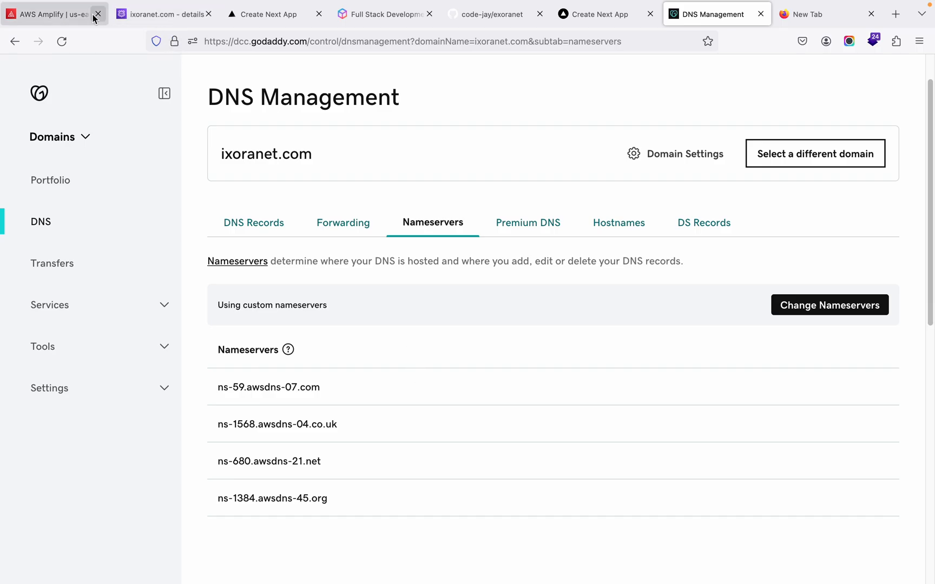
pyautogui.click(161, 13)
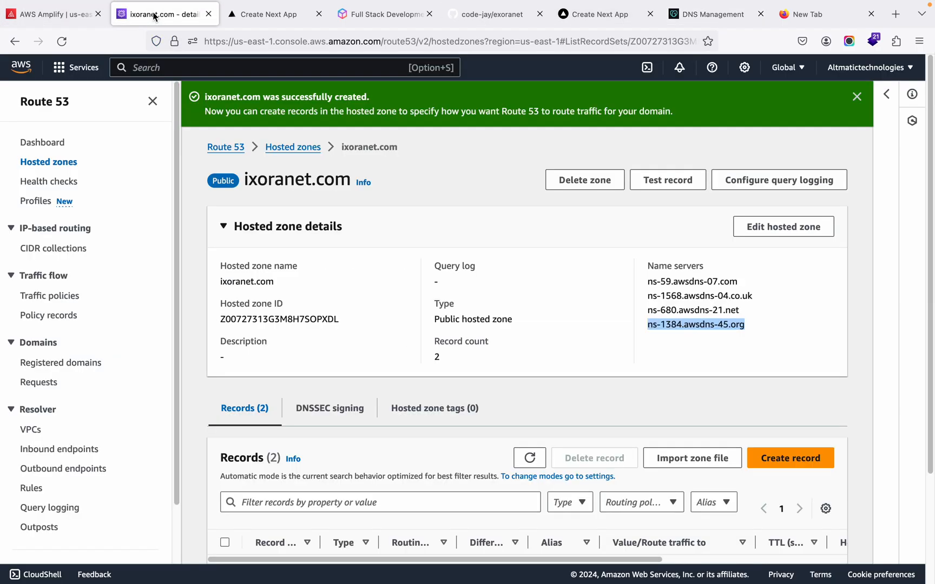
pyautogui.scroll(-3)
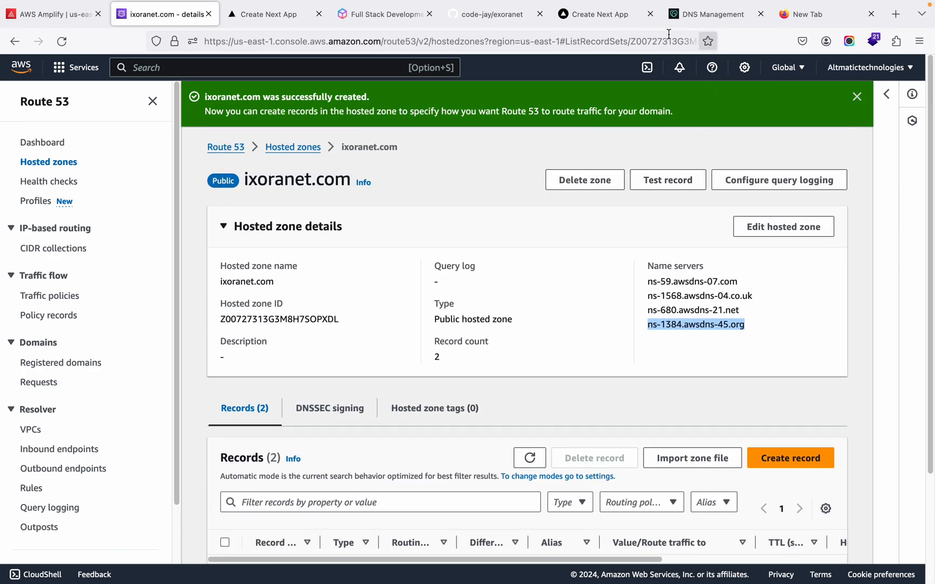
# - Start adding a custom domain under Hosting > Custom domains, choosing ixoranet.com
pyautogui.click(50, 14)
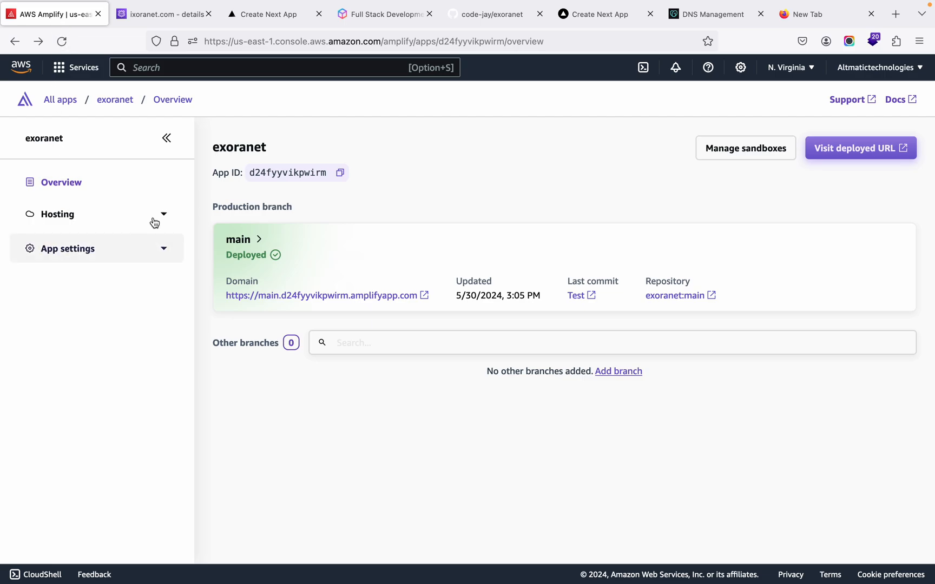
pyautogui.click(58, 214)
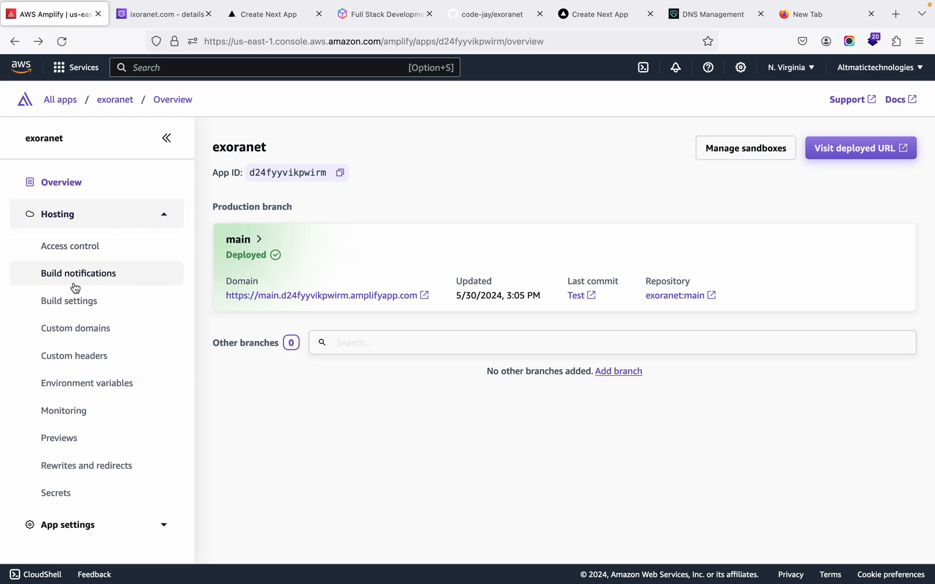
pyautogui.click(76, 328)
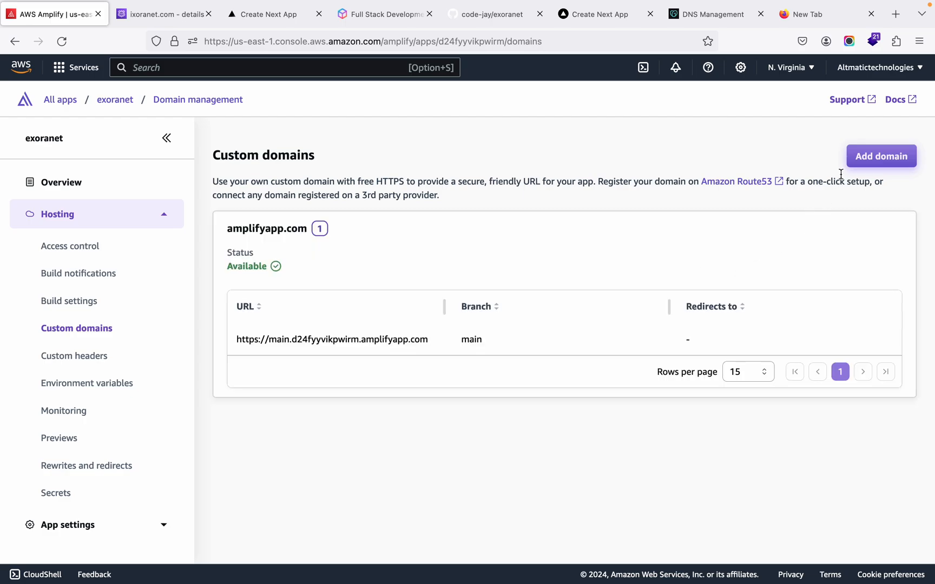
pyautogui.click(881, 156)
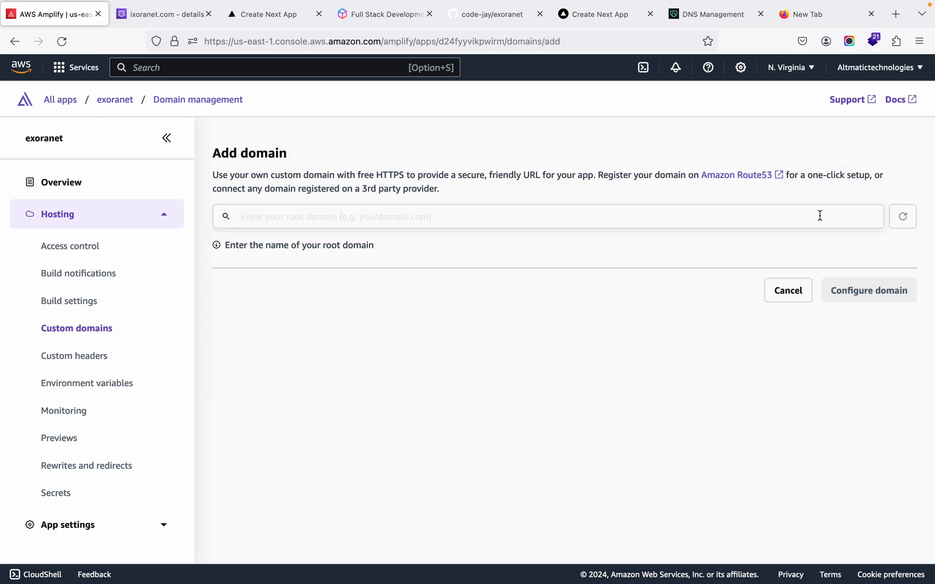
pyautogui.click(547, 217)
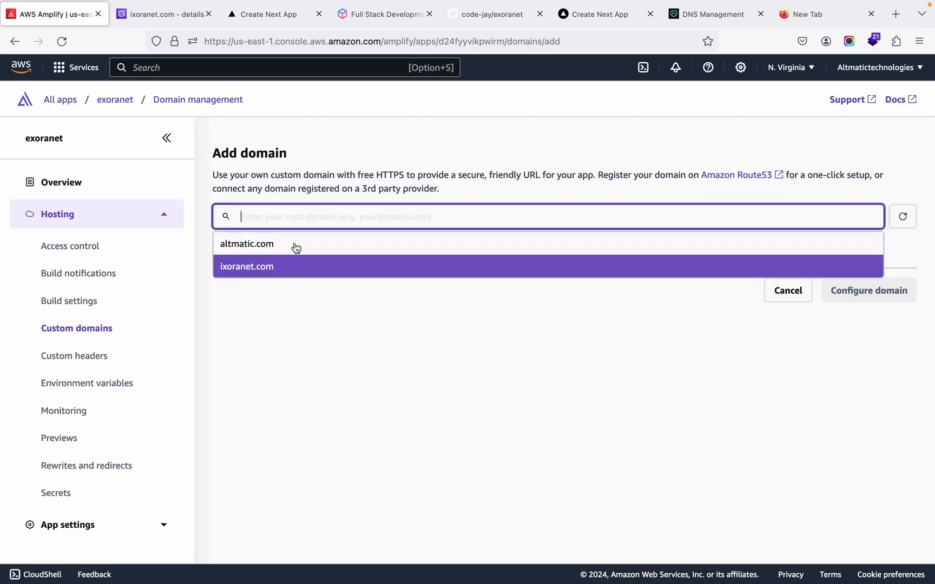
pyautogui.click(246, 267)
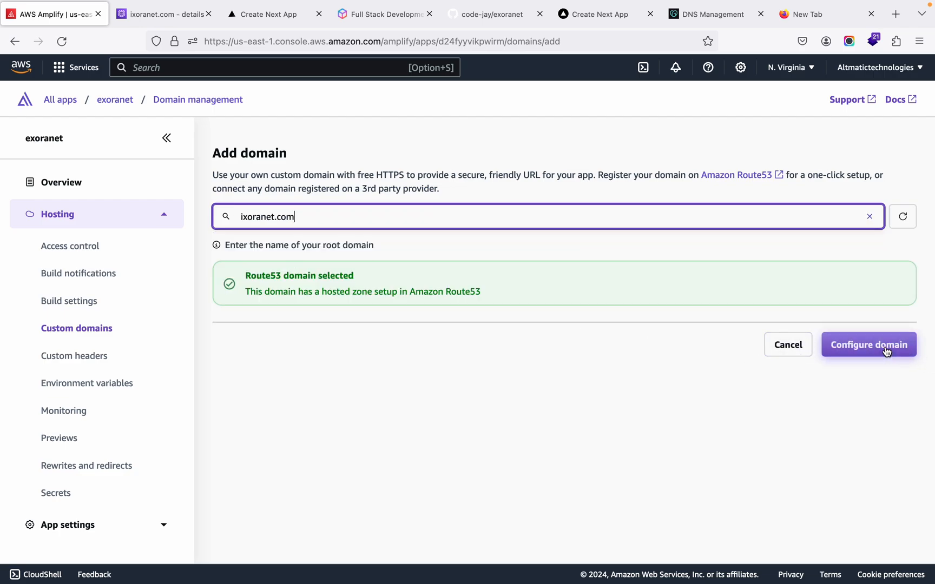
pyautogui.click(869, 344)
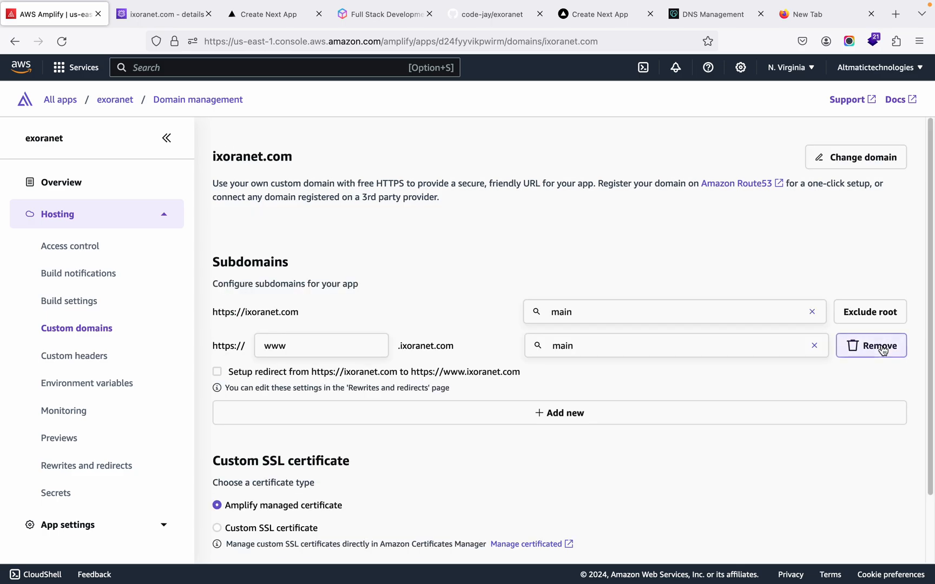
# - Add the domain with root and www on main, and review the resulting ANAME and CNAME records
pyautogui.scroll(-3)
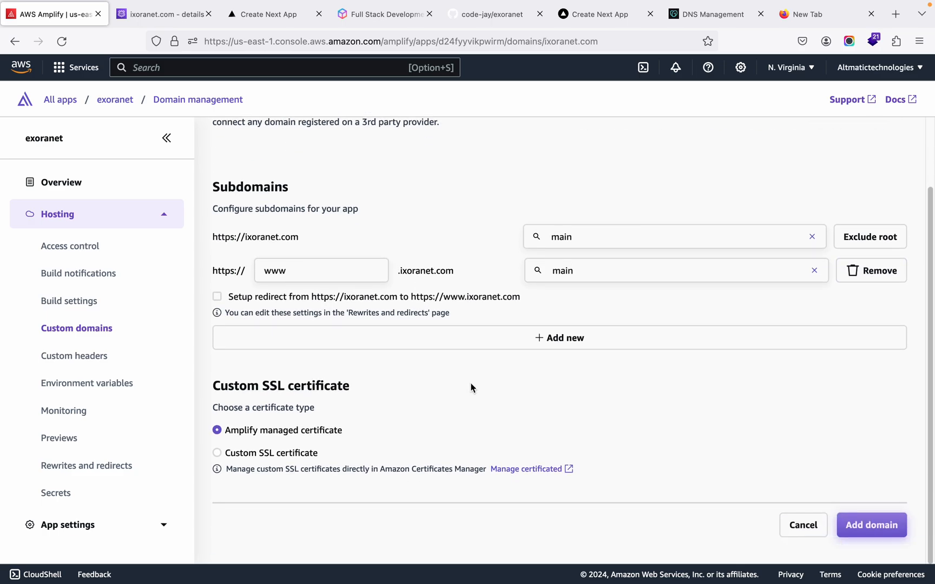
pyautogui.moveTo(499, 364)
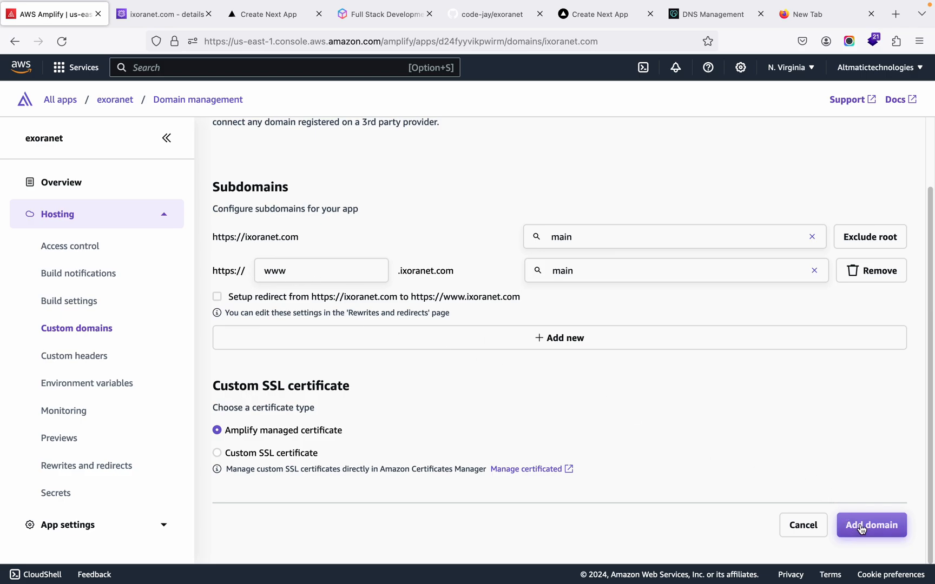
pyautogui.click(871, 525)
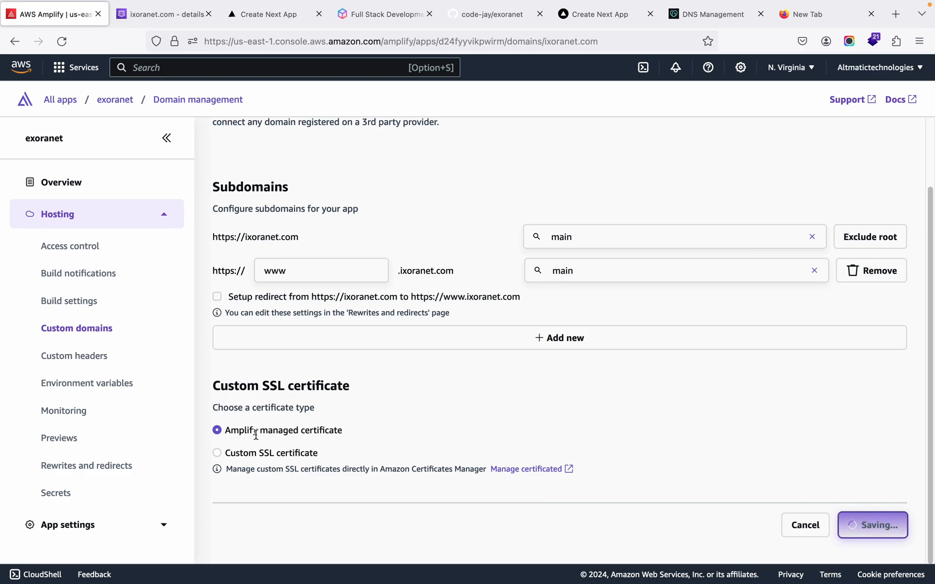
pyautogui.click(872, 525)
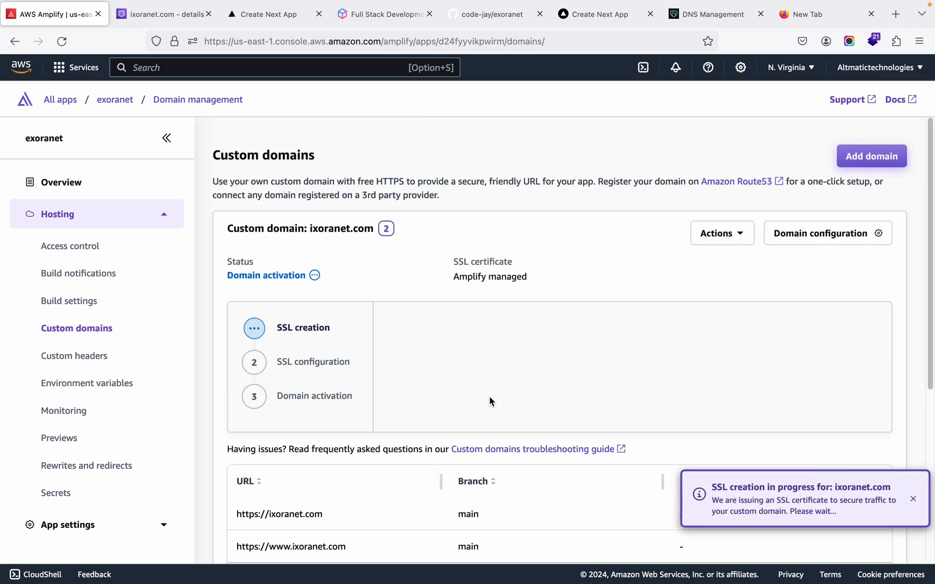
pyautogui.scroll(-3)
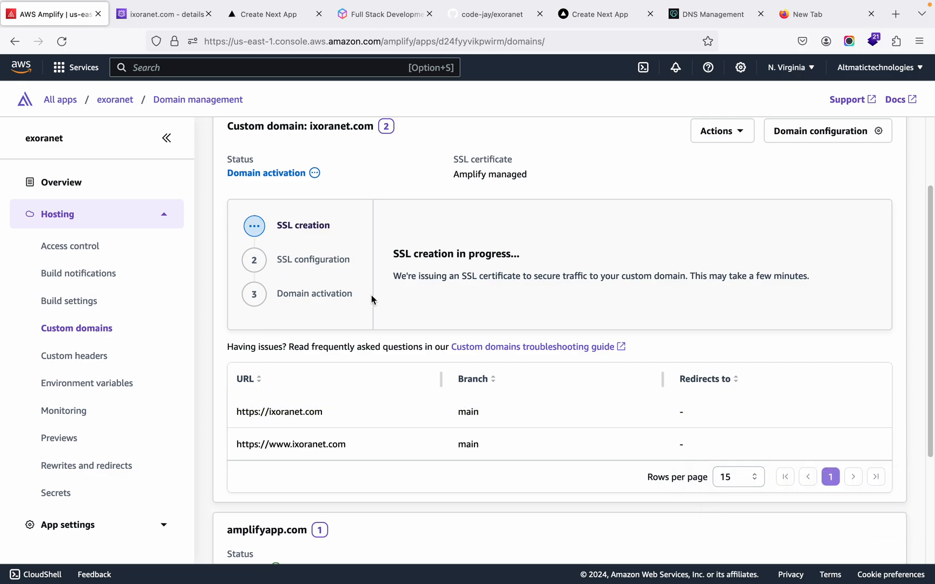
pyautogui.moveTo(289, 277)
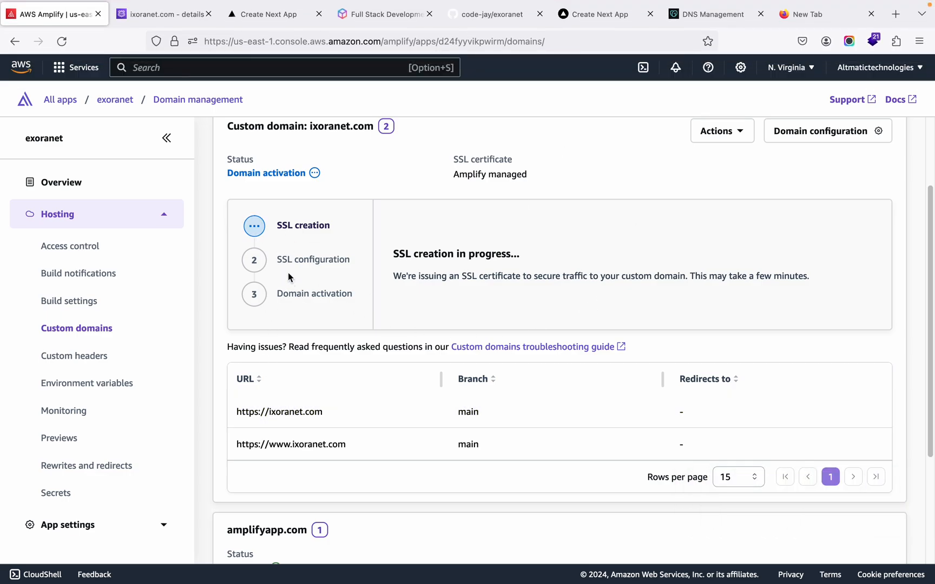
pyautogui.moveTo(281, 296)
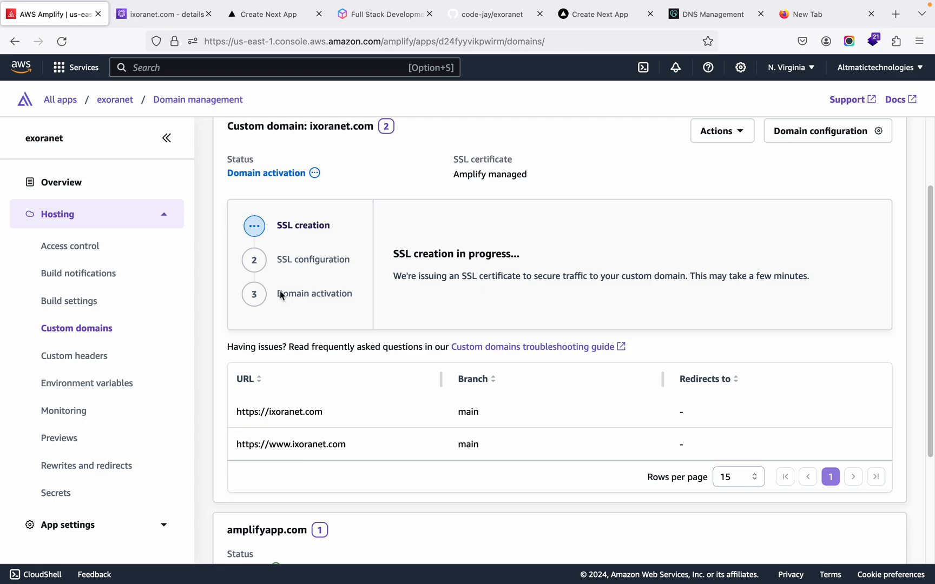
pyautogui.scroll(-3)
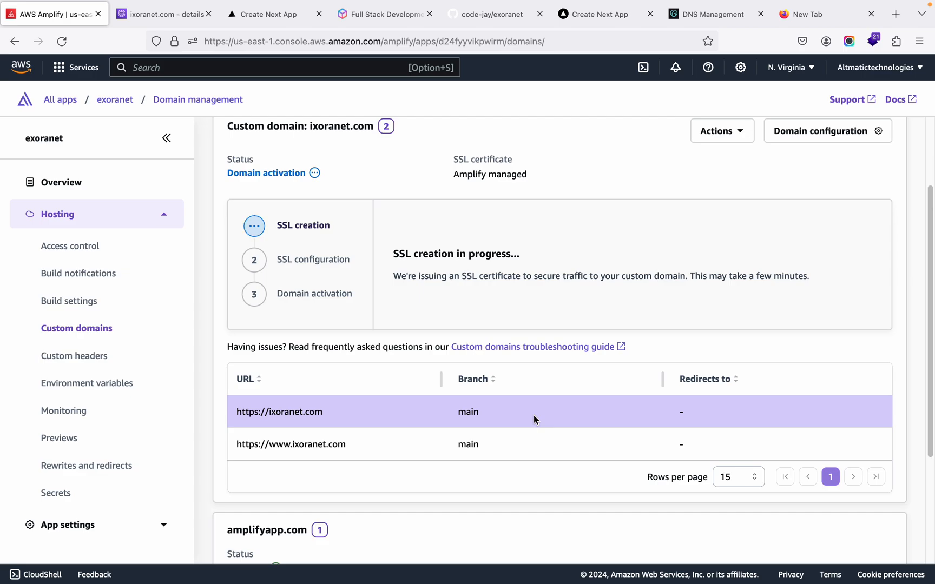
pyautogui.scroll(-3)
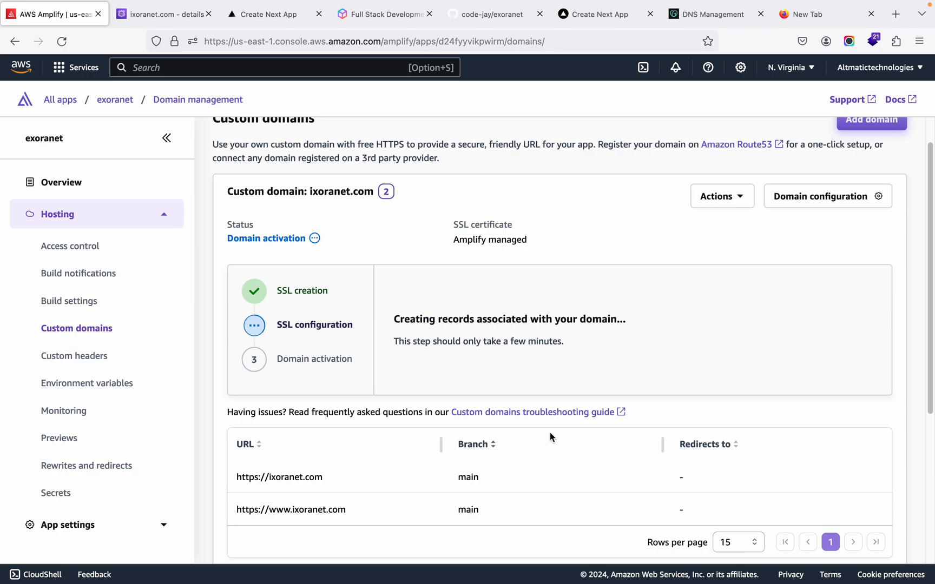
pyautogui.scroll(-3)
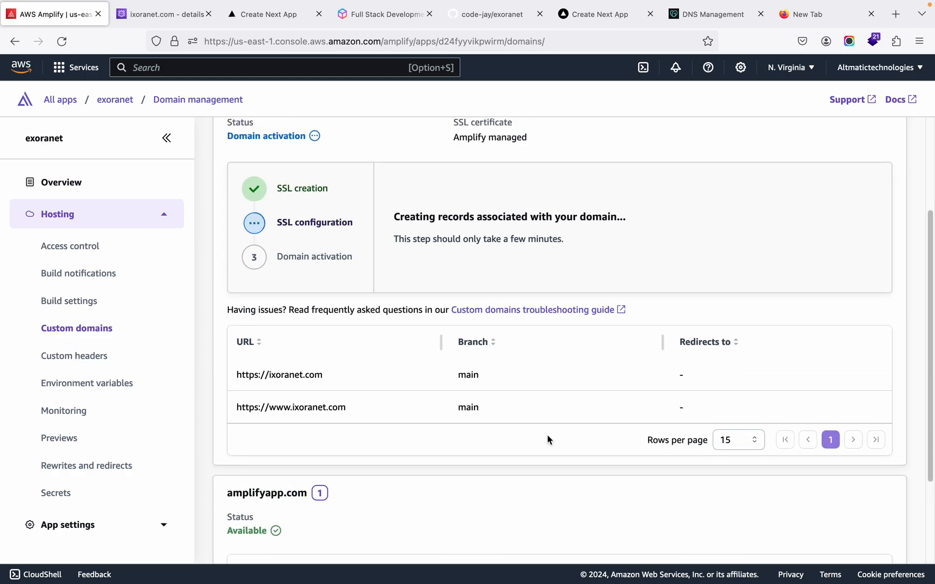
pyautogui.scroll(-3)
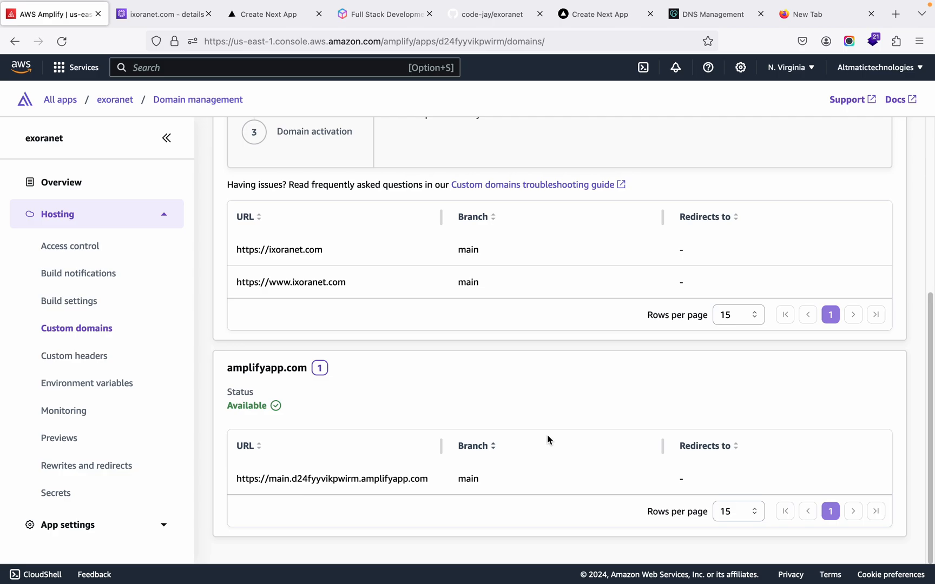
pyautogui.scroll(3)
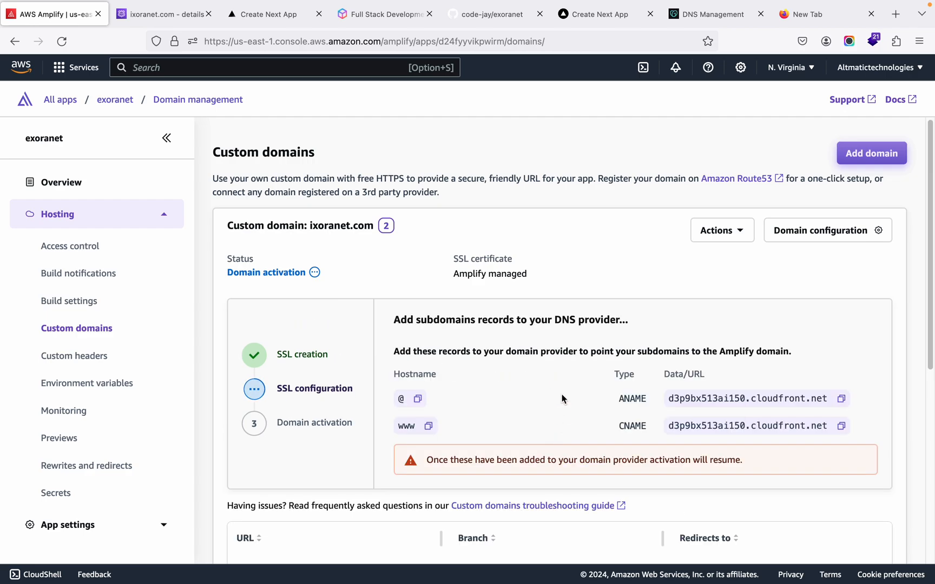
pyautogui.scroll(-3)
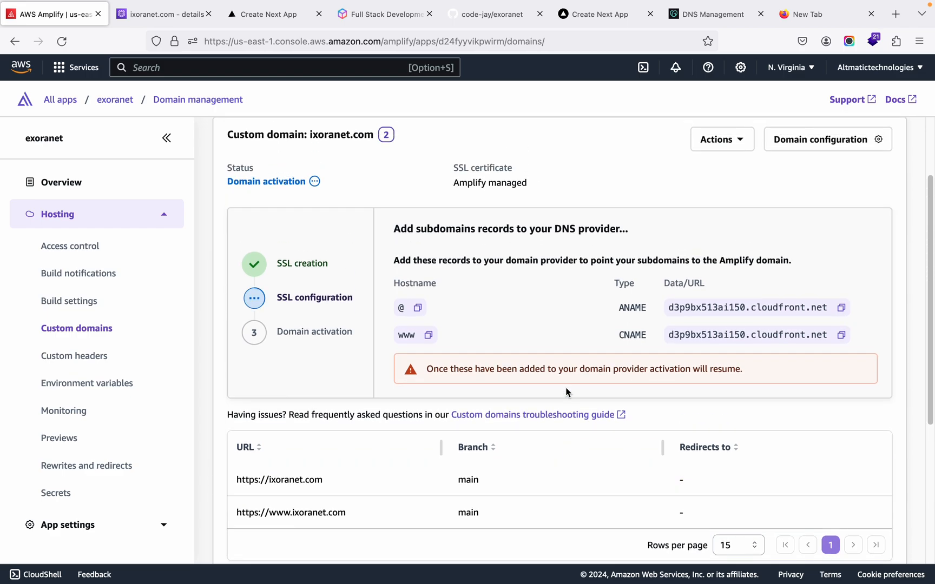
pyautogui.scroll(-3)
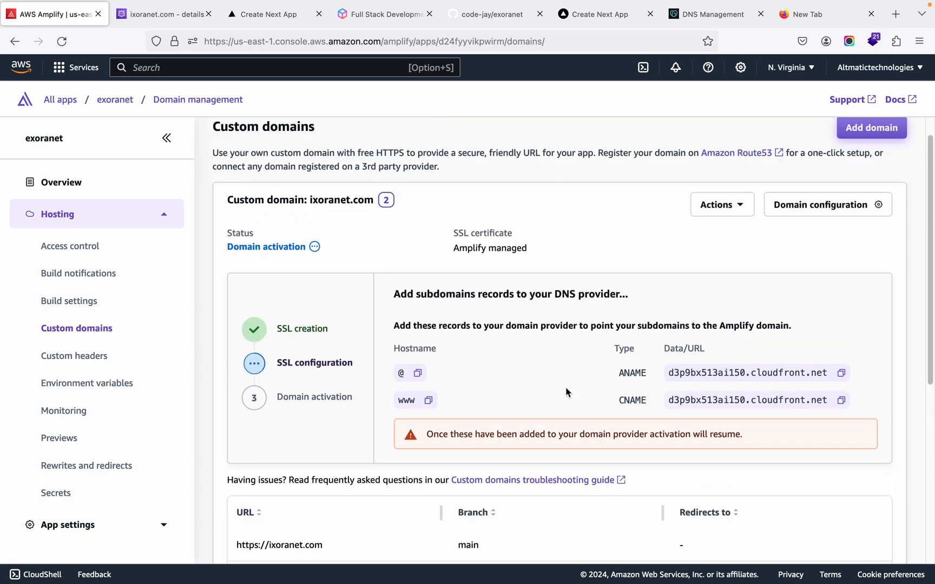
pyautogui.moveTo(489, 406)
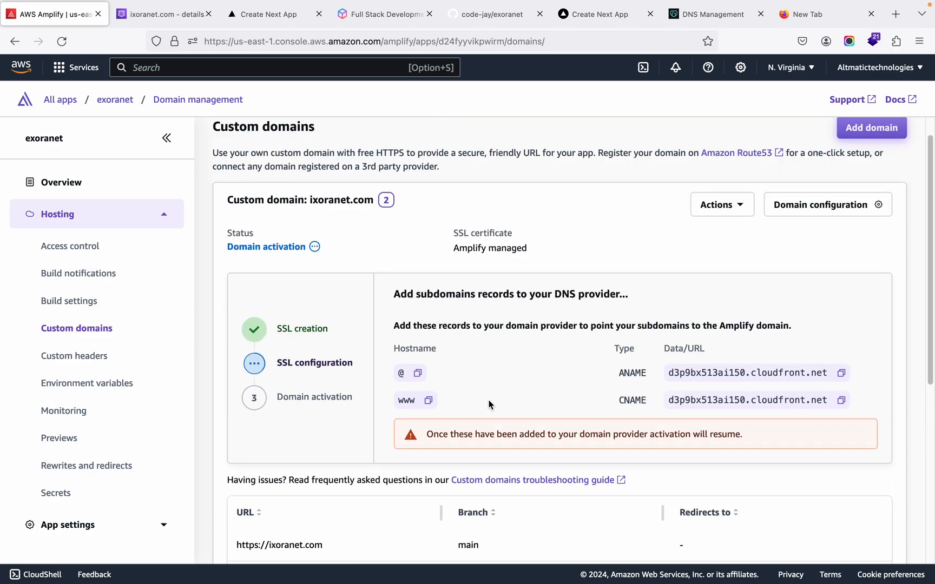
pyautogui.moveTo(606, 14)
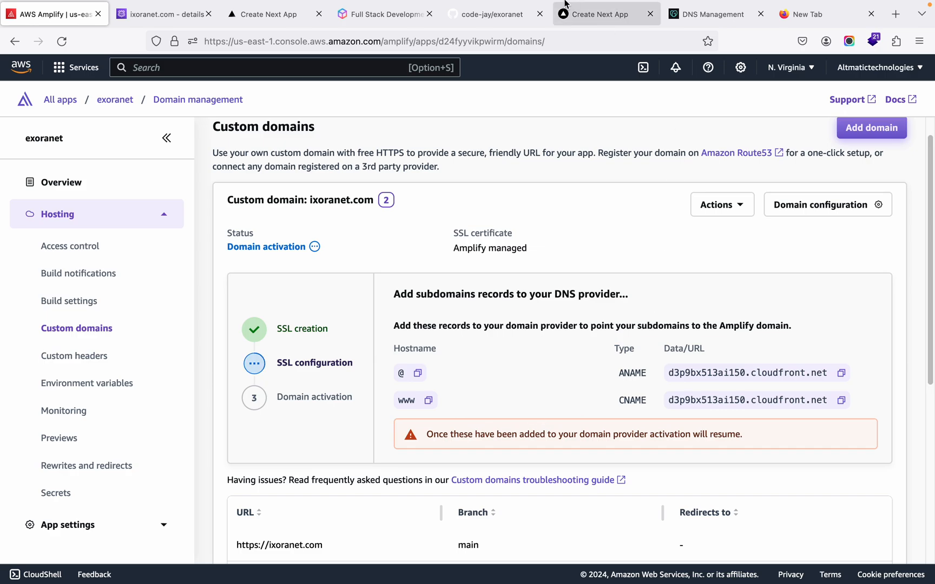
# - Review the hosted zone's name servers and NS/SOA records, dismiss the notice, and return to Amplify
pyautogui.click(164, 14)
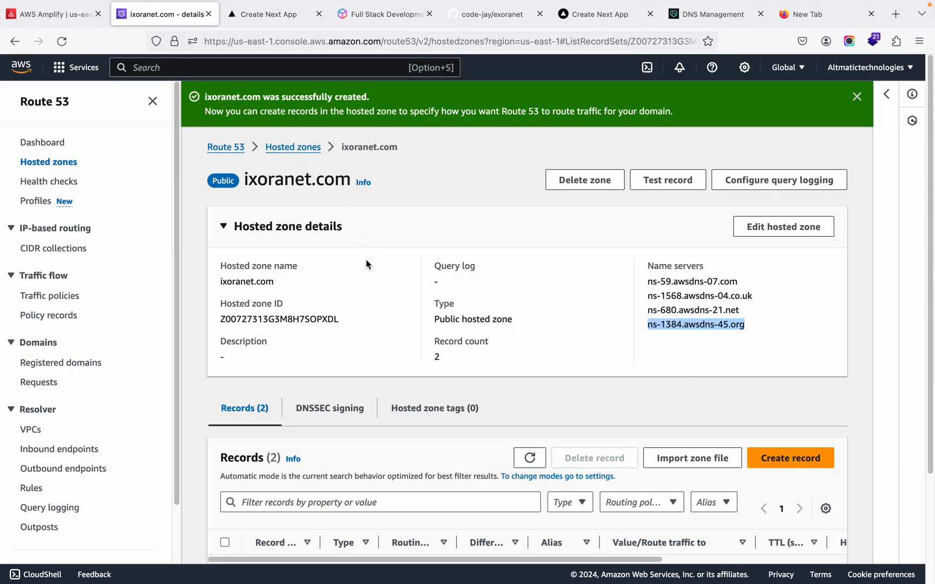
pyautogui.scroll(-3)
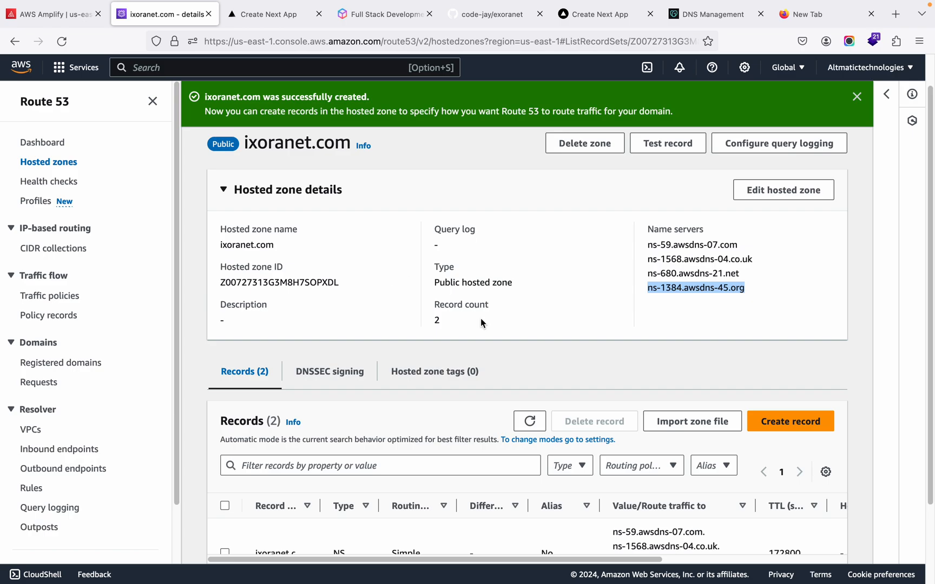
pyautogui.scroll(-3)
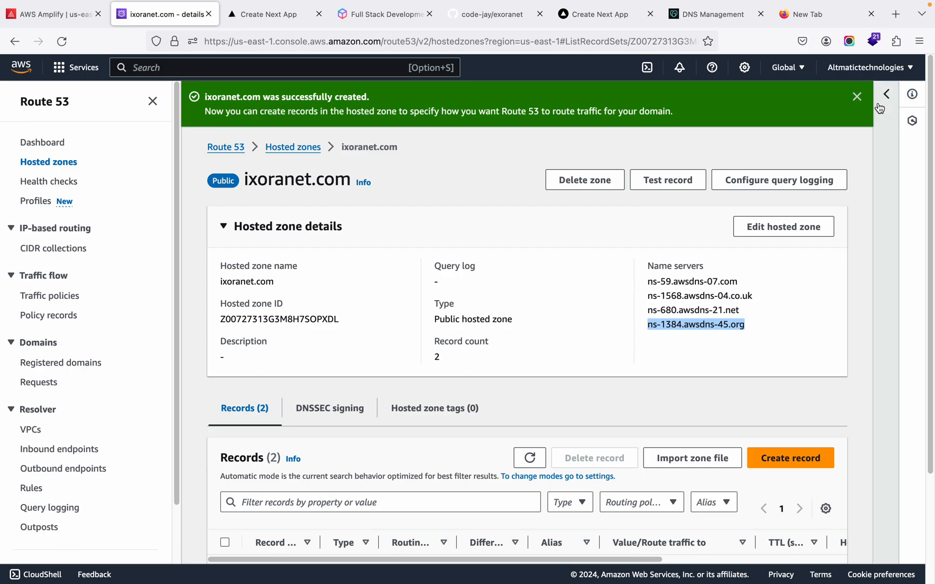
pyautogui.click(857, 96)
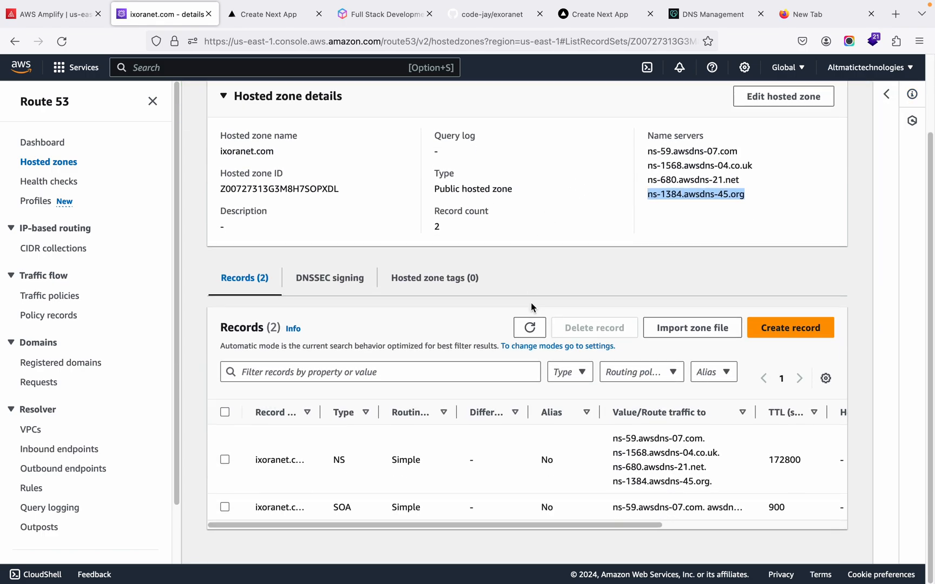
pyautogui.click(50, 14)
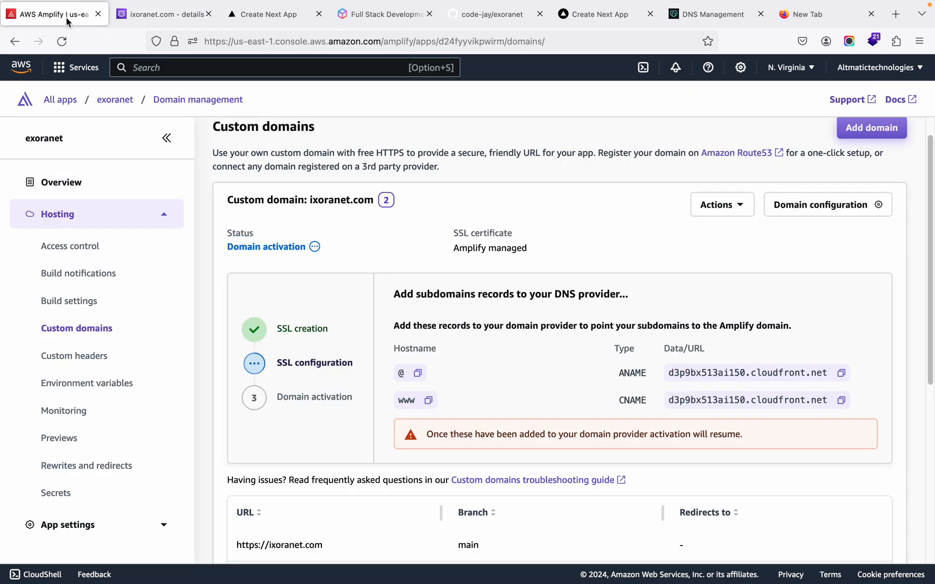
pyautogui.moveTo(532, 324)
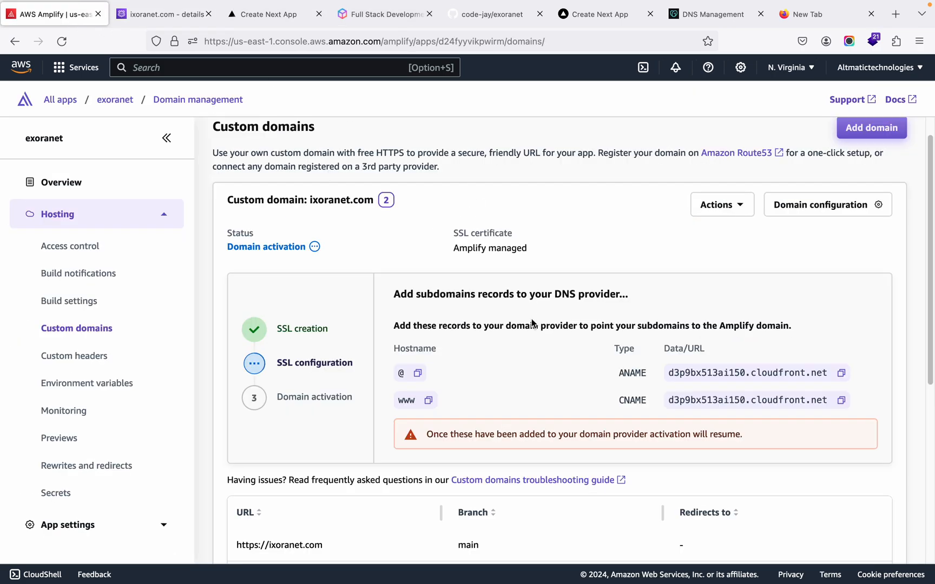
# - Open View DNS records for ixoranet.com and copy the root @ ANAME CloudFront value
pyautogui.click(720, 204)
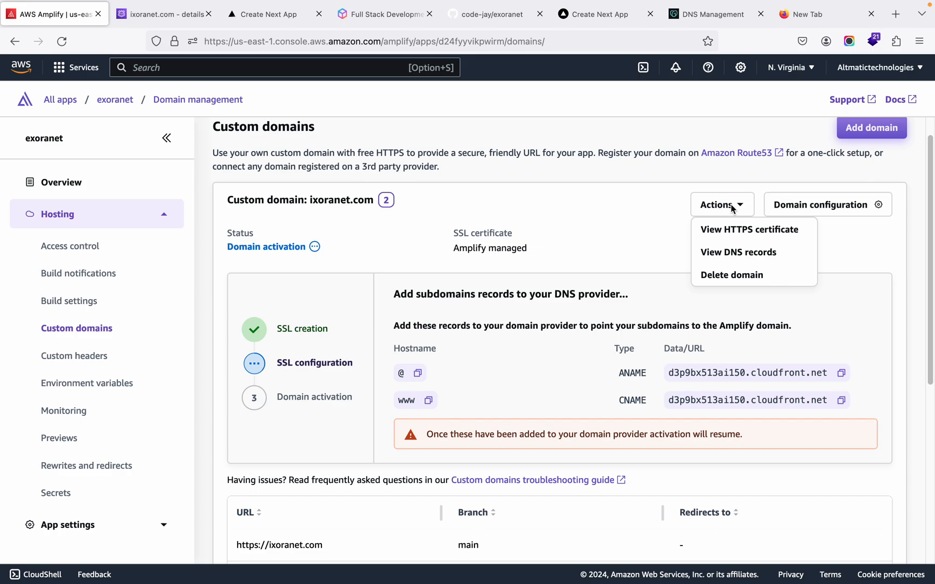
pyautogui.moveTo(737, 252)
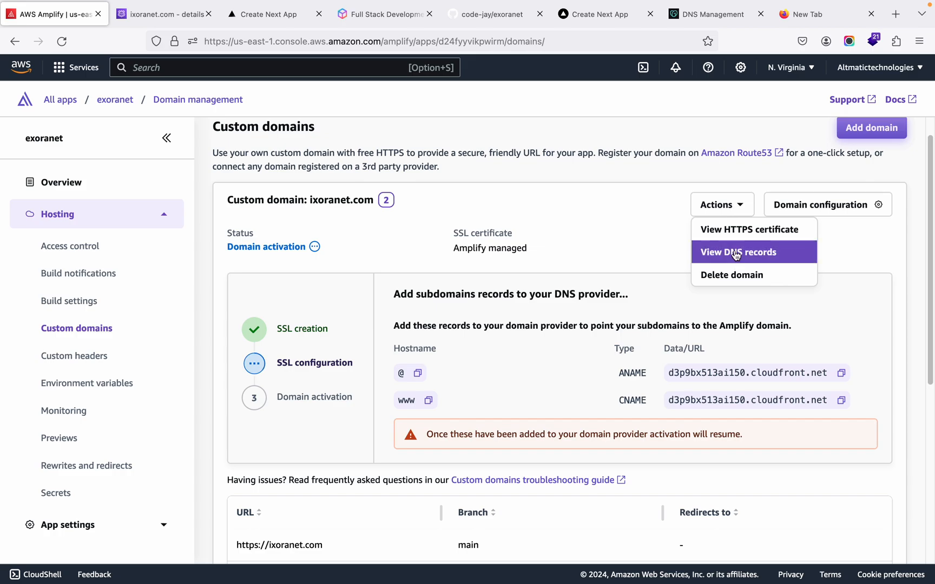
pyautogui.click(737, 252)
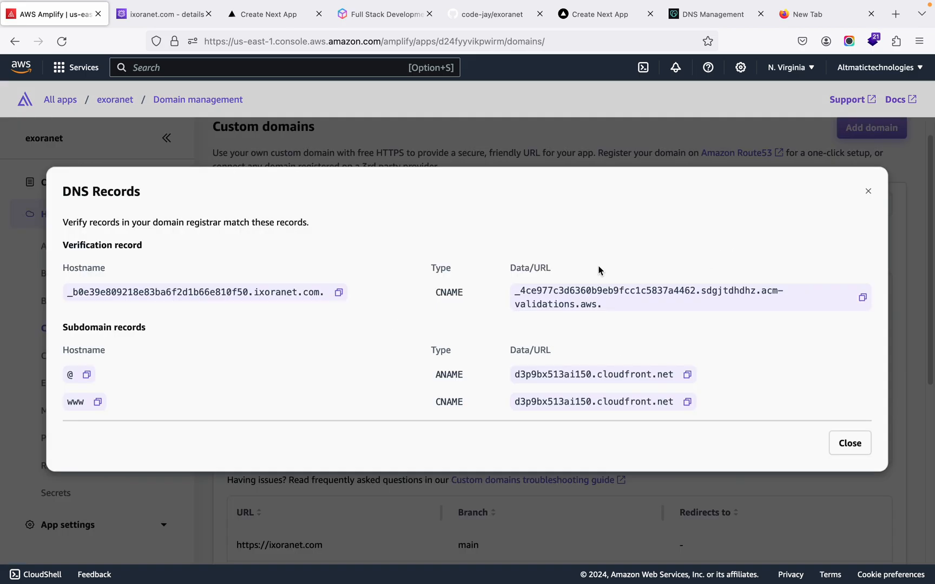
pyautogui.moveTo(575, 387)
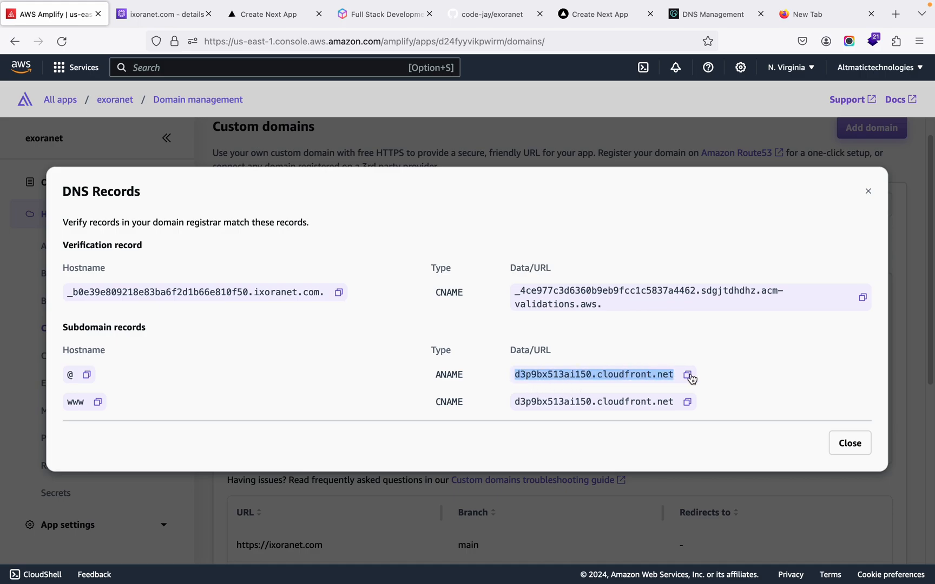
pyautogui.click(687, 374)
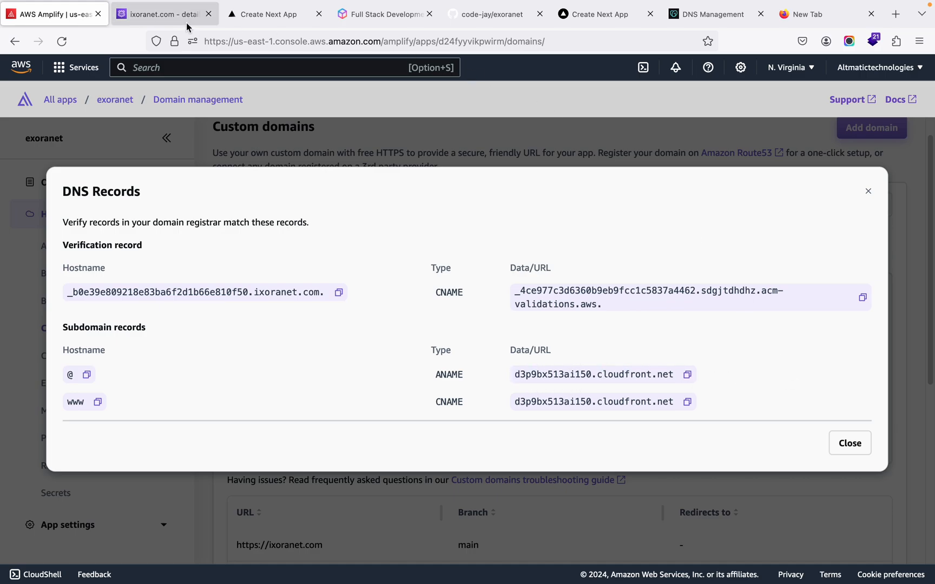
# - Confirm GoDaddy shows external AWS nameservers and no manageable records, then return to Route 53
pyautogui.click(711, 14)
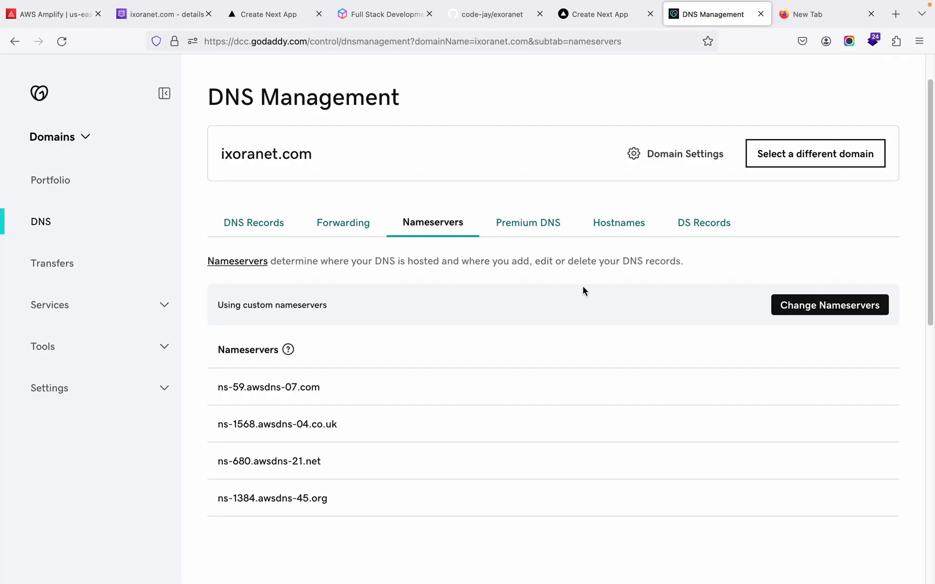
pyautogui.moveTo(515, 230)
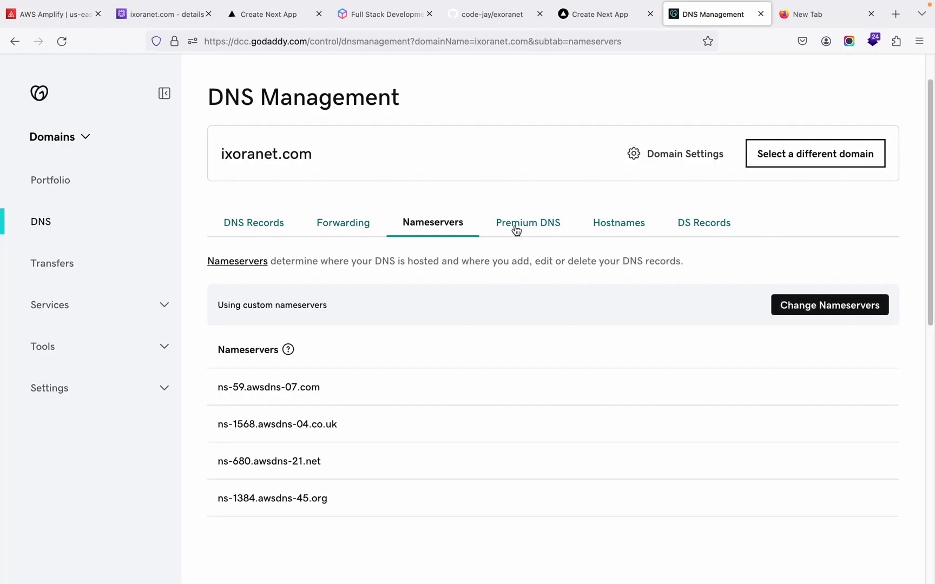
pyautogui.click(253, 222)
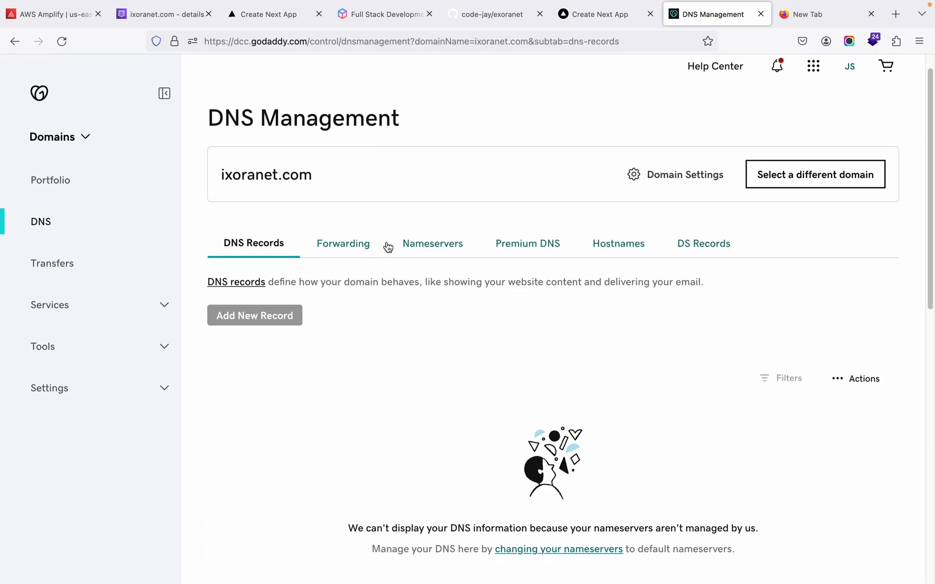
pyautogui.click(48, 13)
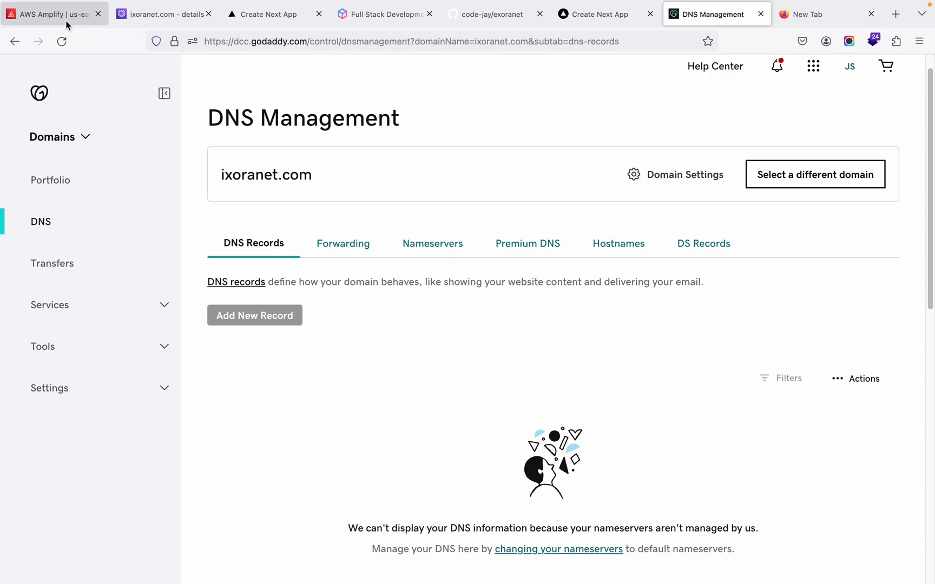
pyautogui.click(161, 13)
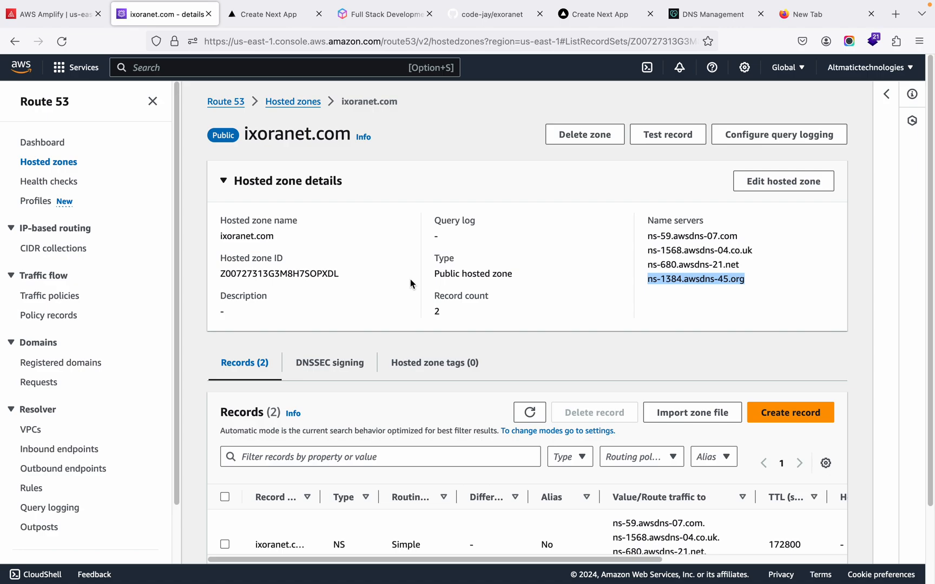
# - Start a new Route 53 record named '@' for ixoranet.com, then return to Amplify's DNS list
pyautogui.click(790, 412)
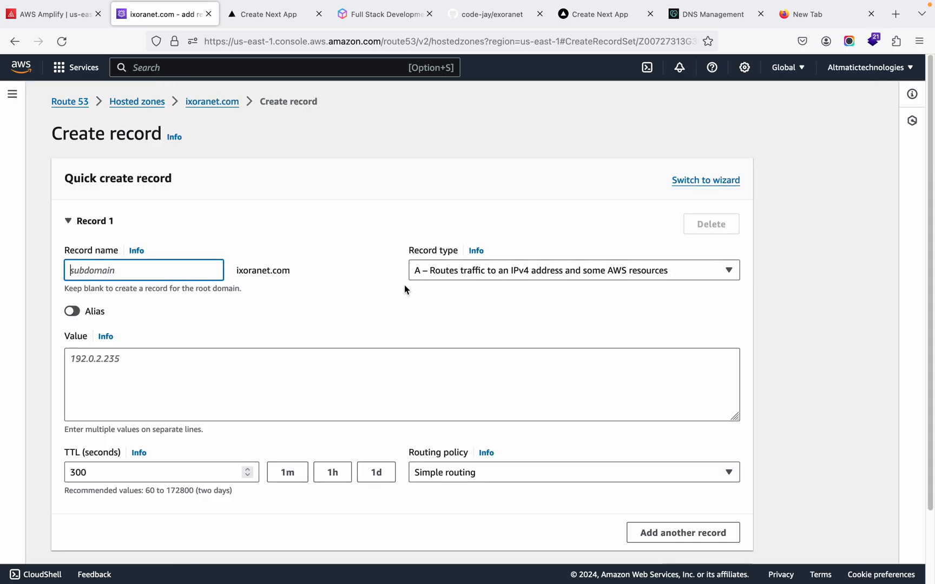
pyautogui.moveTo(324, 262)
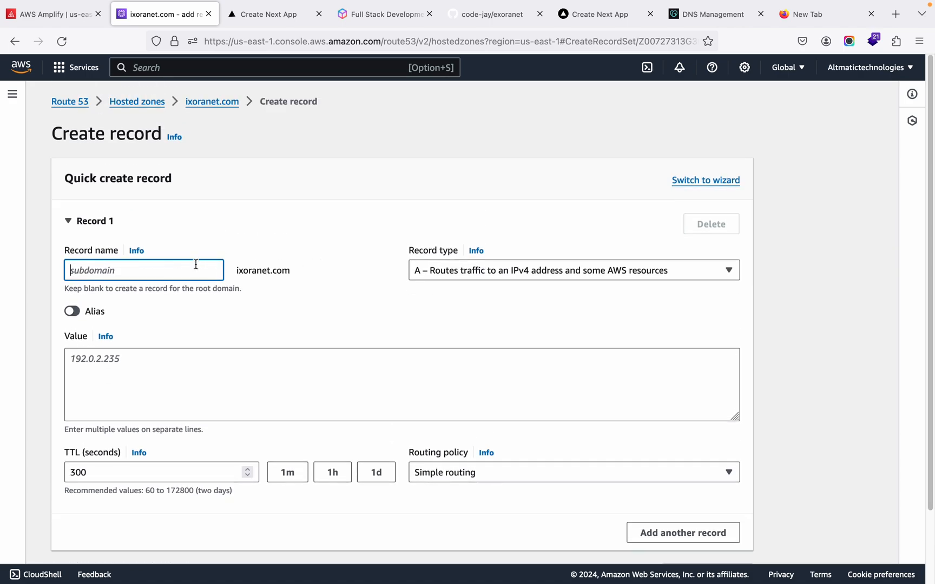
pyautogui.write('@')
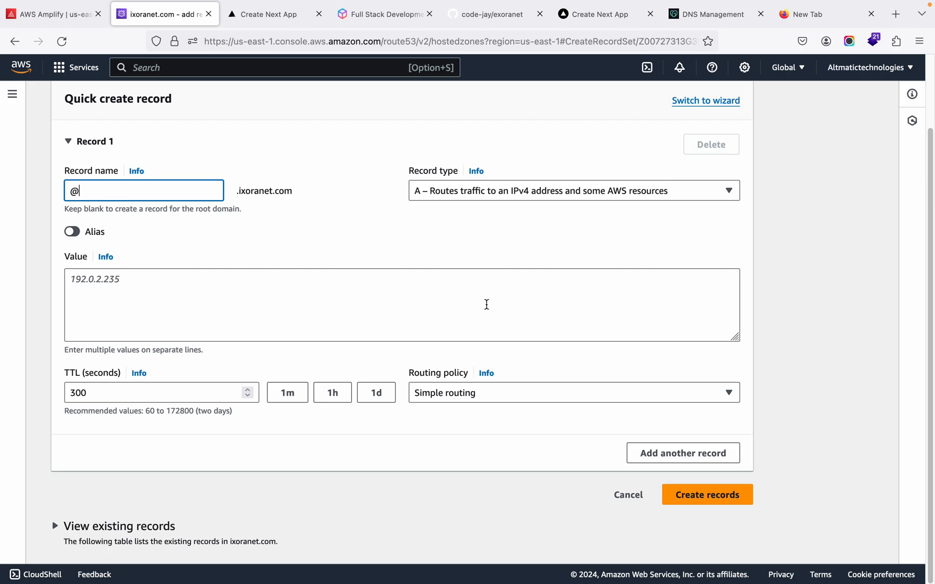
pyautogui.click(54, 13)
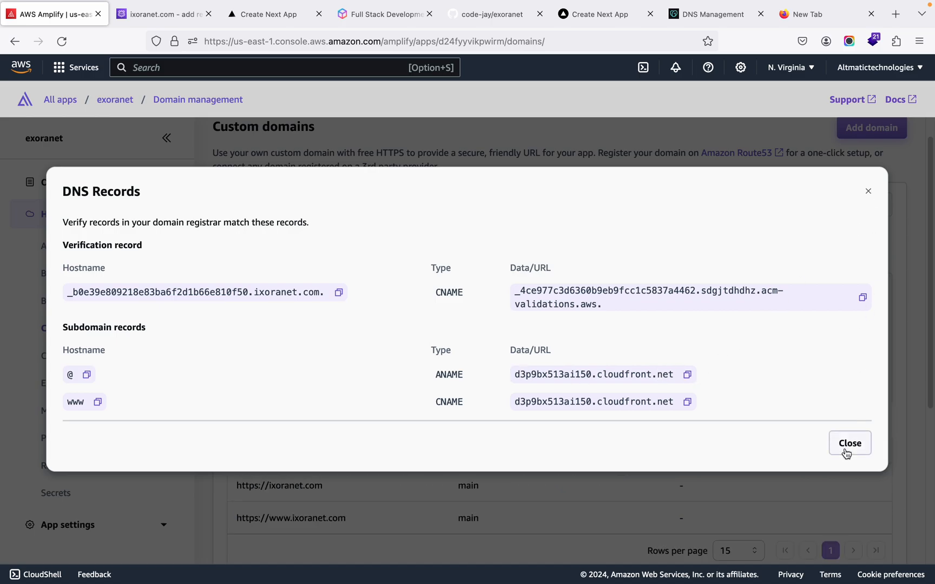
# - Close the DNS Records dialog, check the Activating domain status, and return to Route 53
pyautogui.click(849, 443)
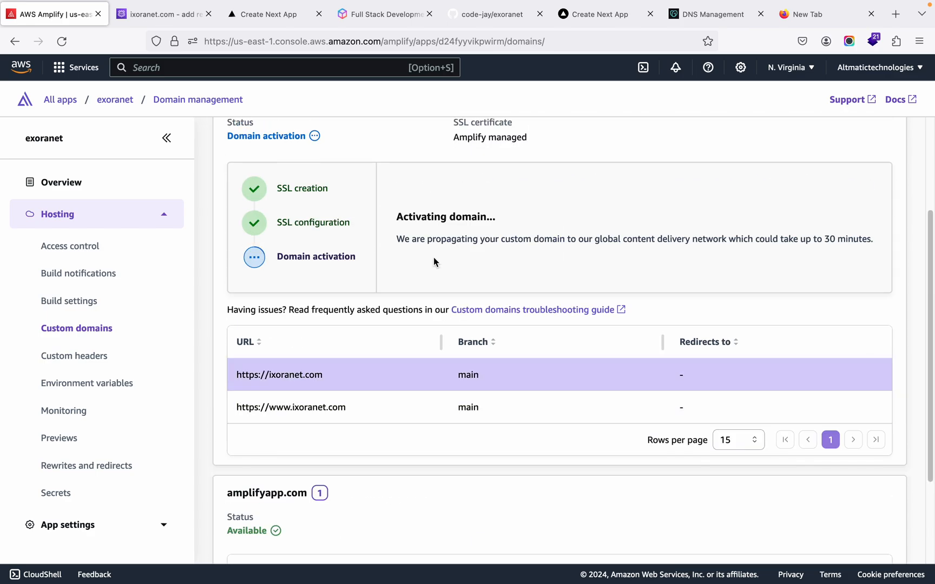
pyautogui.click(161, 14)
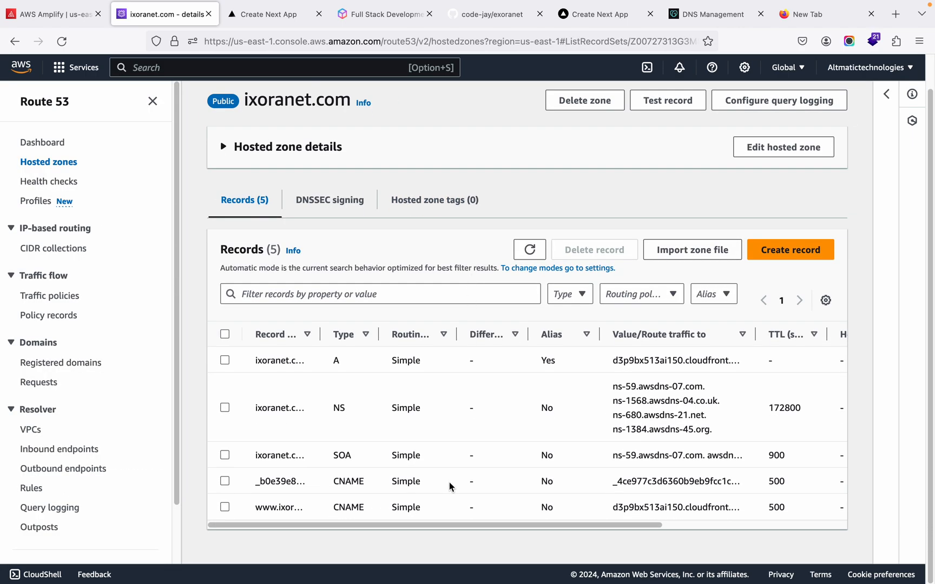
pyautogui.moveTo(261, 503)
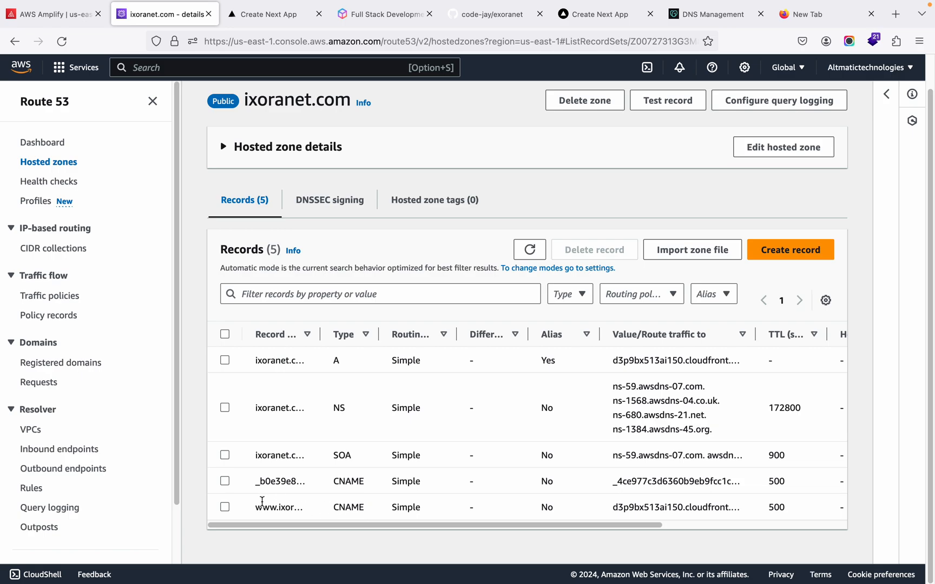
pyautogui.moveTo(339, 507)
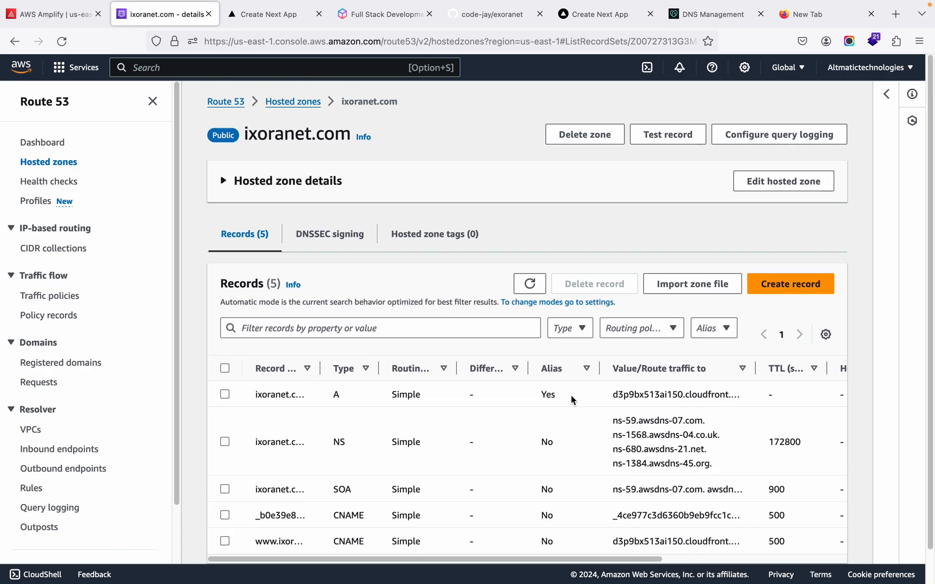
pyautogui.moveTo(428, 122)
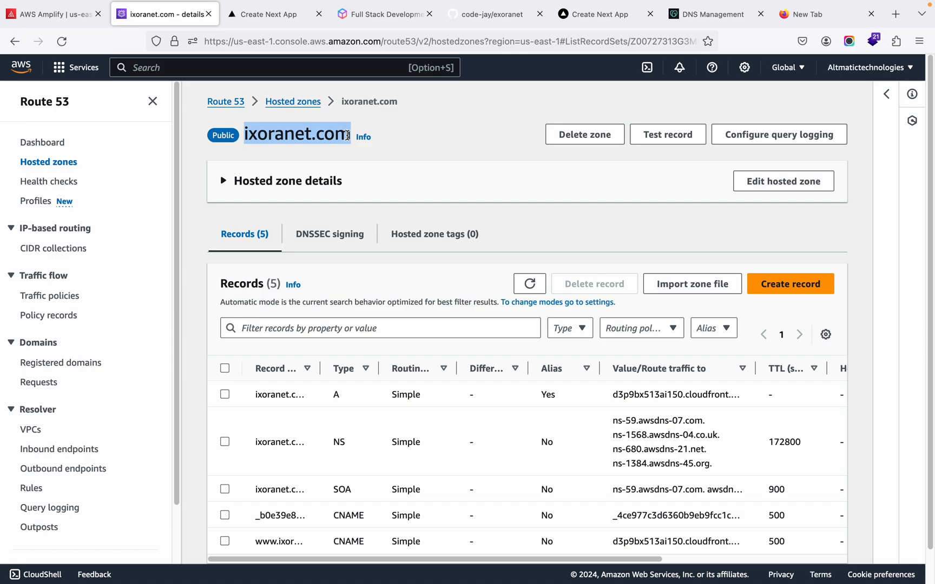
# - Open a new blank Firefox tab
pyautogui.click(807, 47)
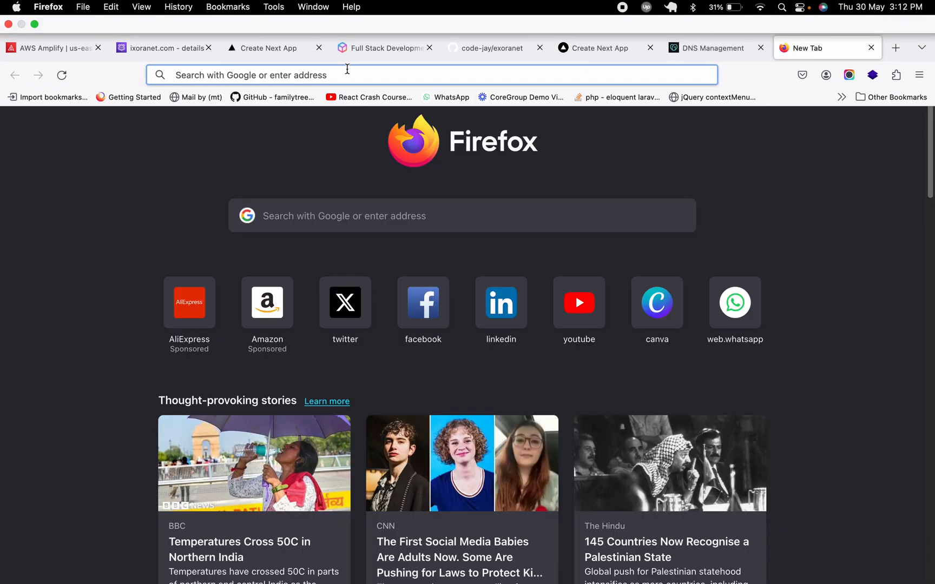
# - Load ixoranet.com and confirm the 'Next.js! Test Website' page is served over HTTPS
pyautogui.write('ixoranet.com')
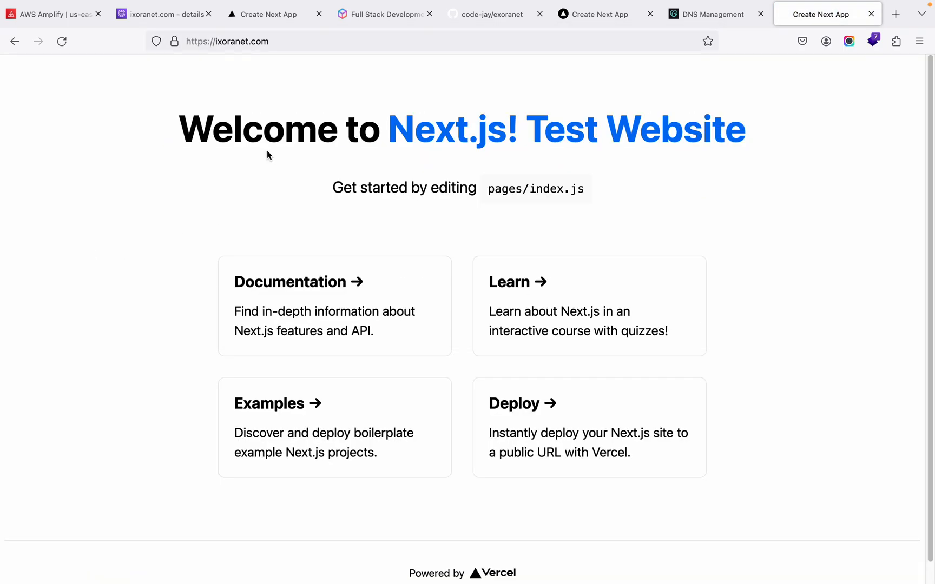
pyautogui.moveTo(779, 175)
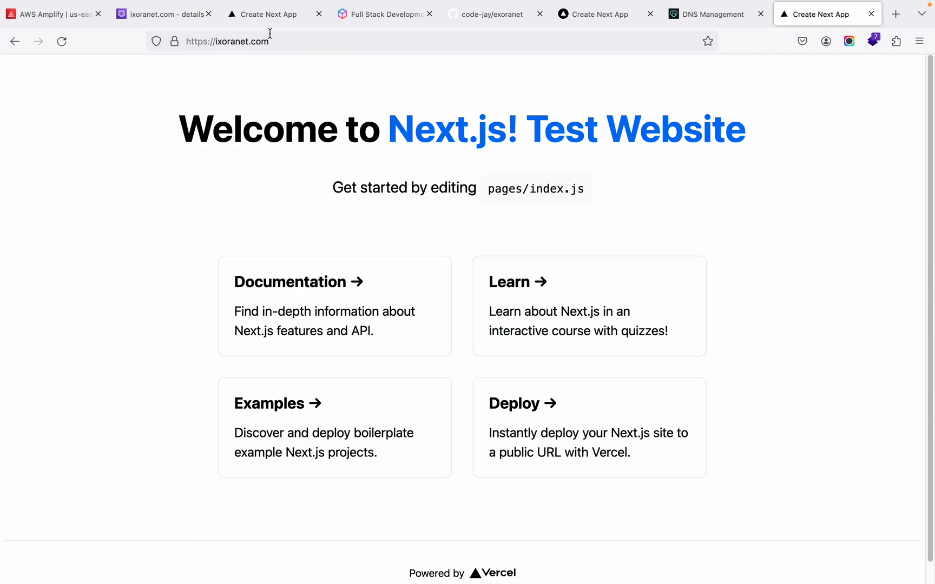
pyautogui.click(226, 41)
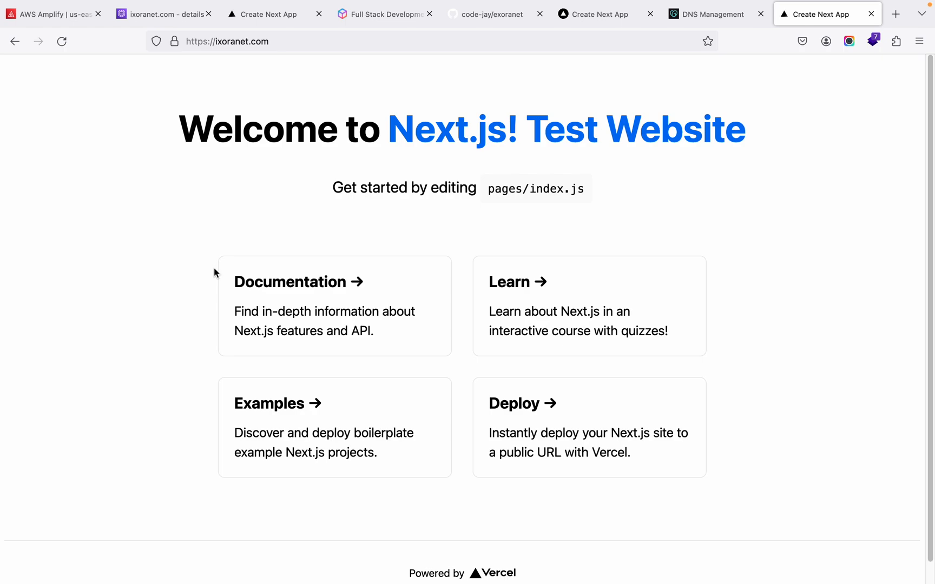
pyautogui.moveTo(304, 180)
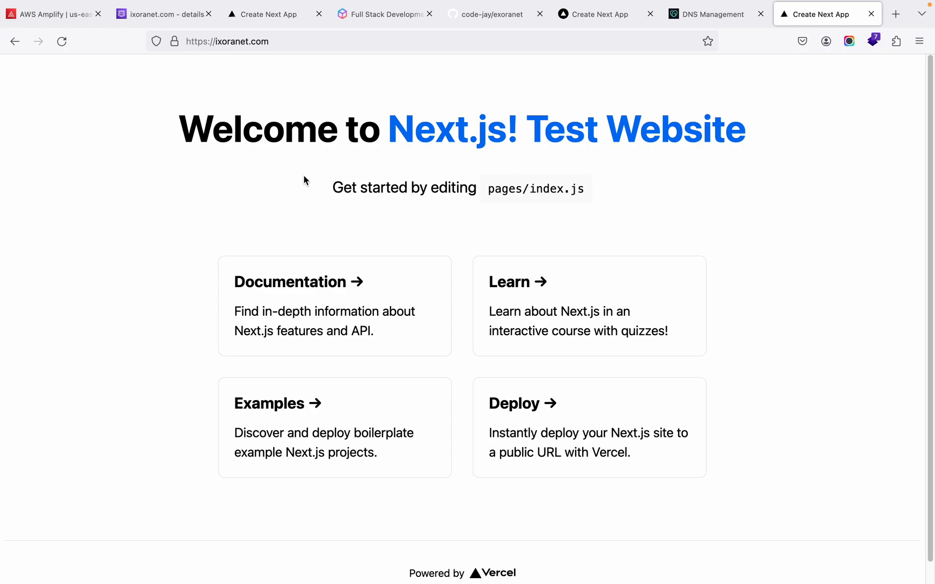
pyautogui.moveTo(170, 117)
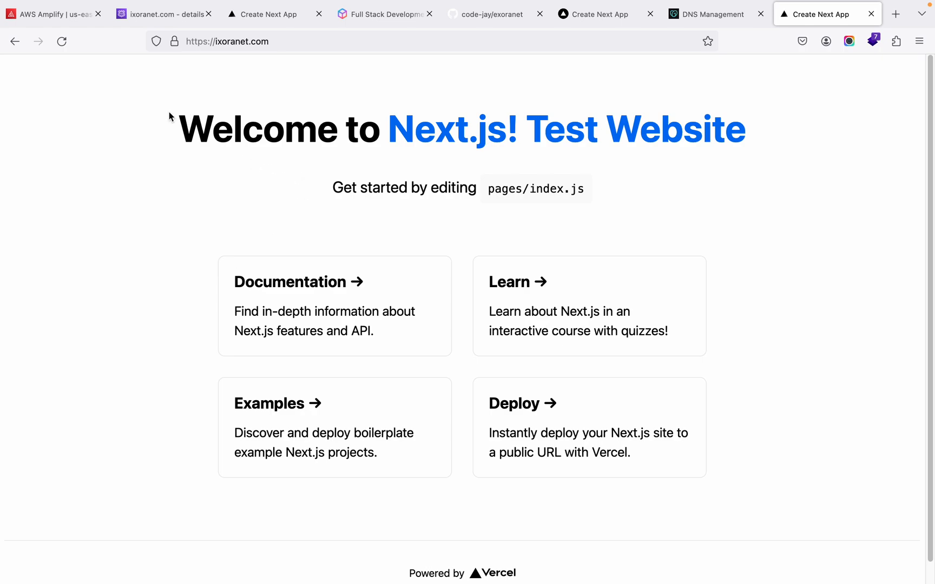